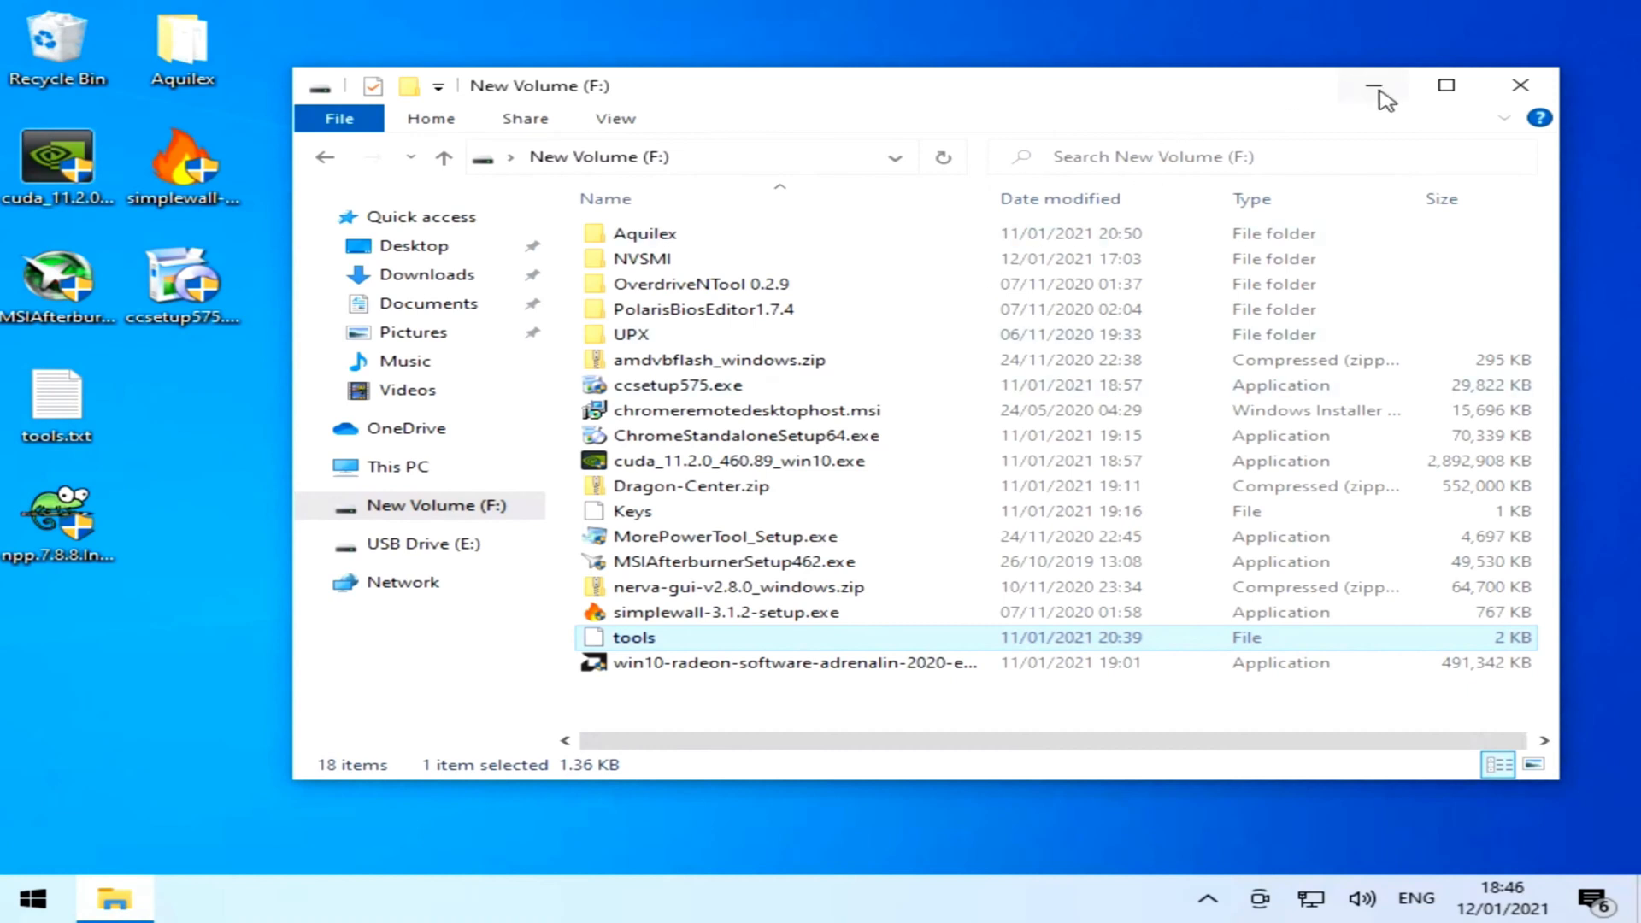
Minimize the New Volume (F:) Explorer window to reveal the desktop.
{"action": "left_click", "coordinate": [1376, 86]}
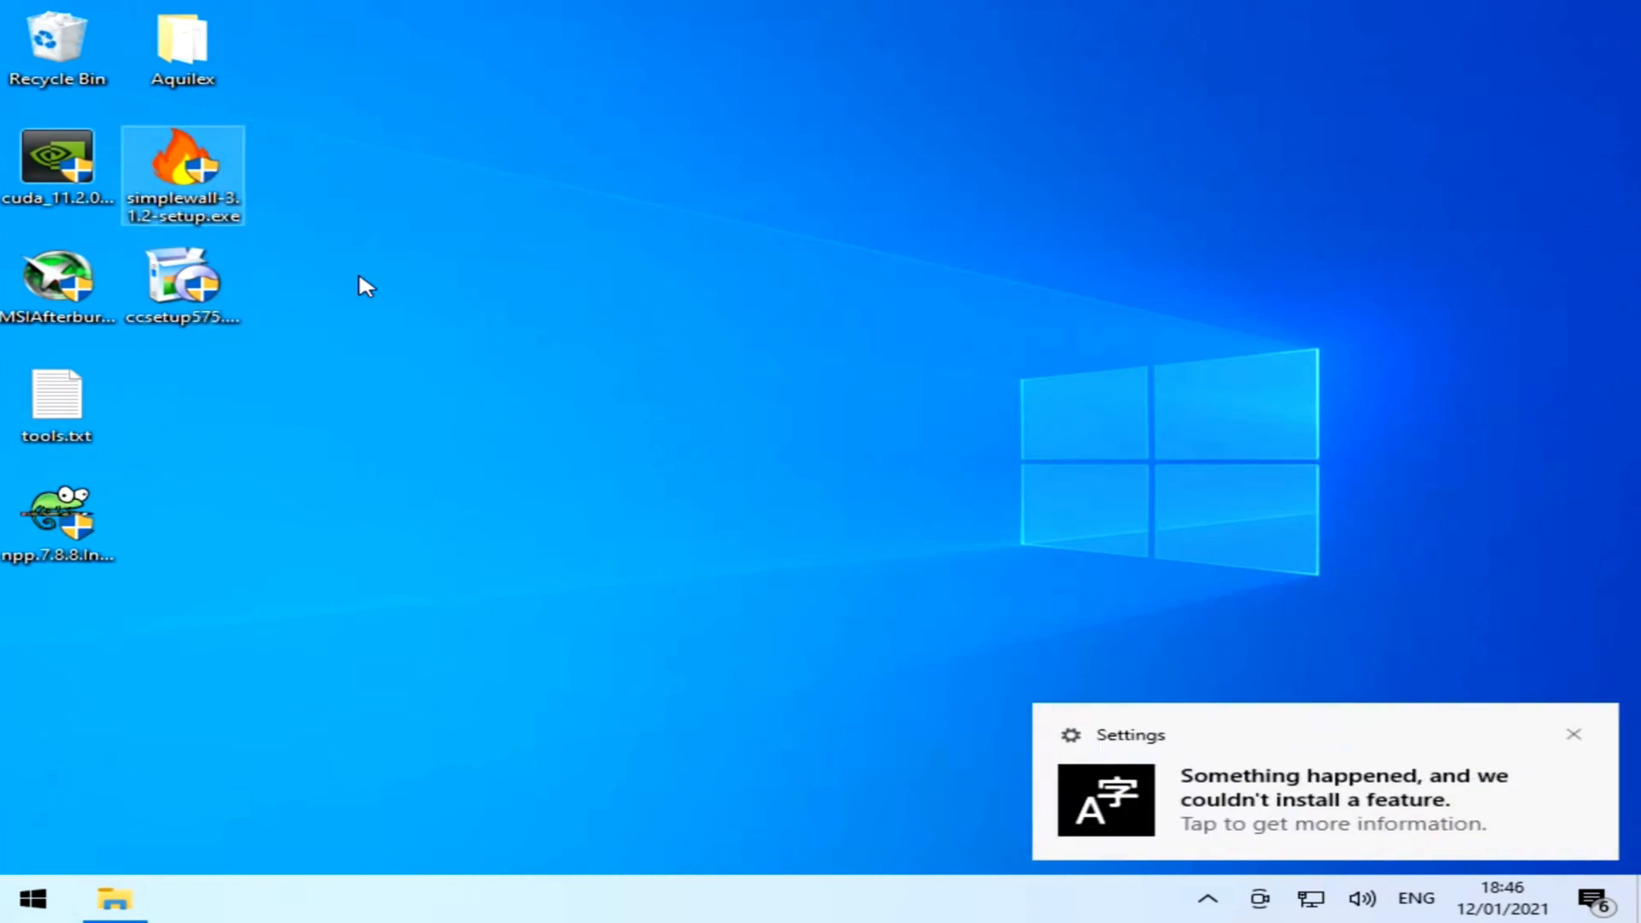
{"action": "mouse_move", "coordinate": [155, 186]}
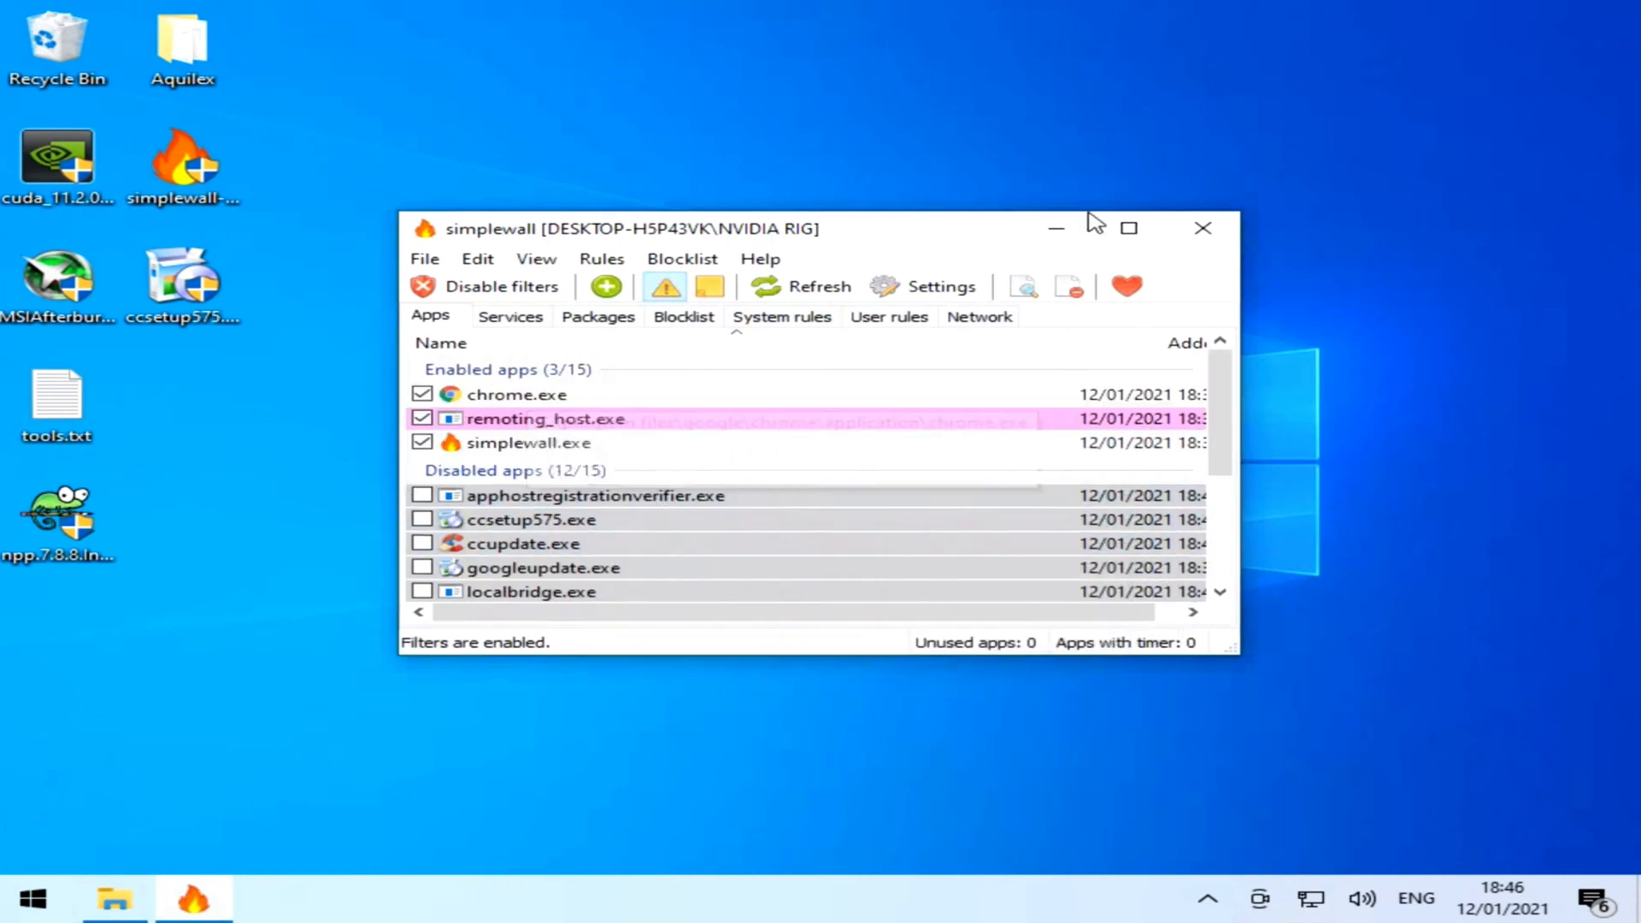
{"action": "mouse_move", "coordinate": [797, 267]}
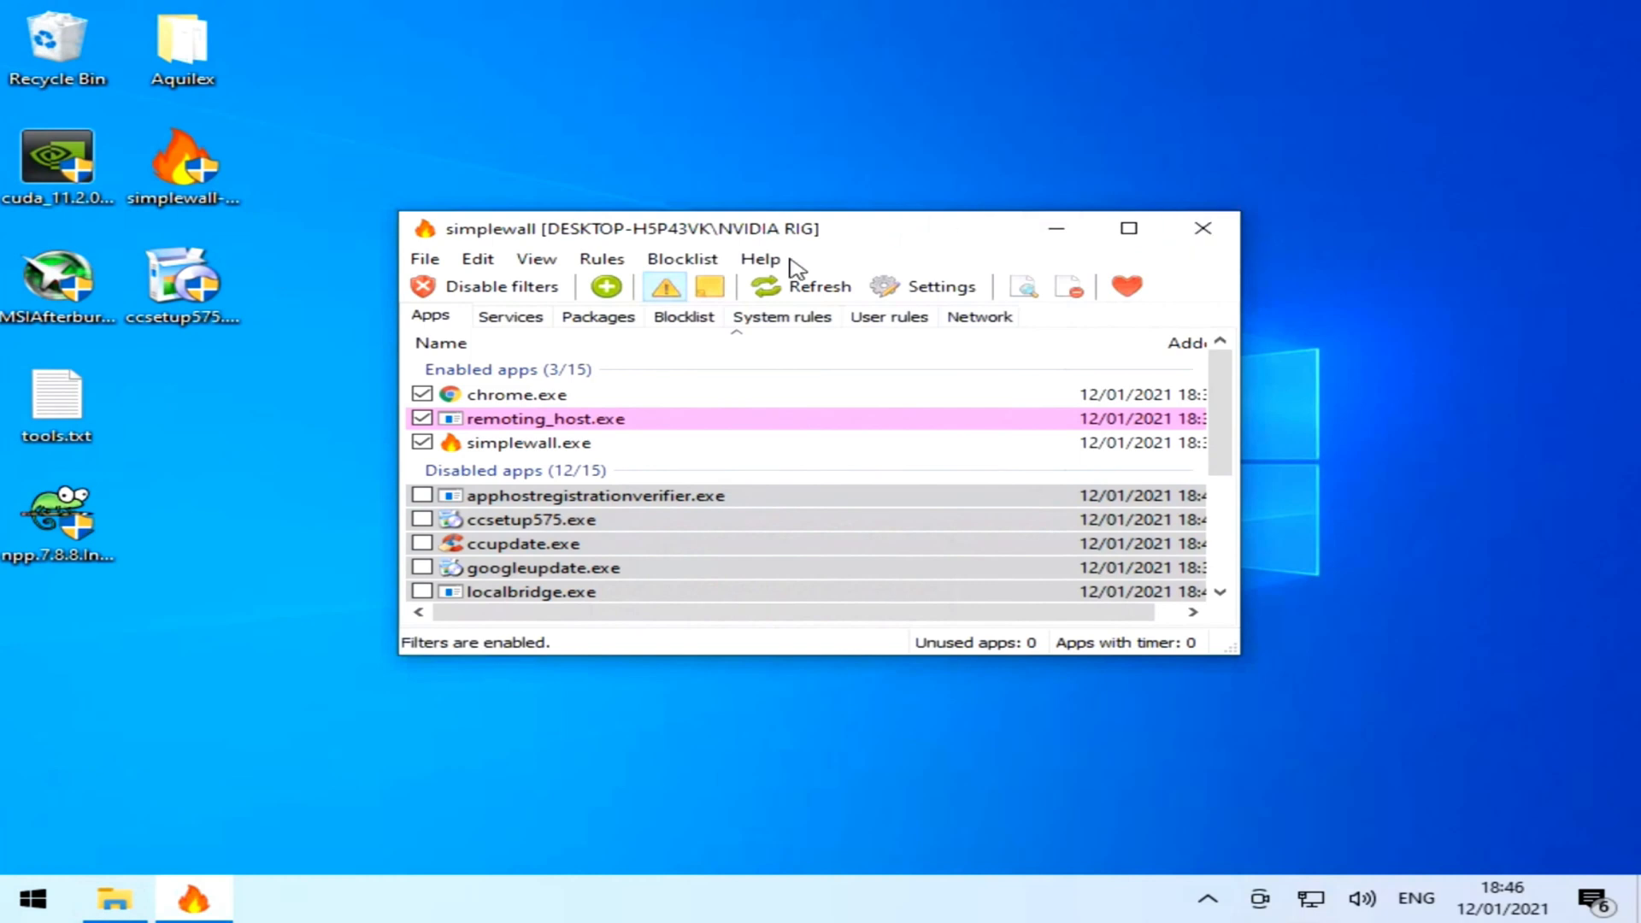
Review simplewall's General settings (Load on startup, Start minimized) and close them.
{"action": "left_click", "coordinate": [944, 287]}
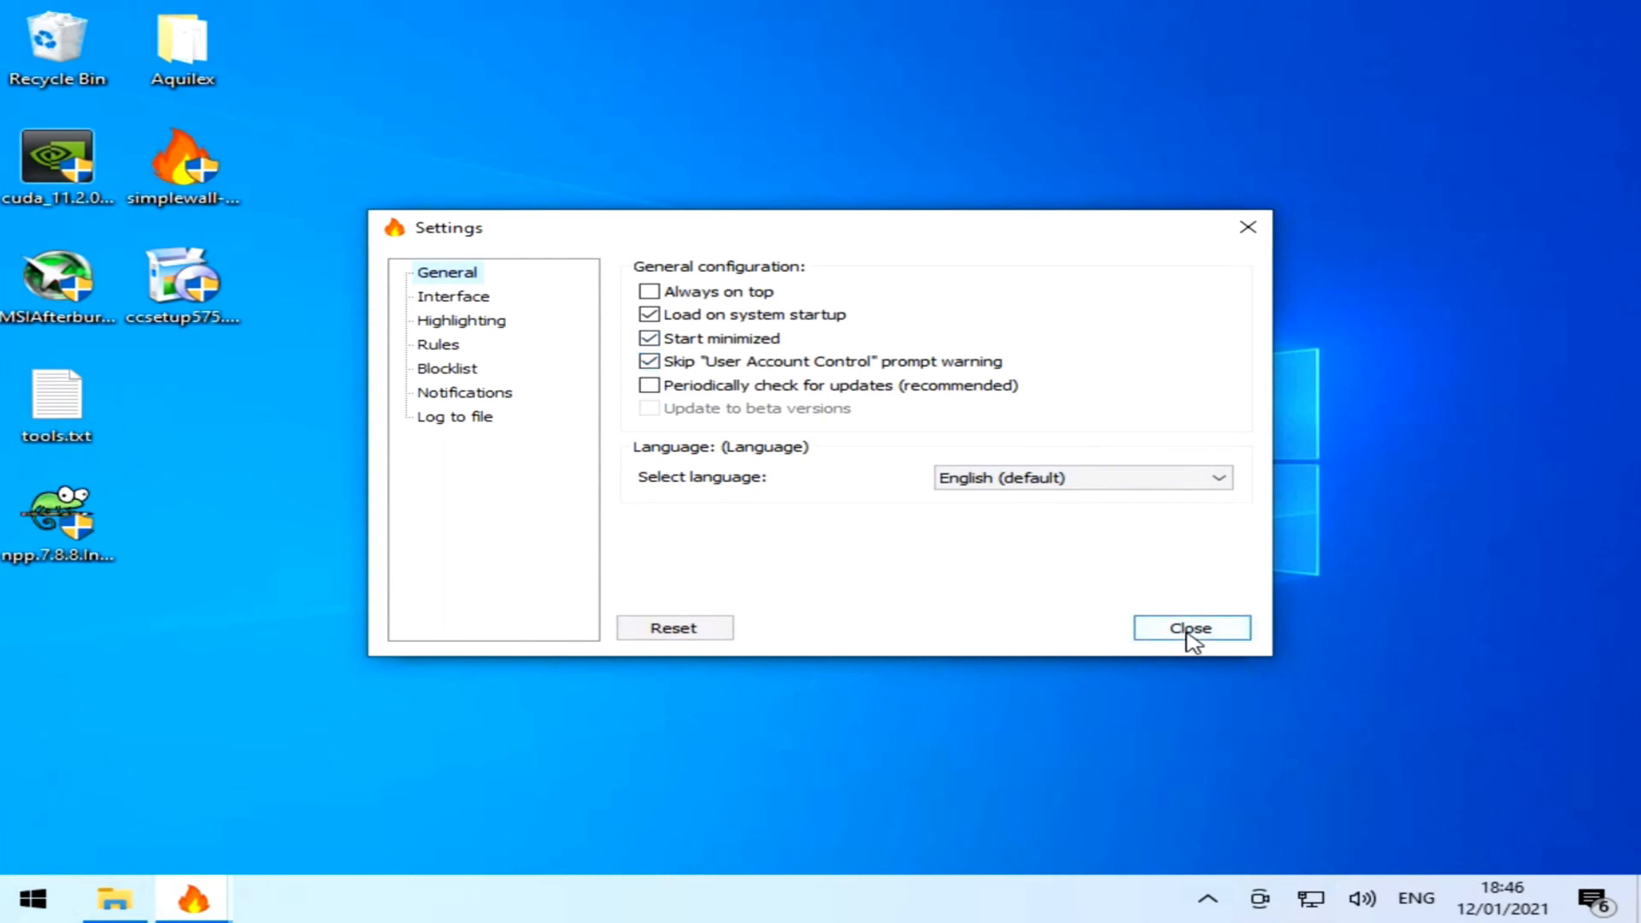
{"action": "left_click", "coordinate": [1191, 628]}
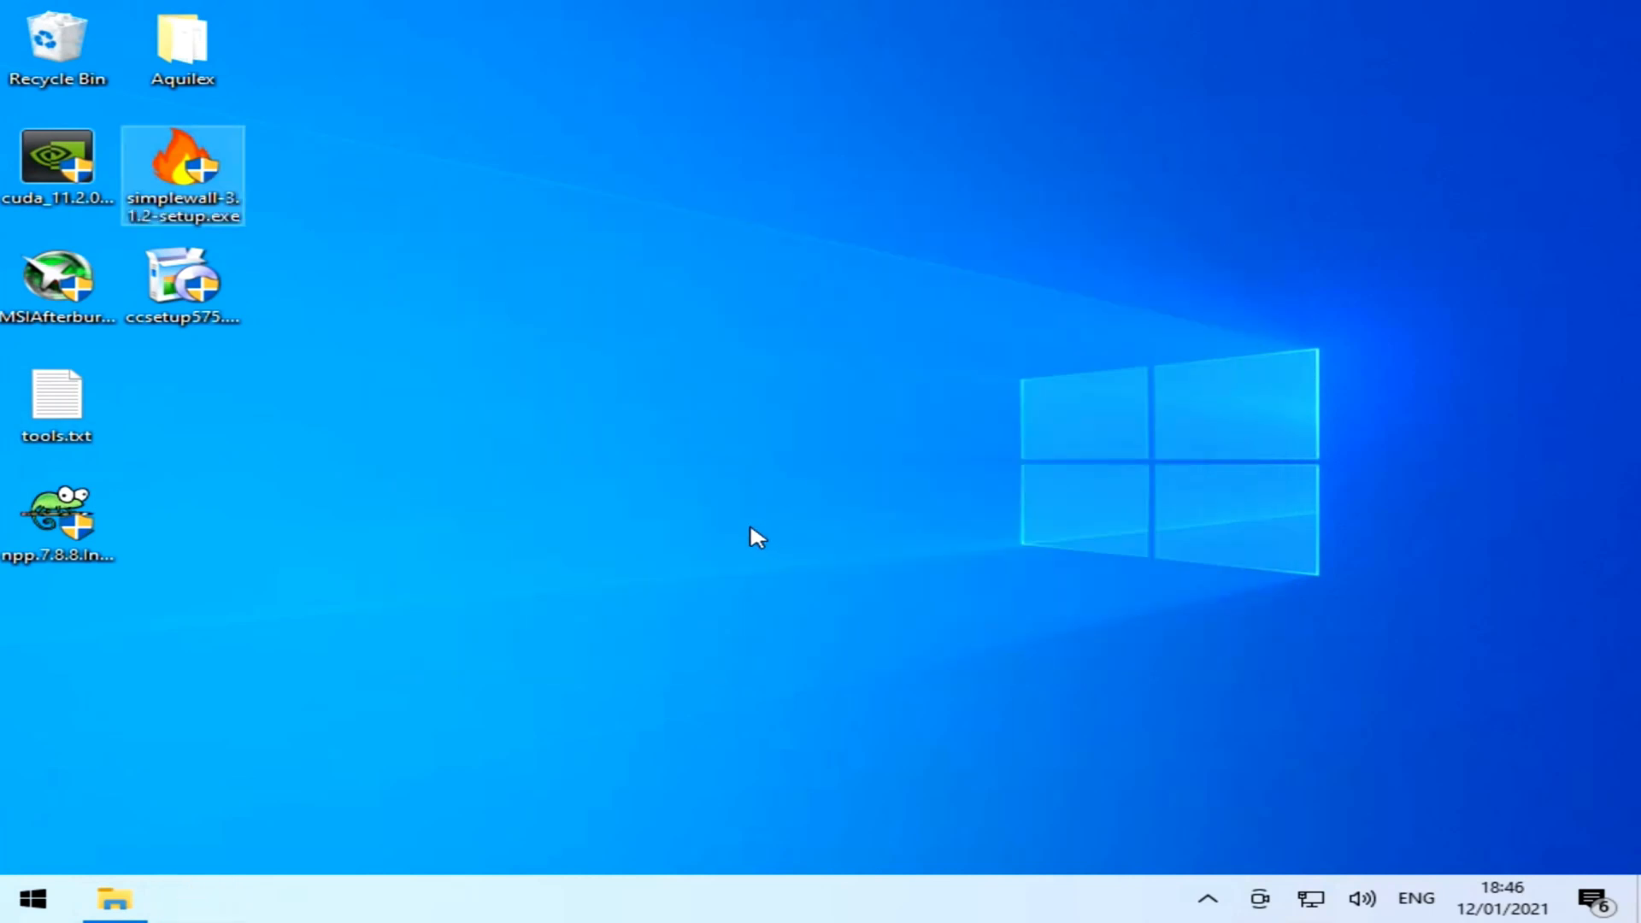
{"action": "mouse_move", "coordinate": [202, 305]}
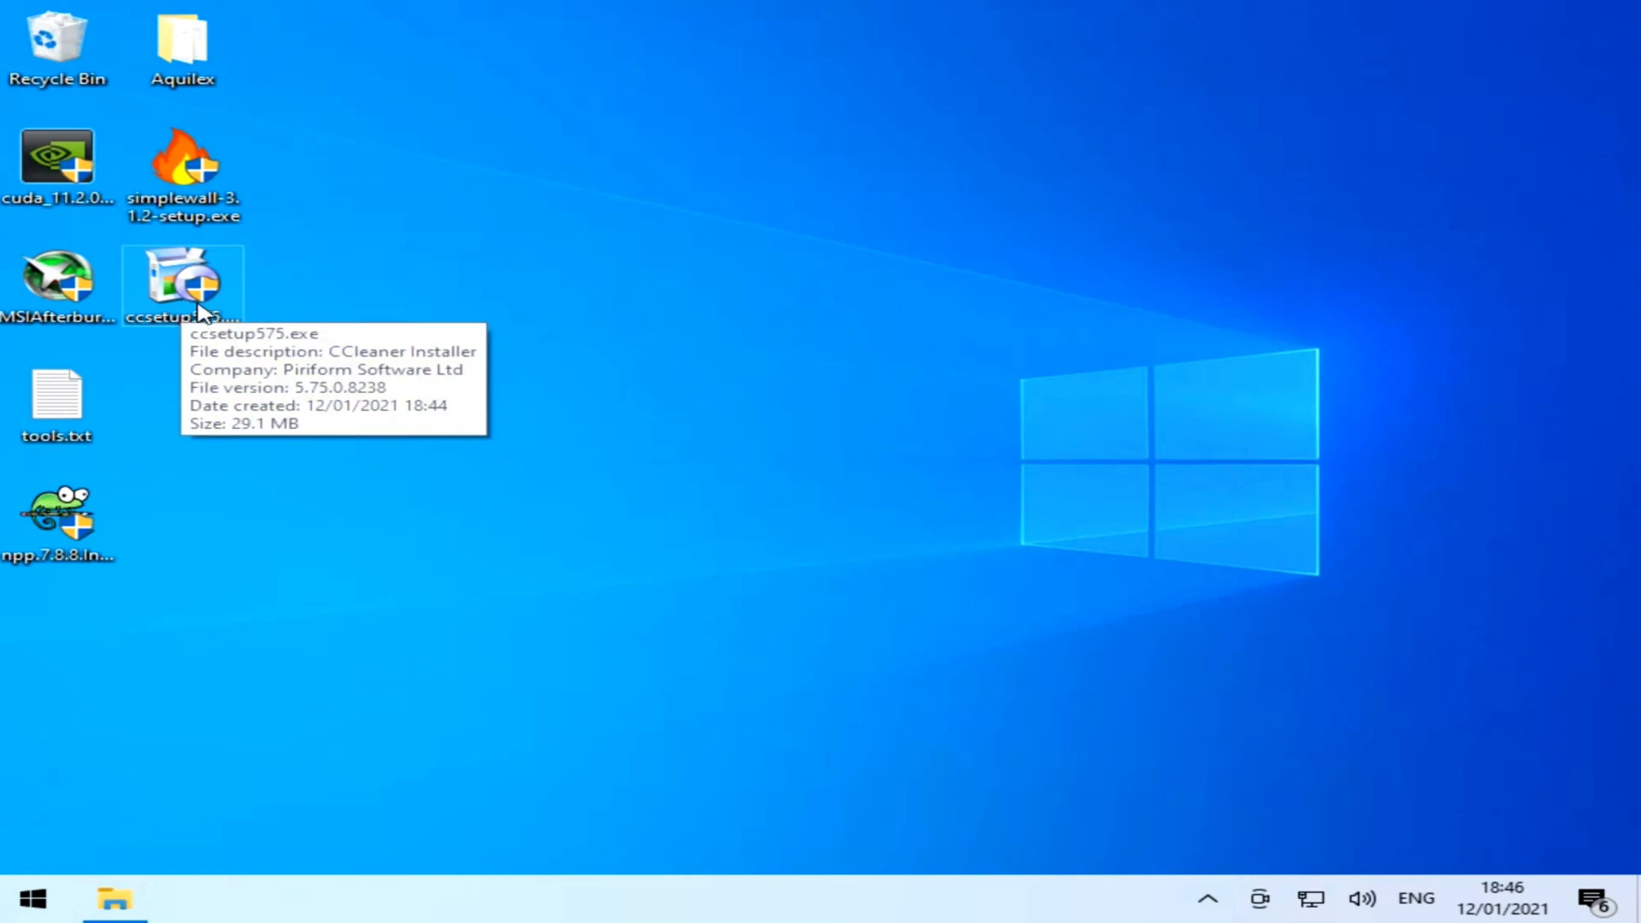
{"action": "mouse_move", "coordinate": [630, 499]}
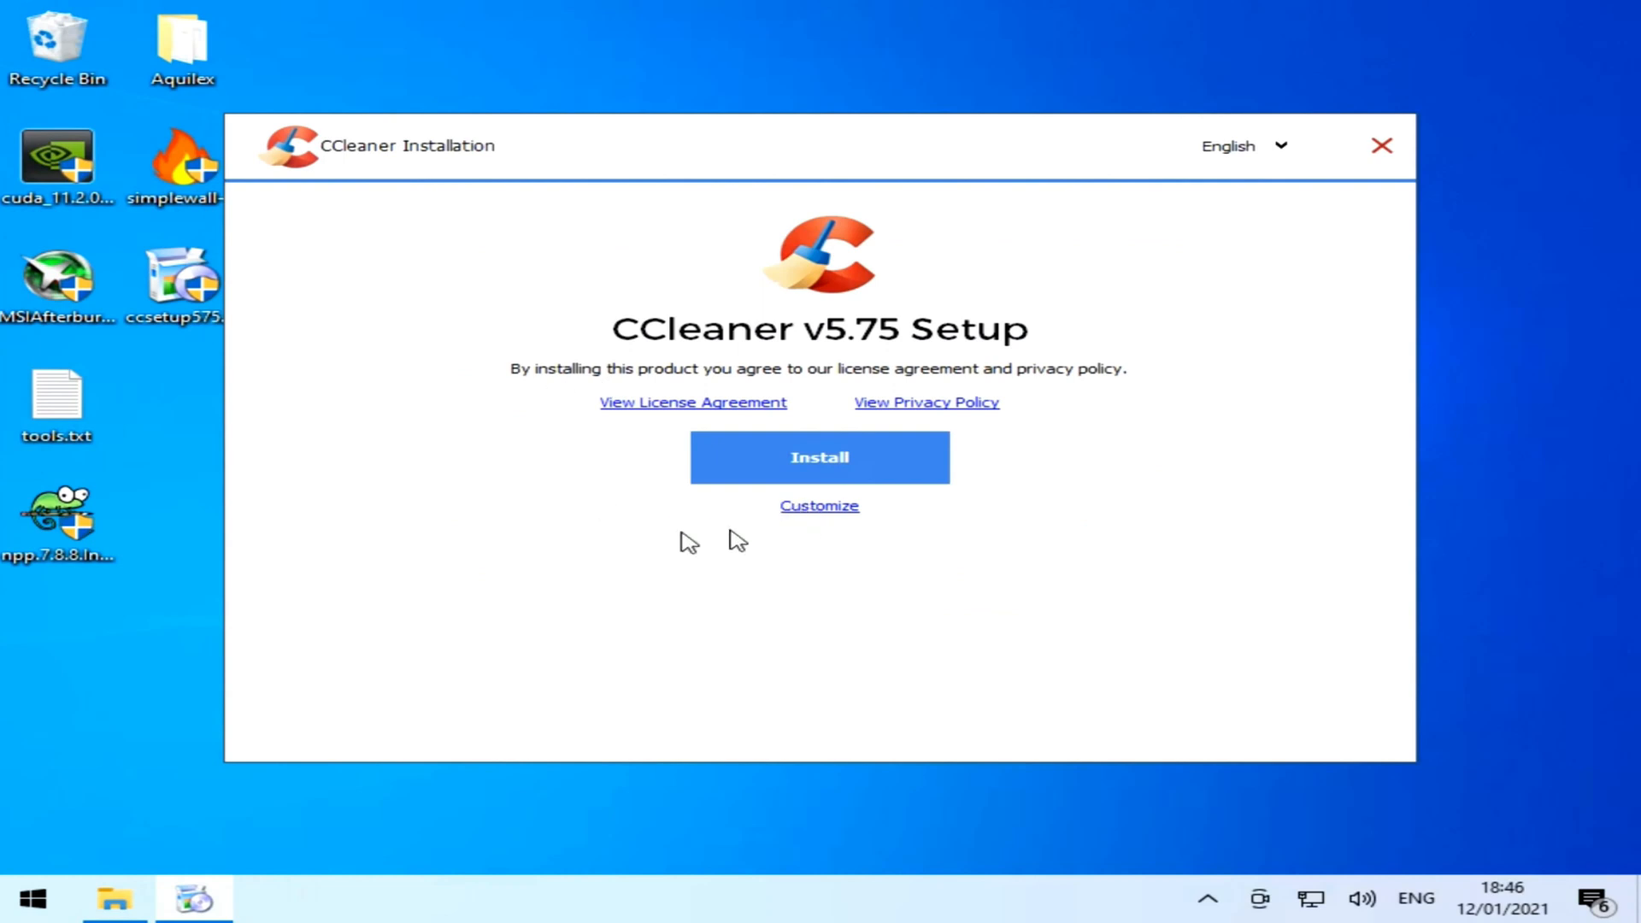
Install CCleaner v5.75 with desktop and Start menu shortcuts left unchecked.
{"action": "left_click", "coordinate": [821, 506]}
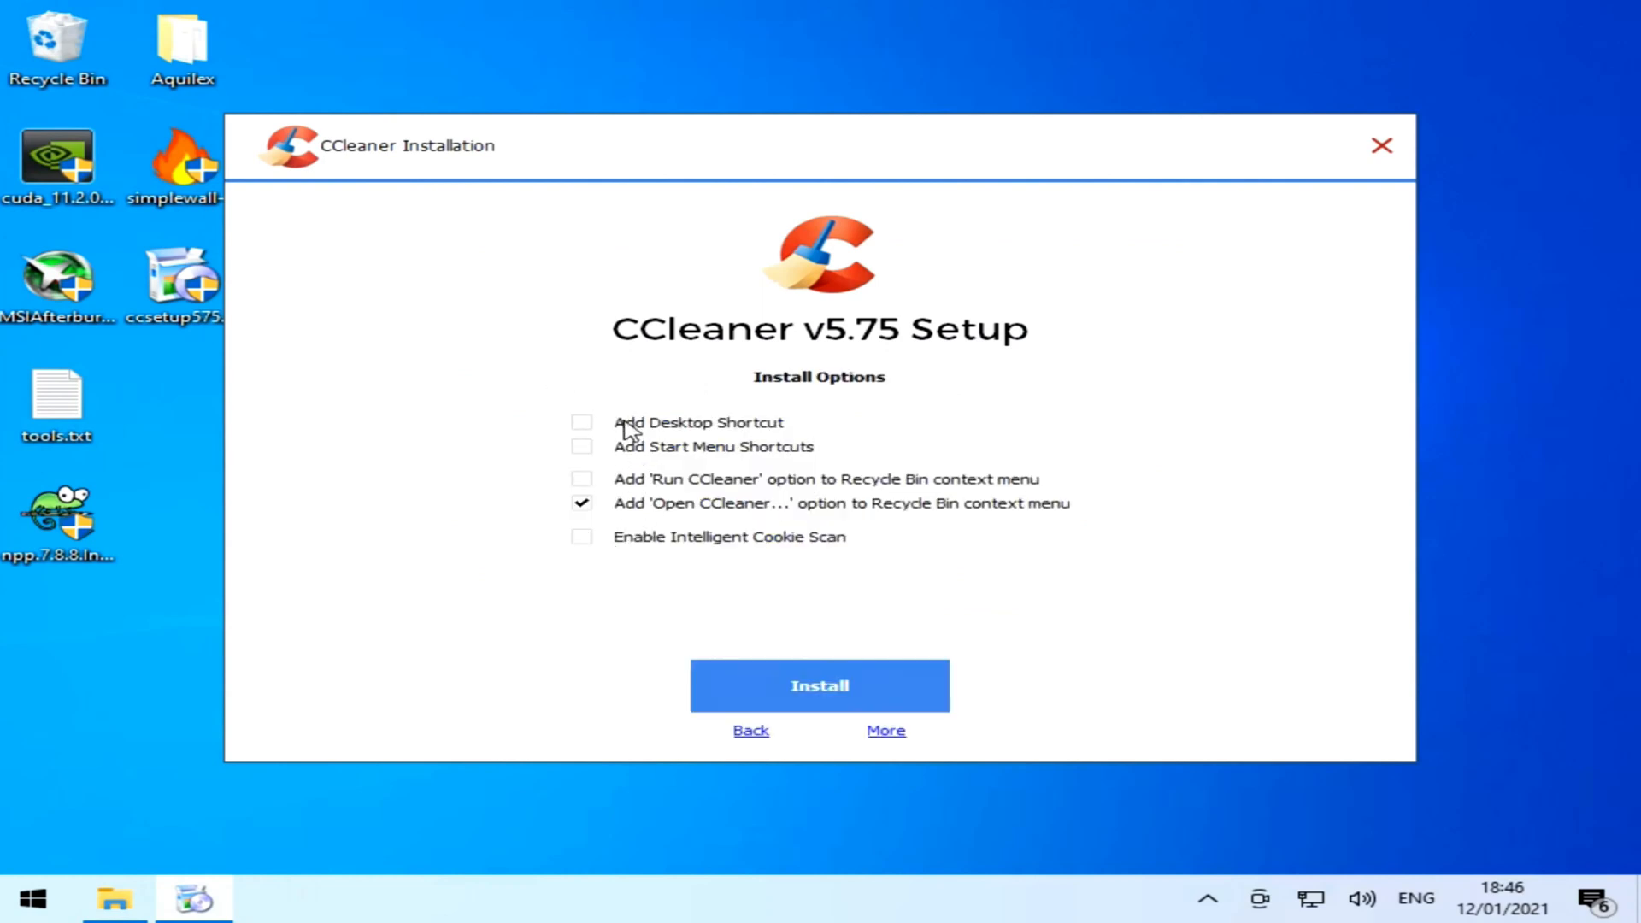
{"action": "mouse_move", "coordinate": [776, 670]}
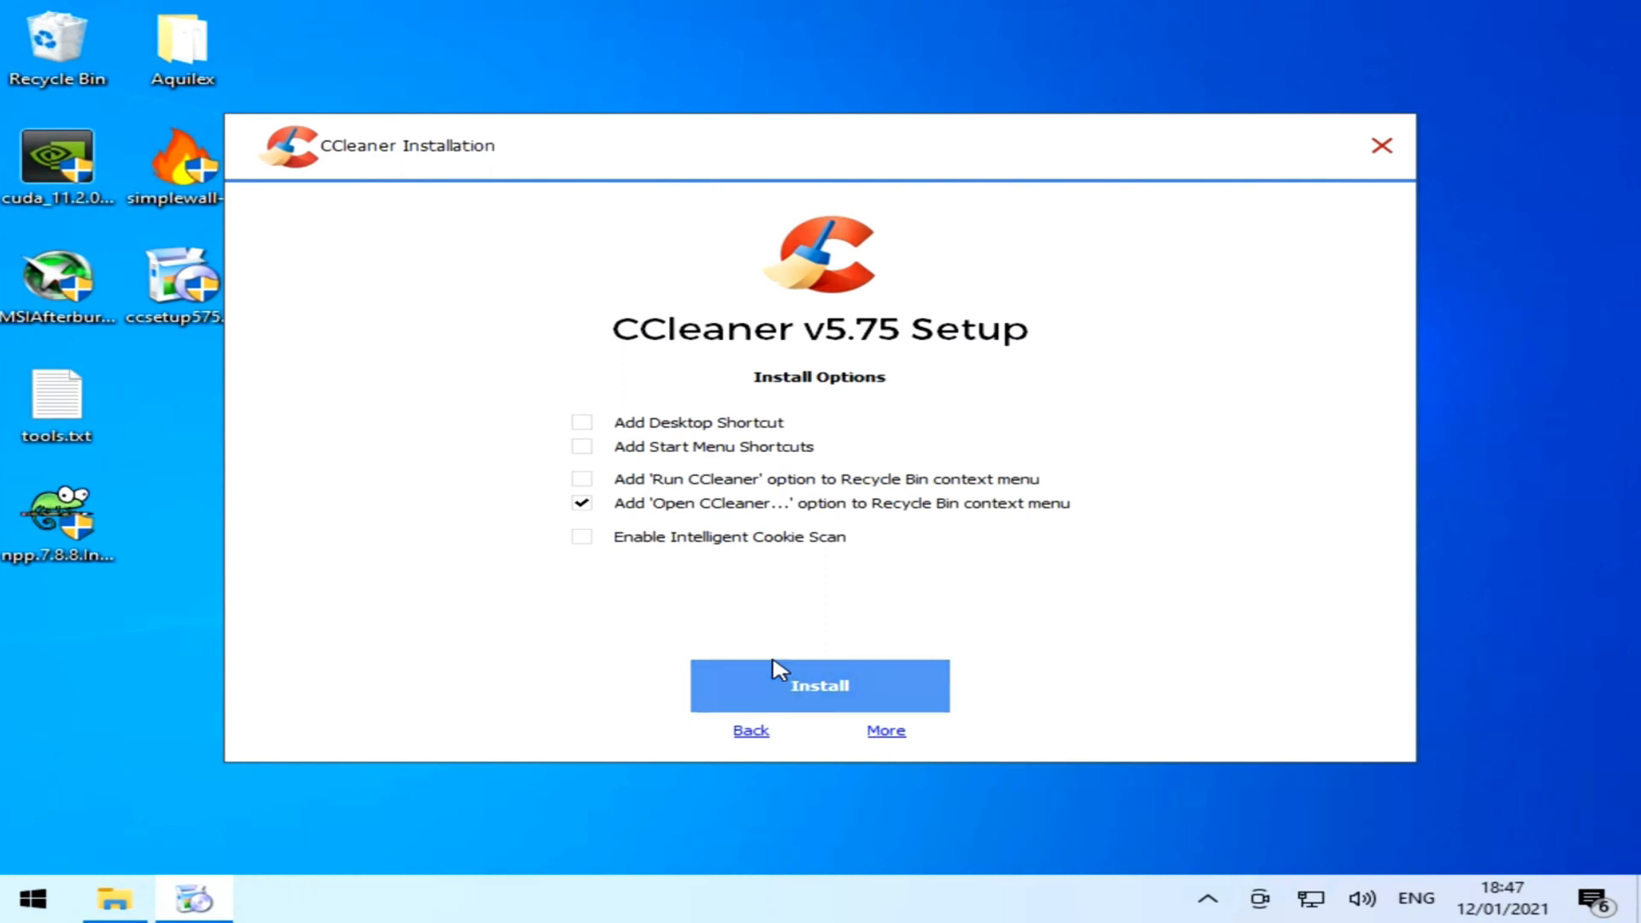
{"action": "left_click", "coordinate": [1378, 143]}
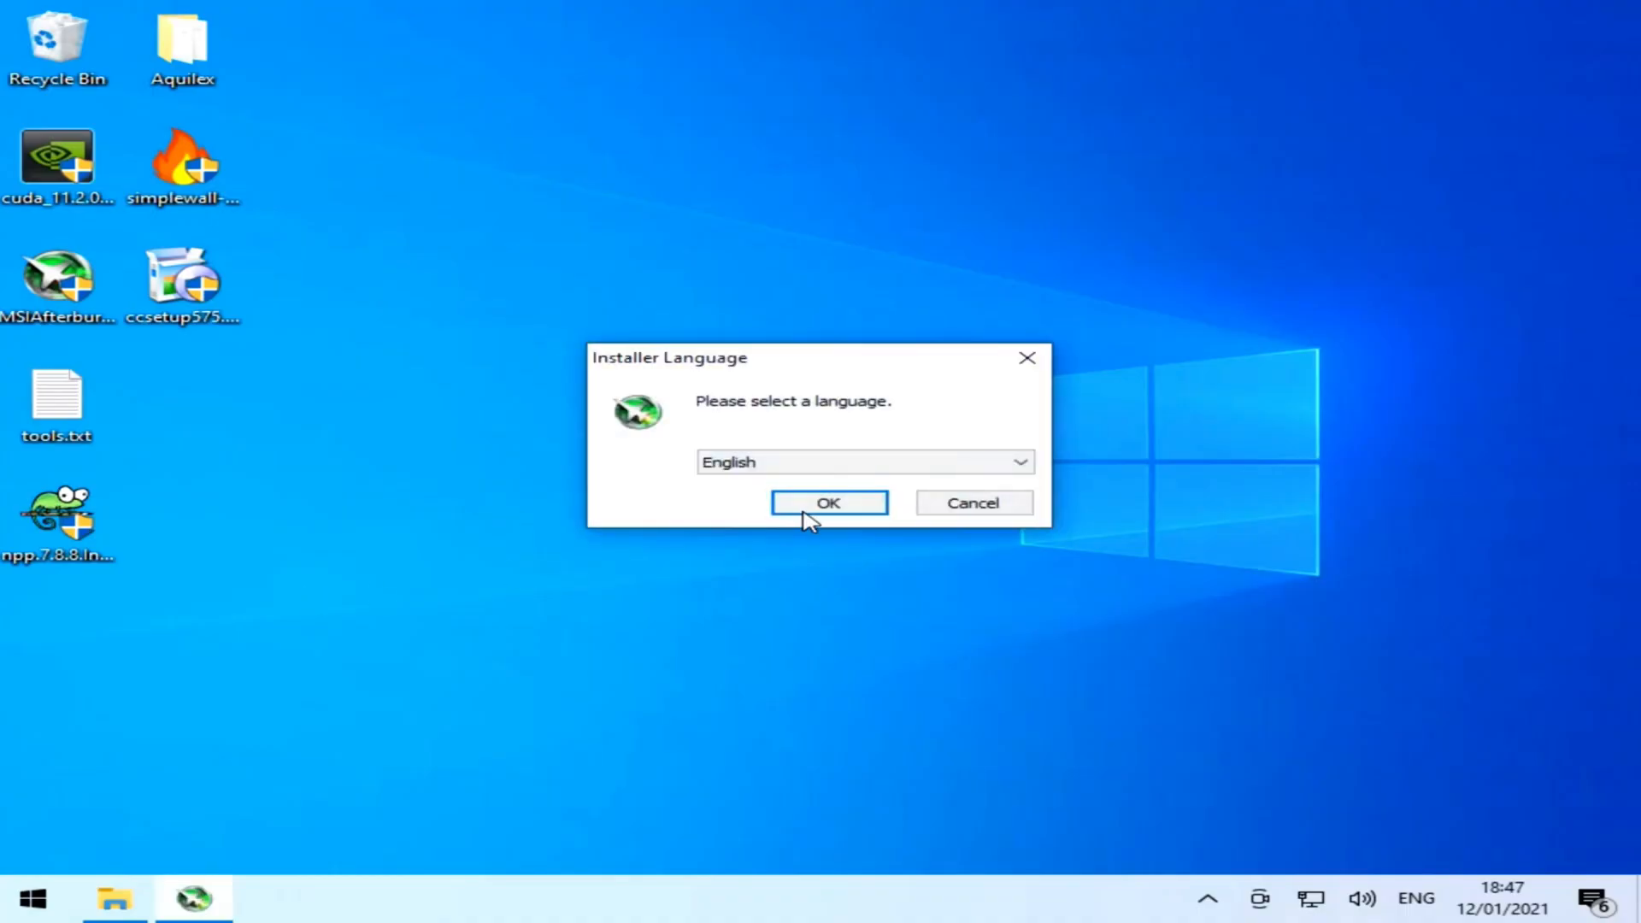
Accept English as the MSI Afterburner setup language.
{"action": "left_click", "coordinate": [830, 502]}
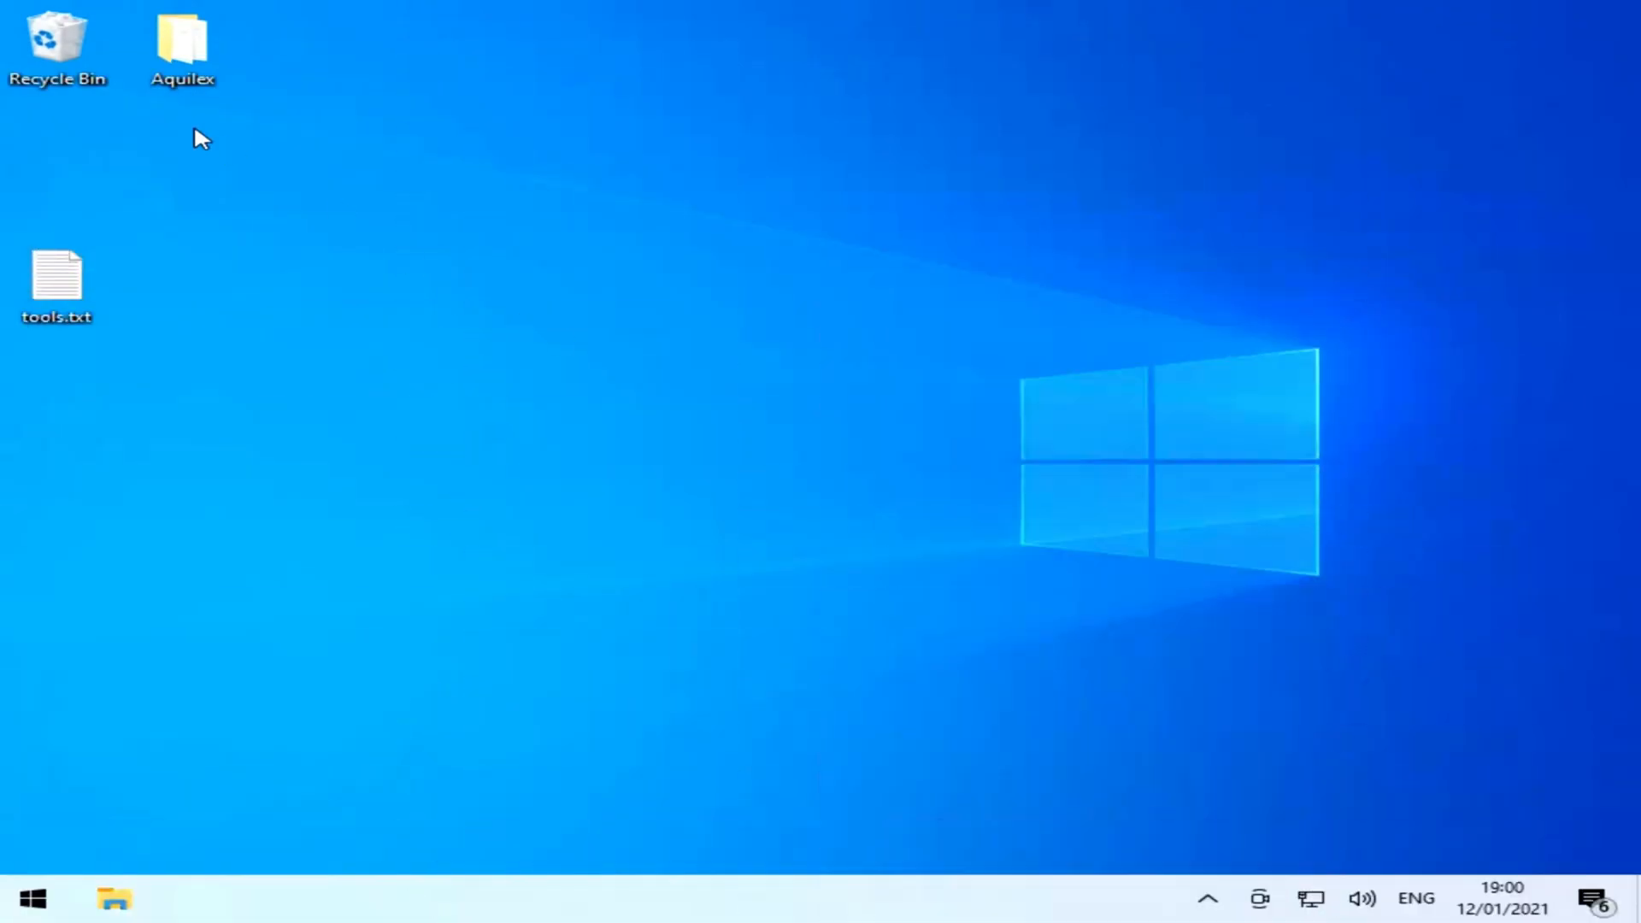
Launch CCleaner from the Recycle Bin menu and block its outbound connection in simplewall.
{"action": "right_click", "coordinate": [51, 38]}
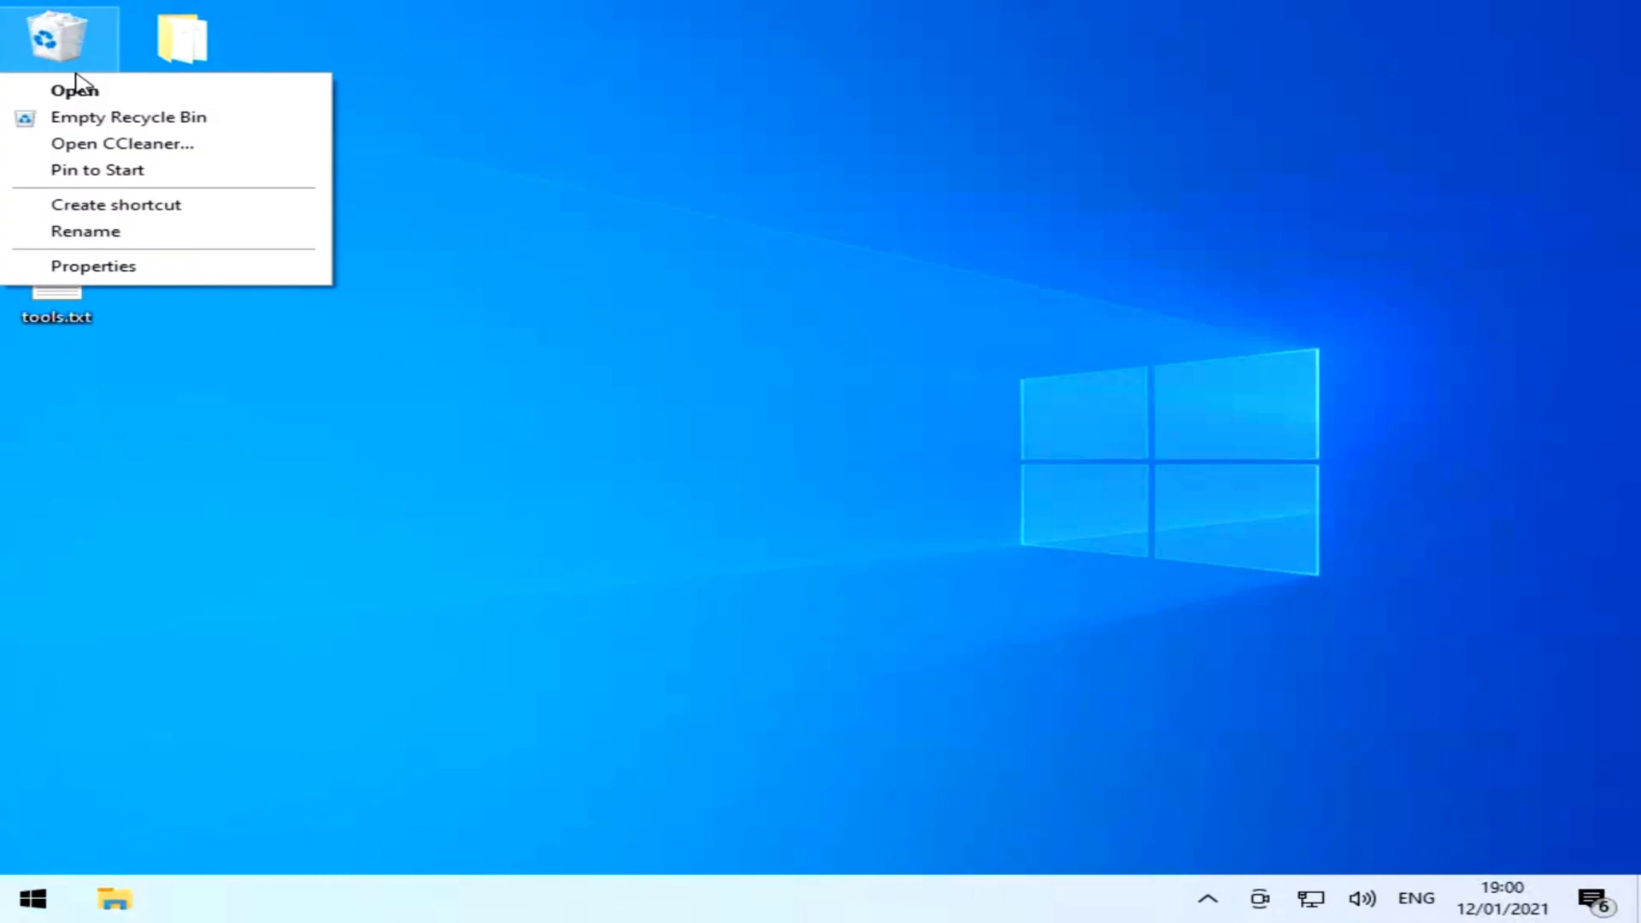
{"action": "left_click", "coordinate": [669, 442]}
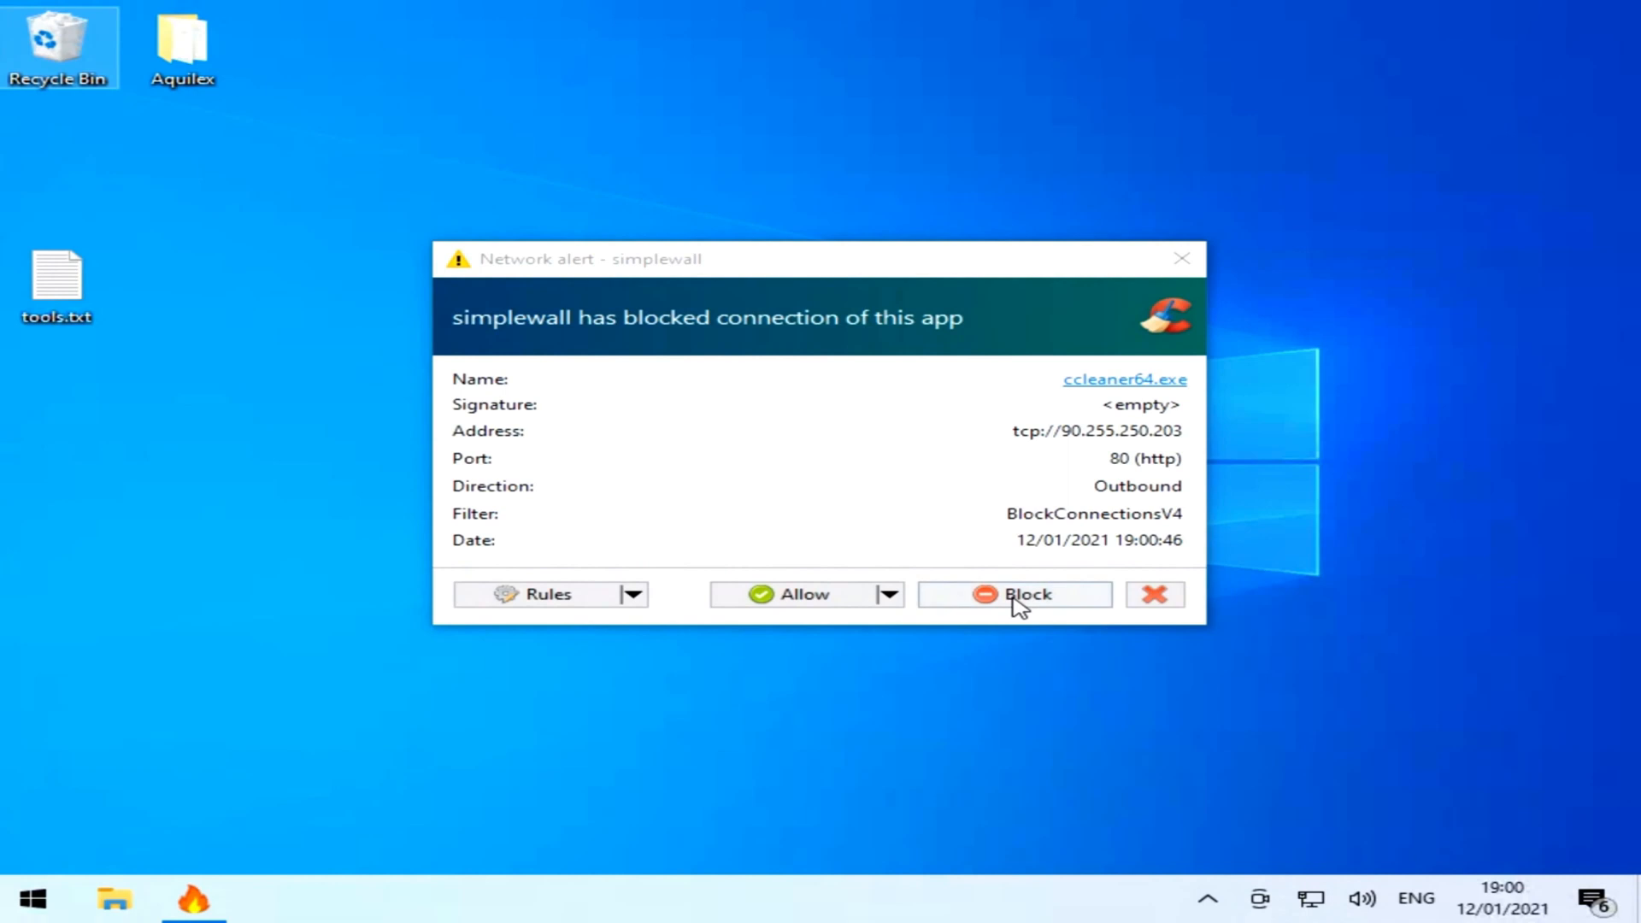
{"action": "left_click", "coordinate": [1028, 595]}
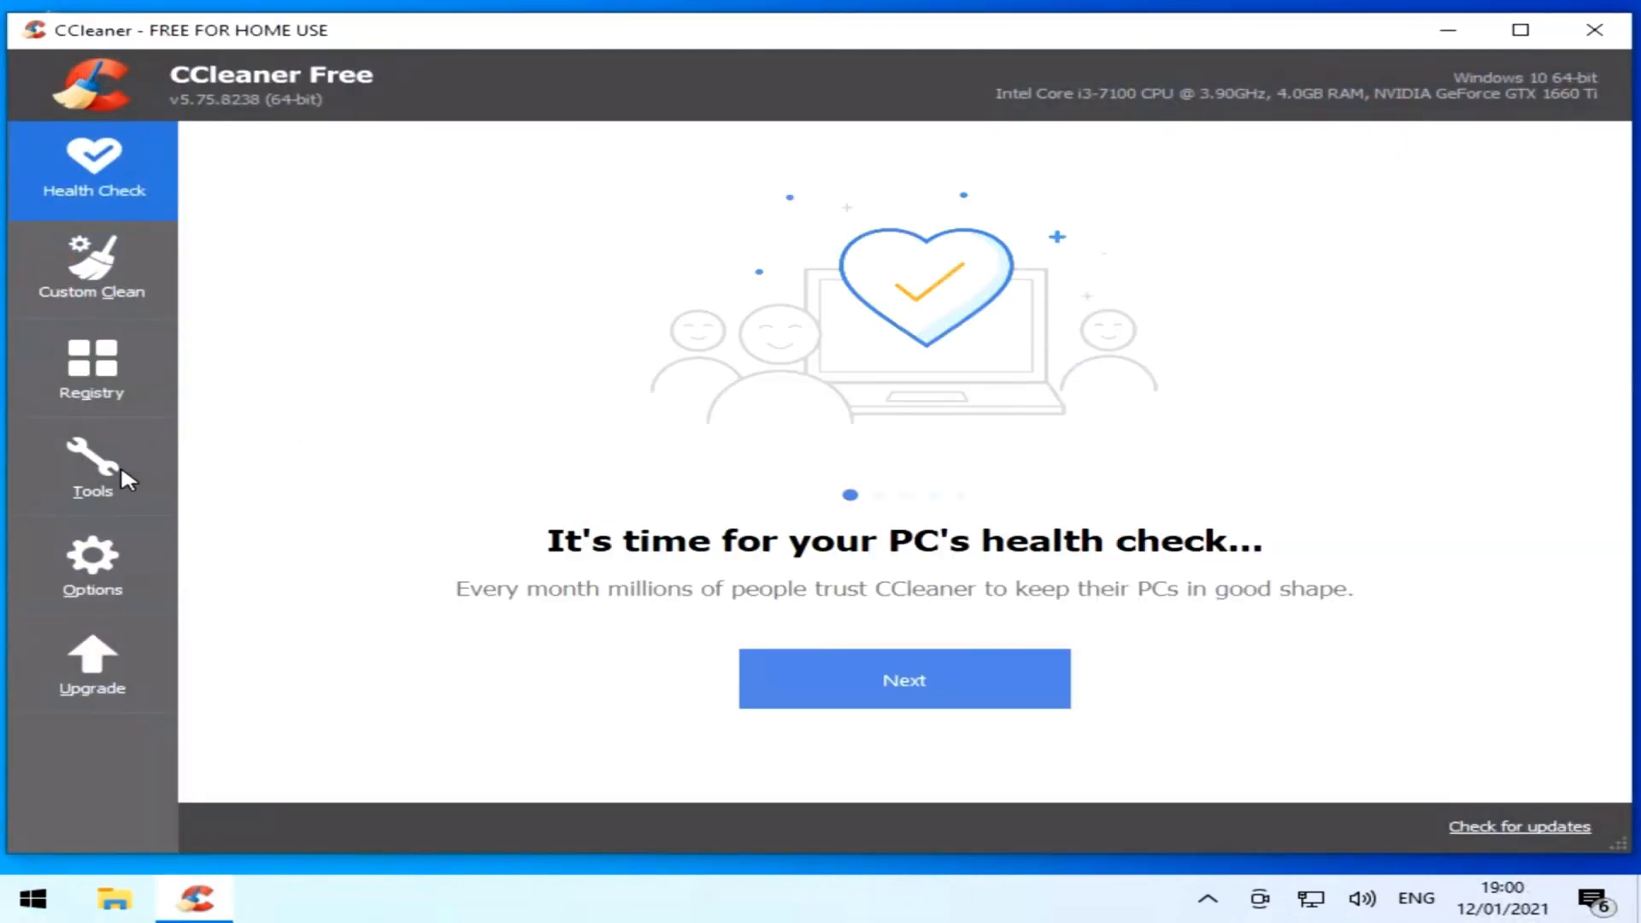
Delete the OneDrive, CCleaner Smart Cleaning and SecurityHealth startup entries, leaving only simplewall.
{"action": "left_click", "coordinate": [93, 465]}
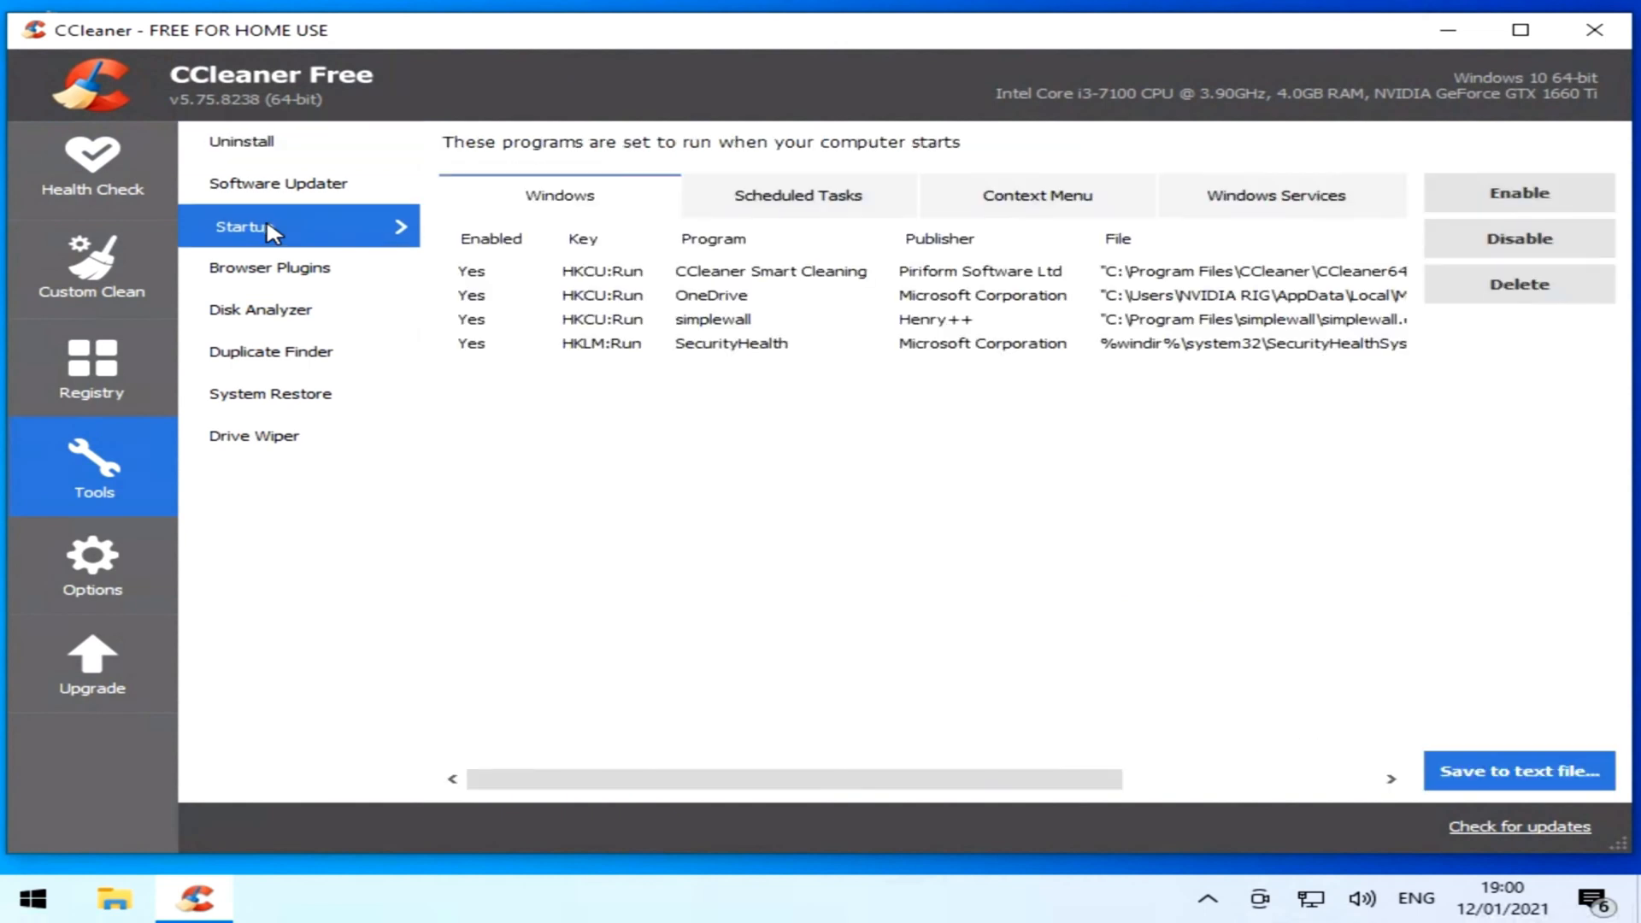
{"action": "left_click", "coordinate": [711, 294]}
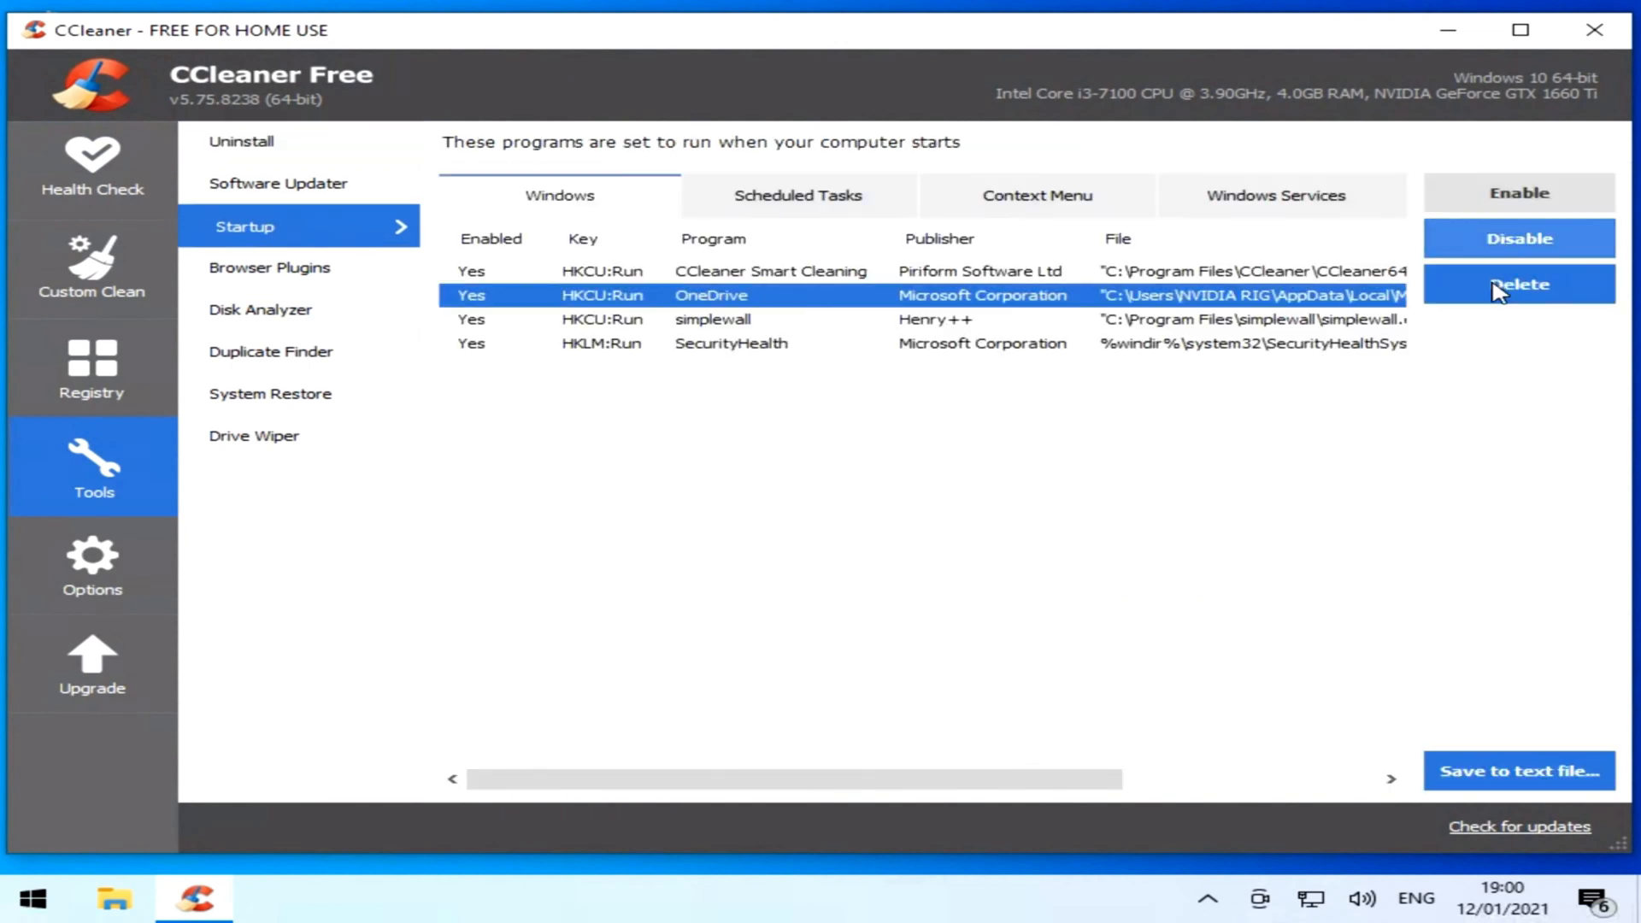
{"action": "left_click", "coordinate": [1519, 284]}
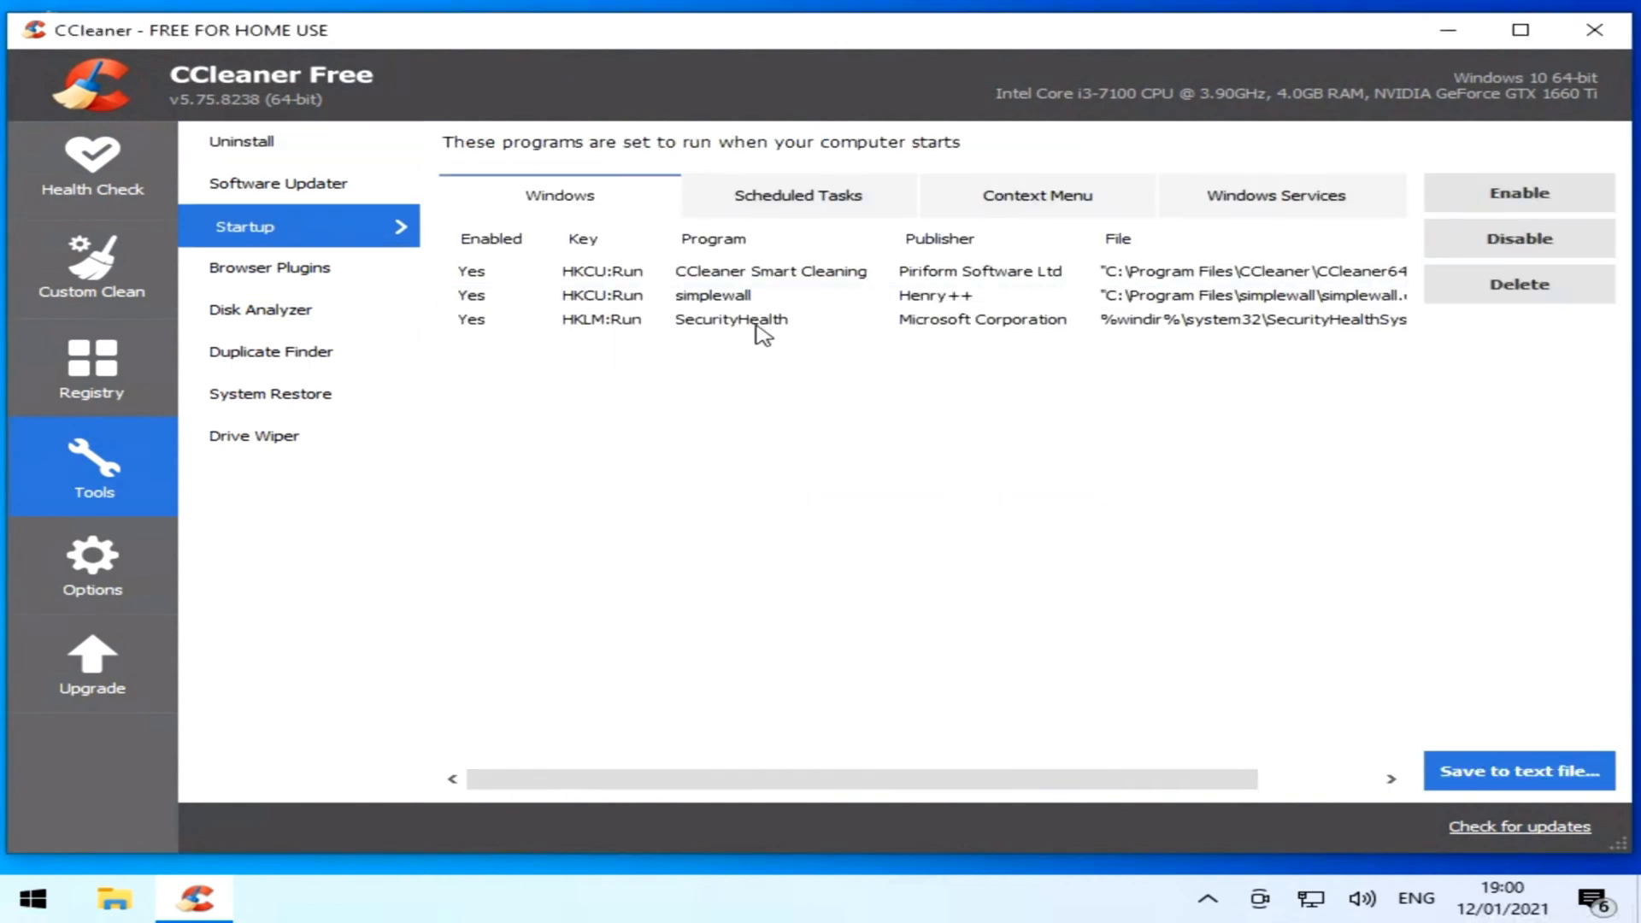
{"action": "left_click", "coordinate": [1520, 284]}
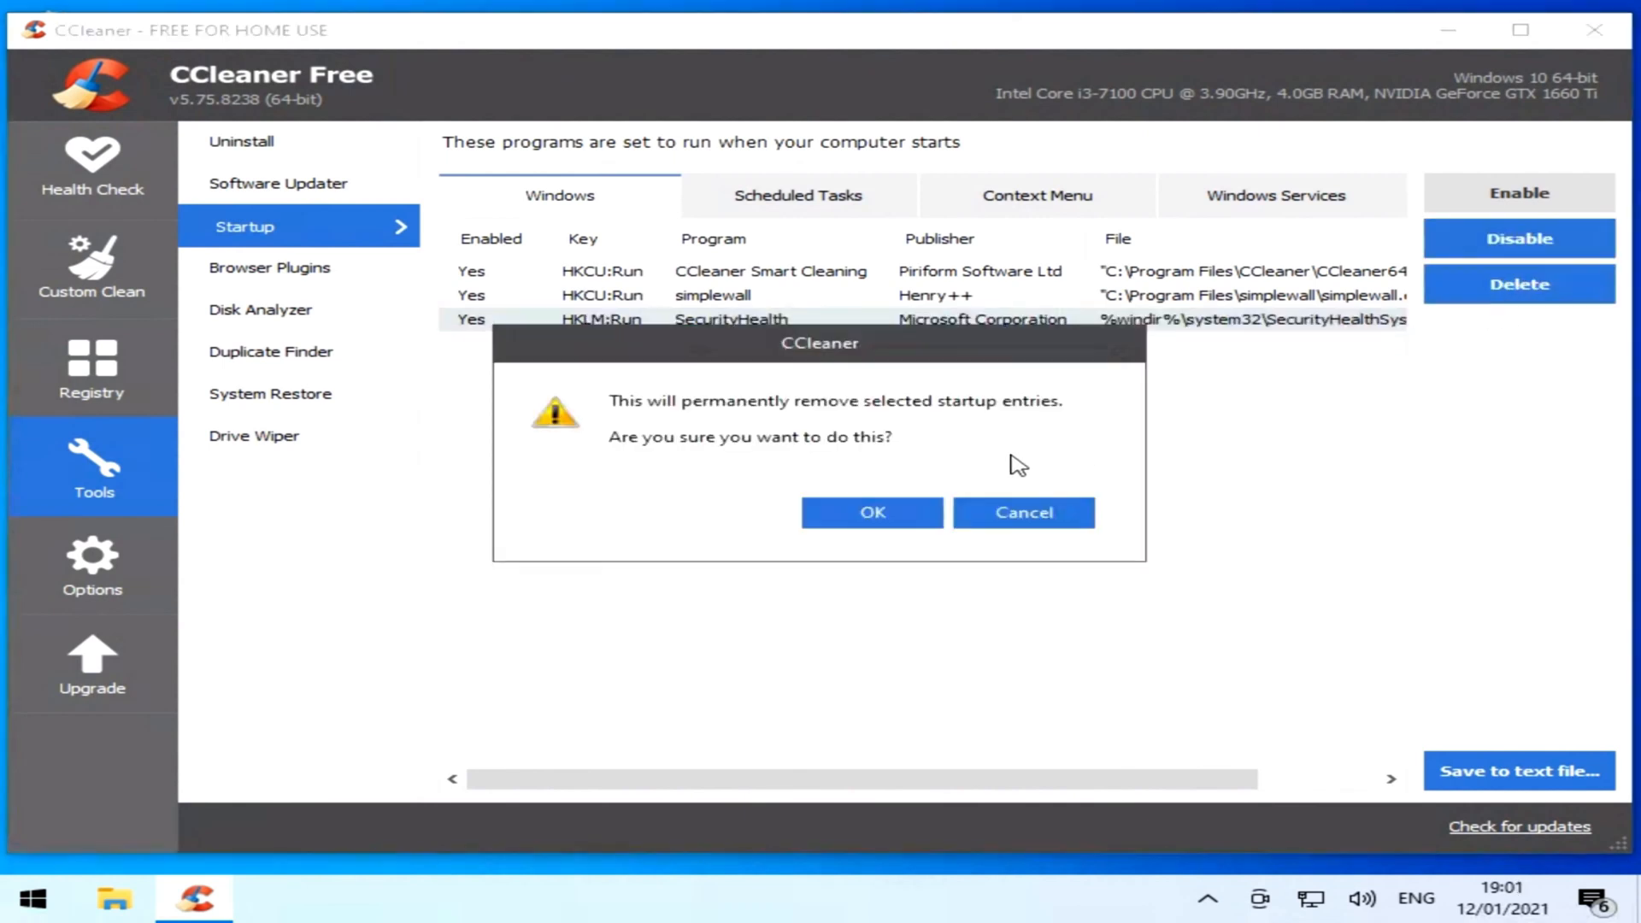
{"action": "left_click", "coordinate": [872, 513]}
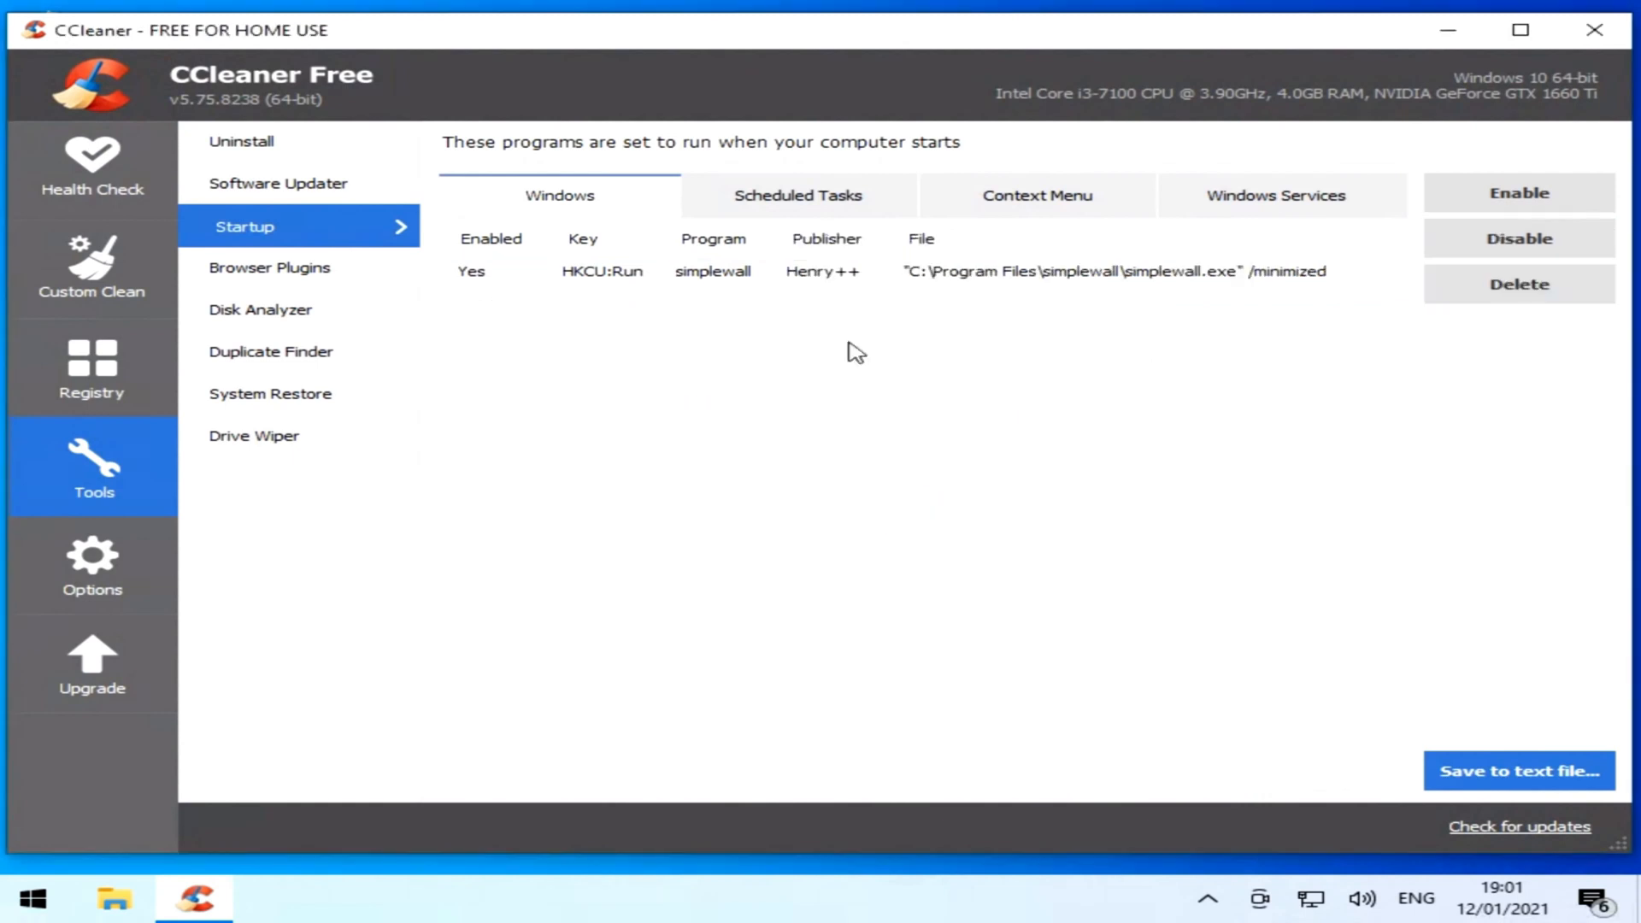
Review the Scheduled Tasks and Windows Services startup lists.
{"action": "left_click", "coordinate": [798, 195]}
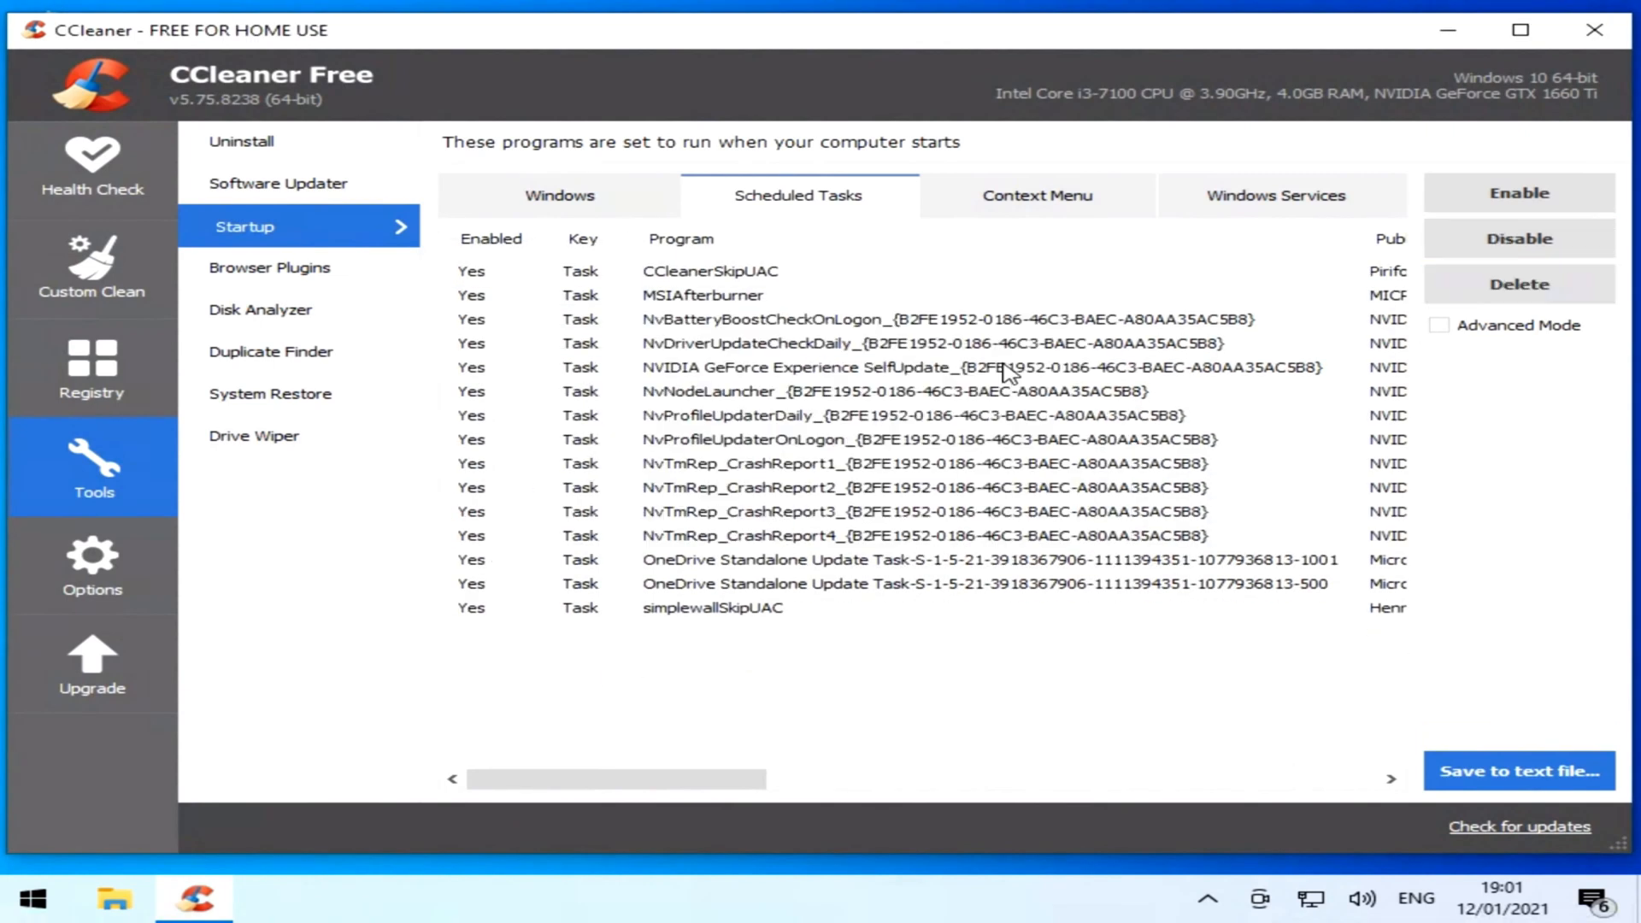
{"action": "left_click", "coordinate": [1276, 195]}
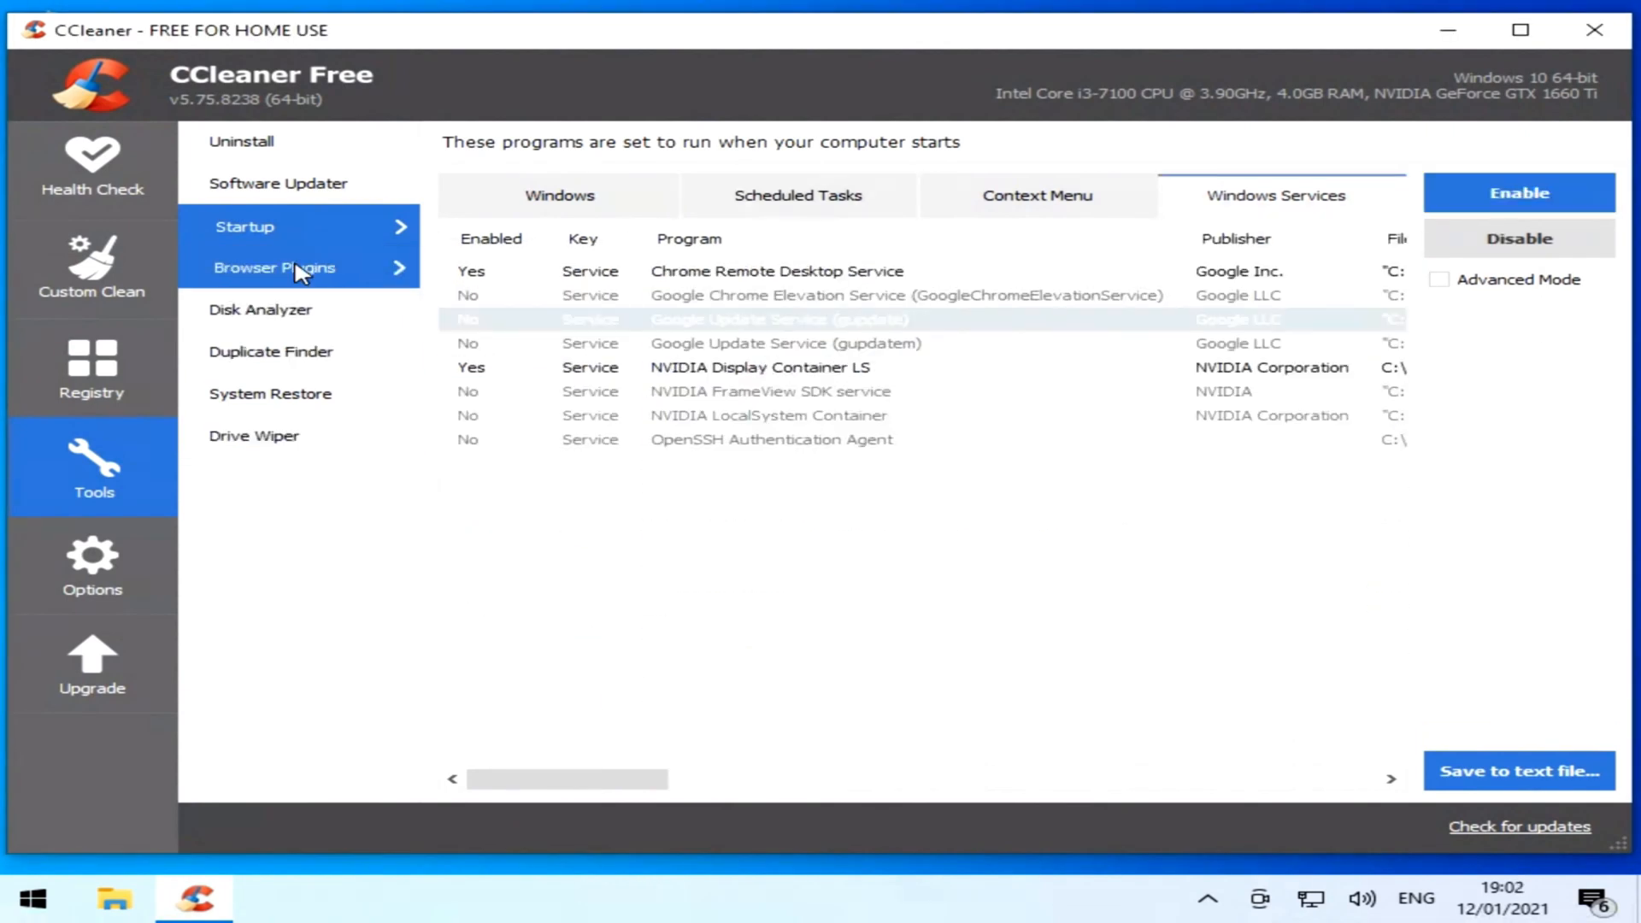
{"action": "mouse_move", "coordinate": [271, 151]}
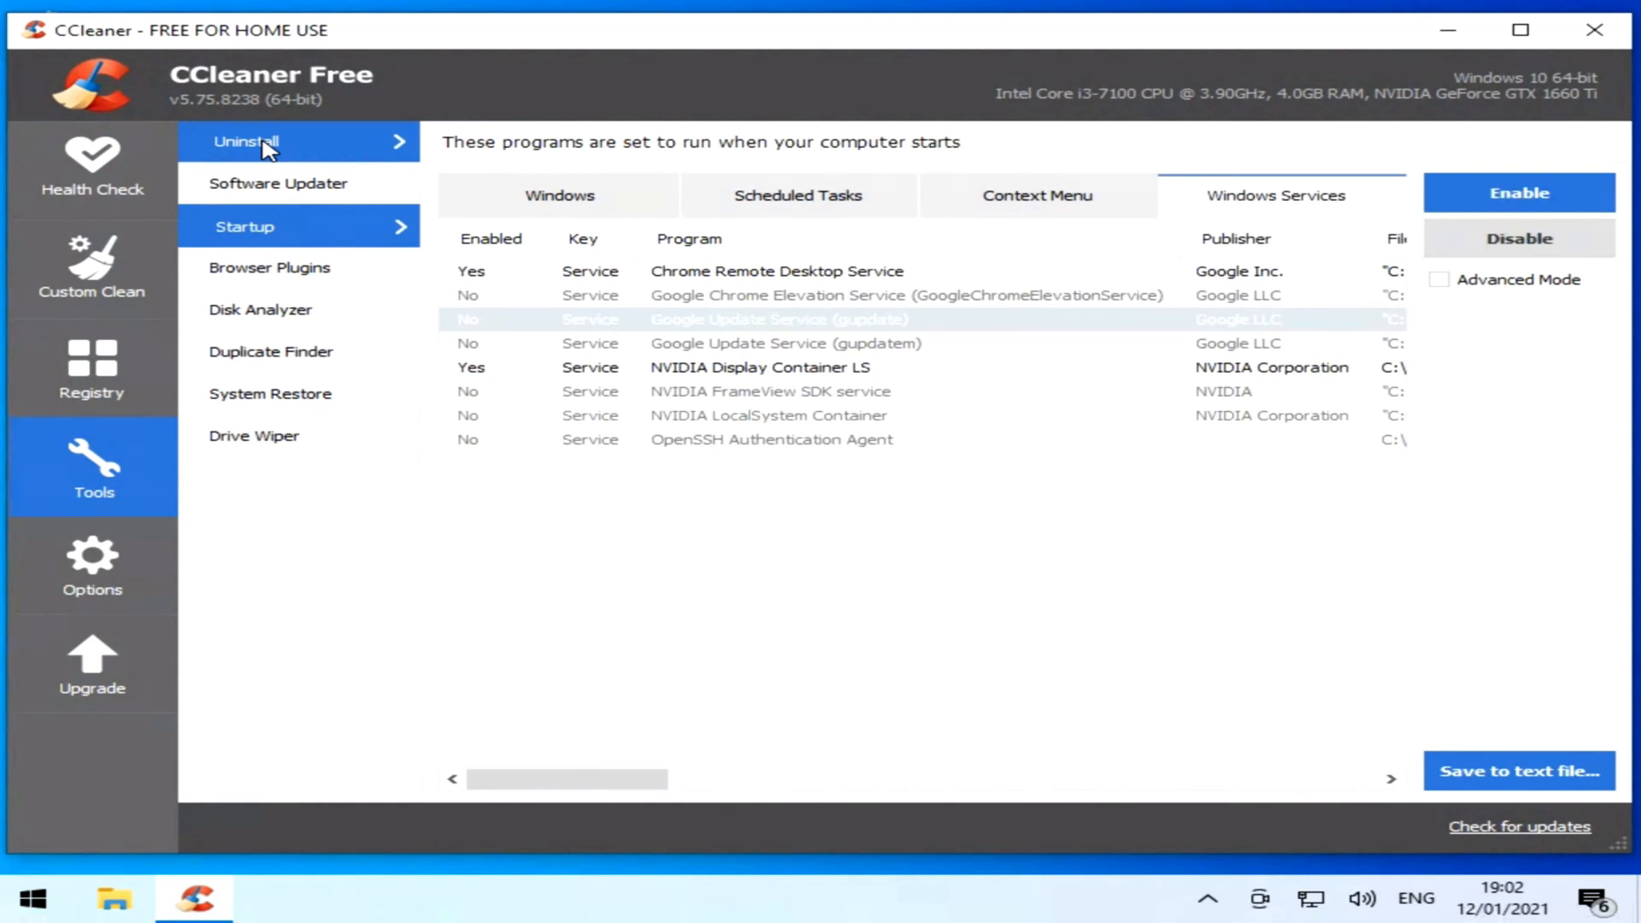
Uninstall 3D Viewer from CCleaner's Uninstall tool.
{"action": "left_click", "coordinate": [248, 144]}
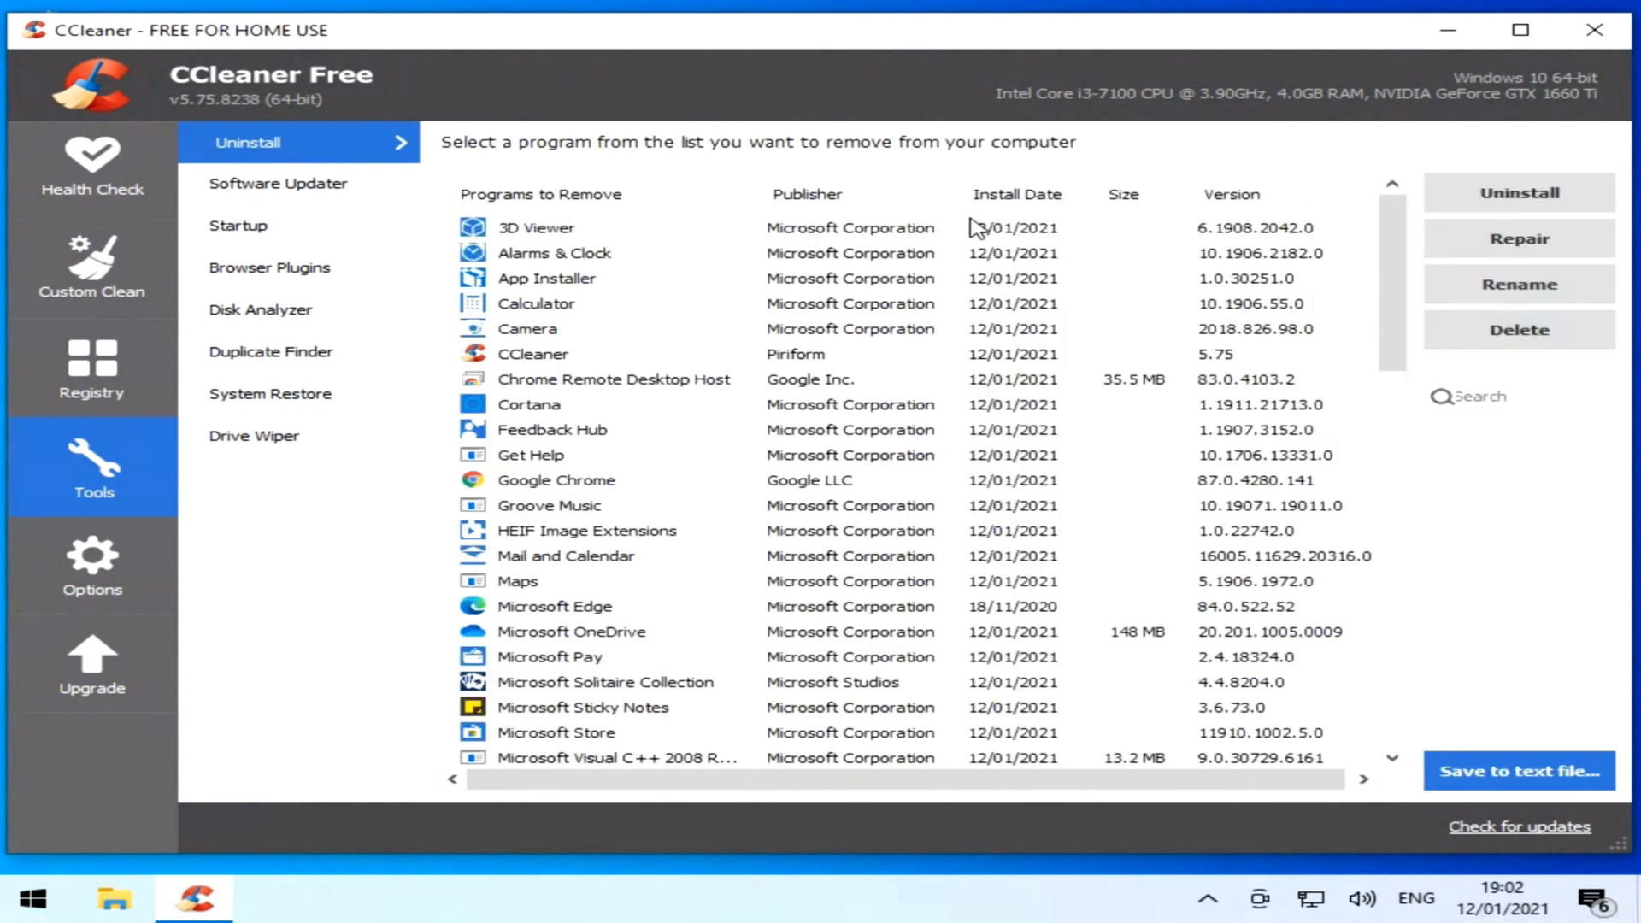
{"action": "left_click", "coordinate": [537, 227]}
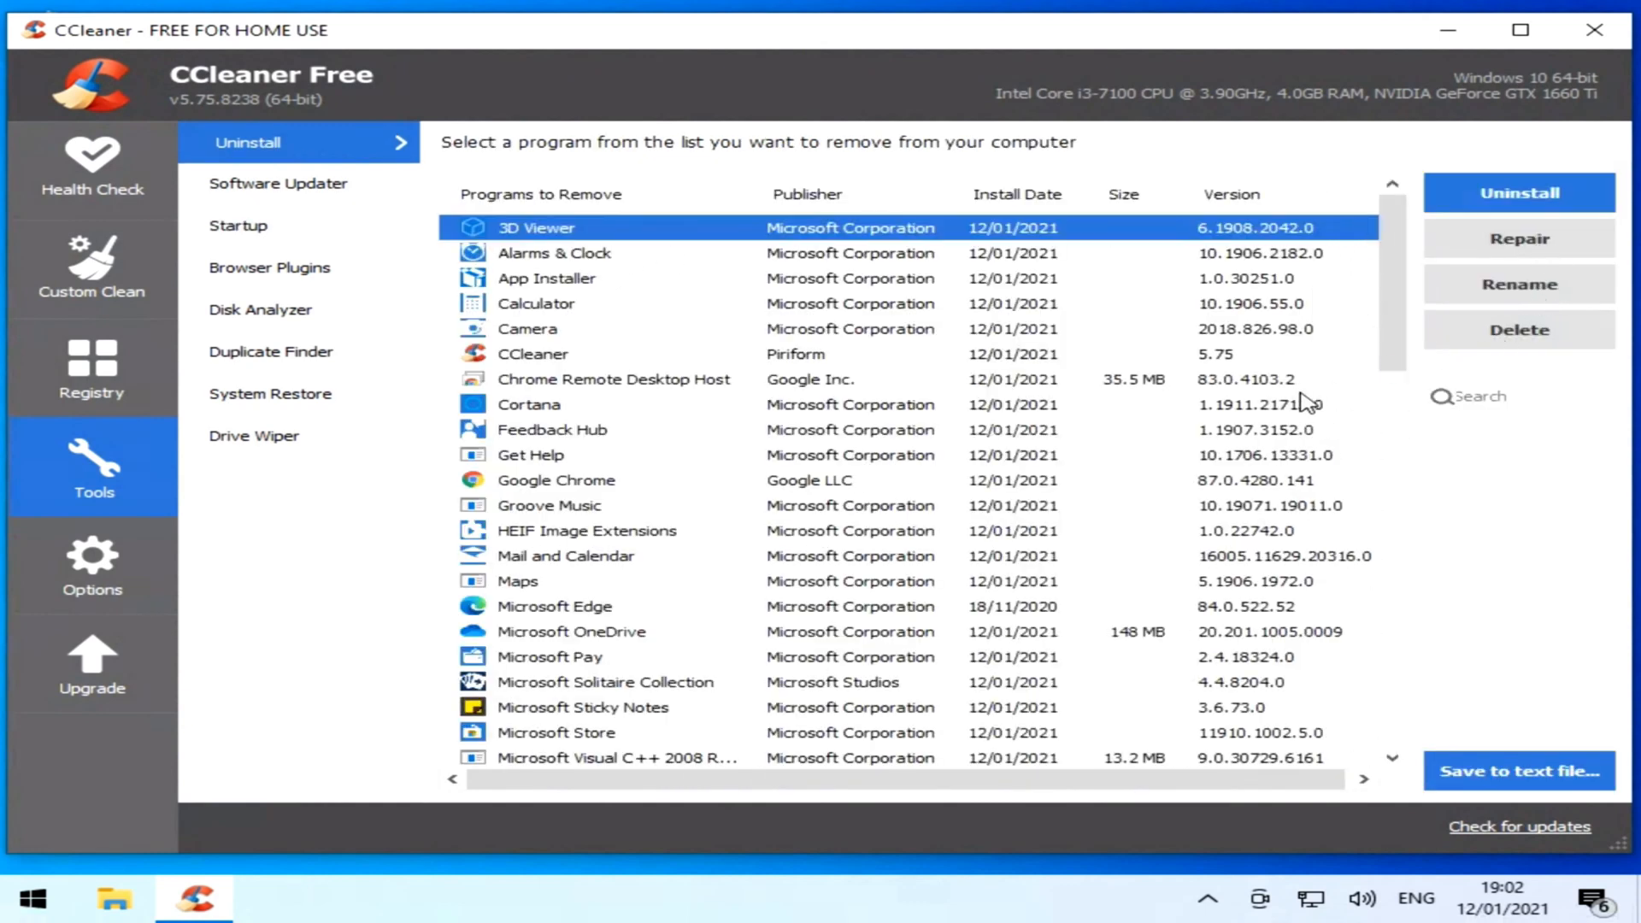
{"action": "left_click", "coordinate": [1518, 192]}
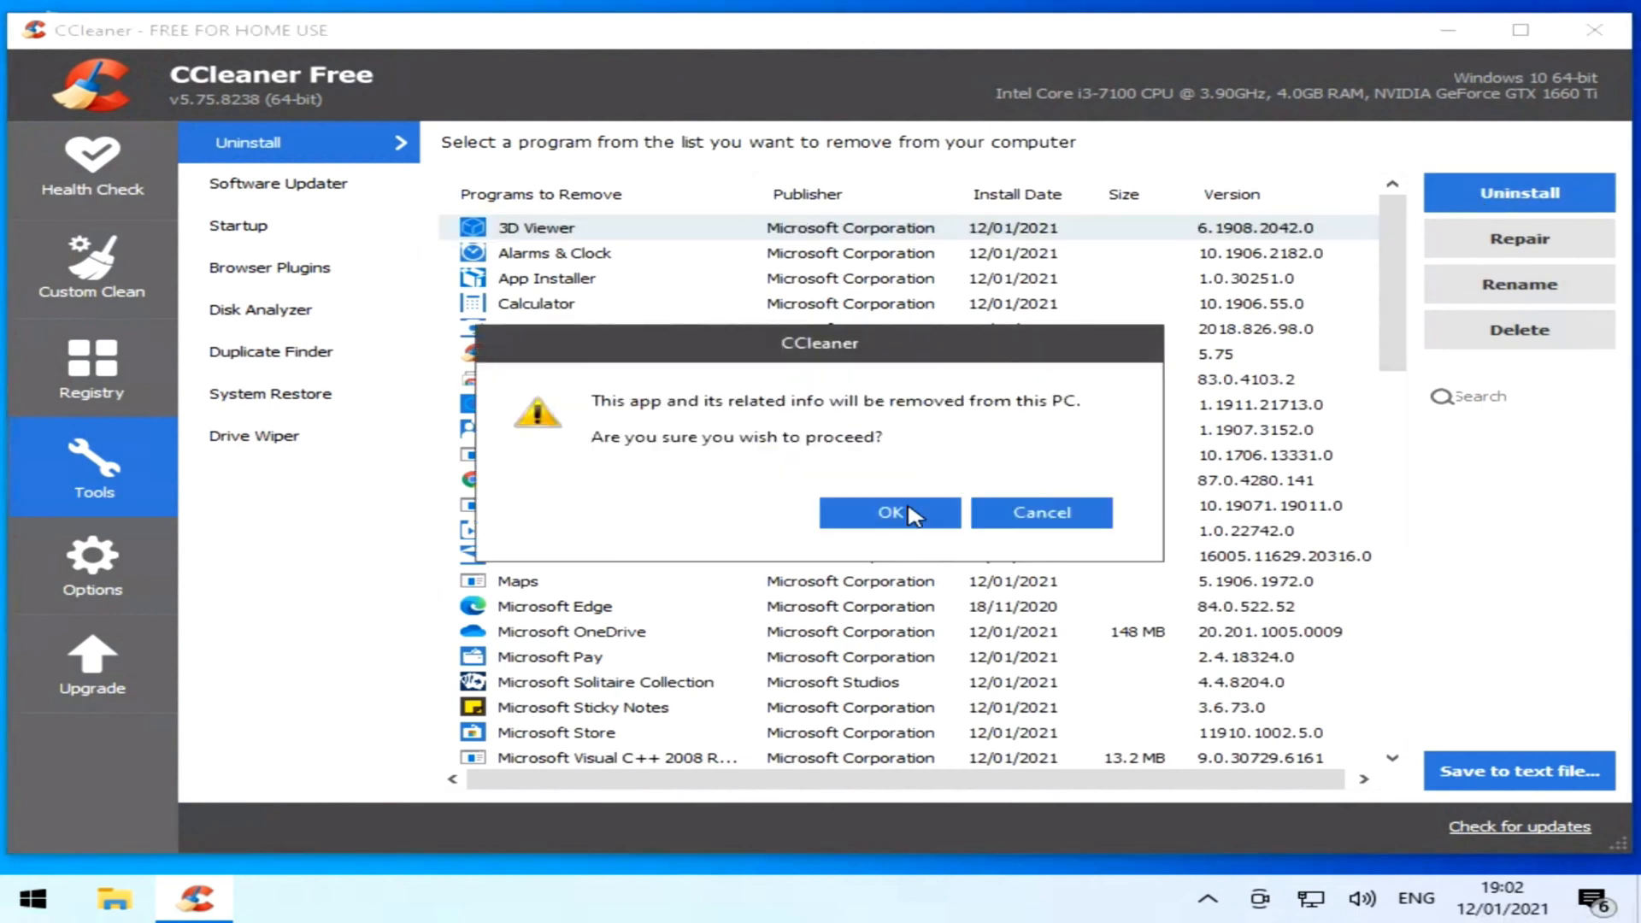
{"action": "left_click", "coordinate": [889, 513]}
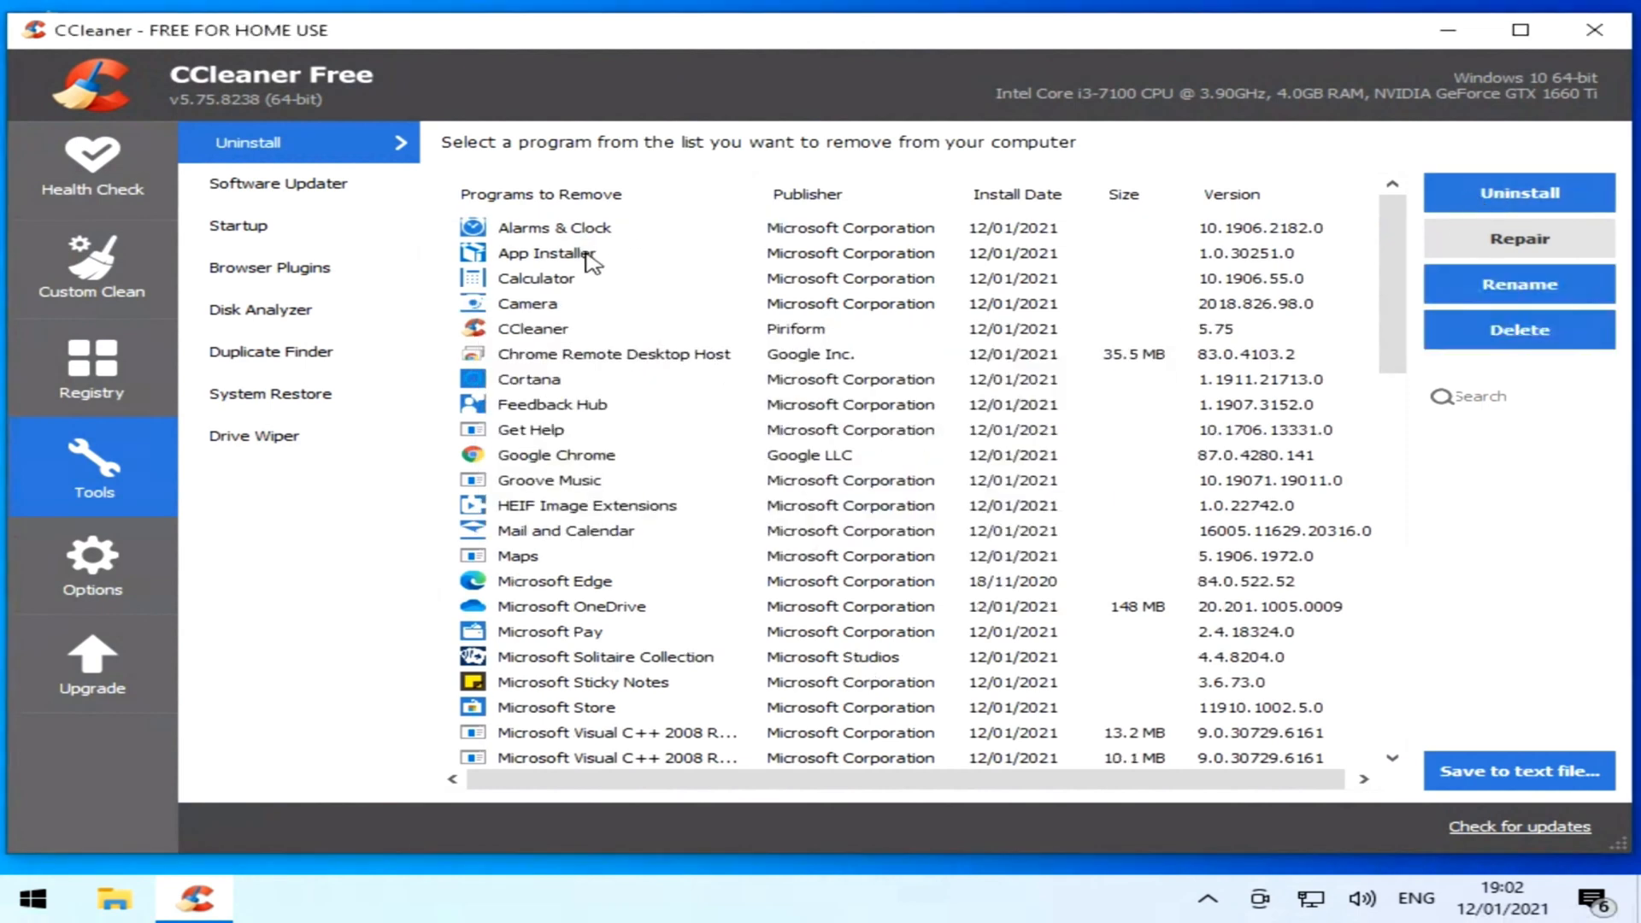
Uninstall Alarms & Clock and Calculator as well.
{"action": "left_click", "coordinate": [1518, 191]}
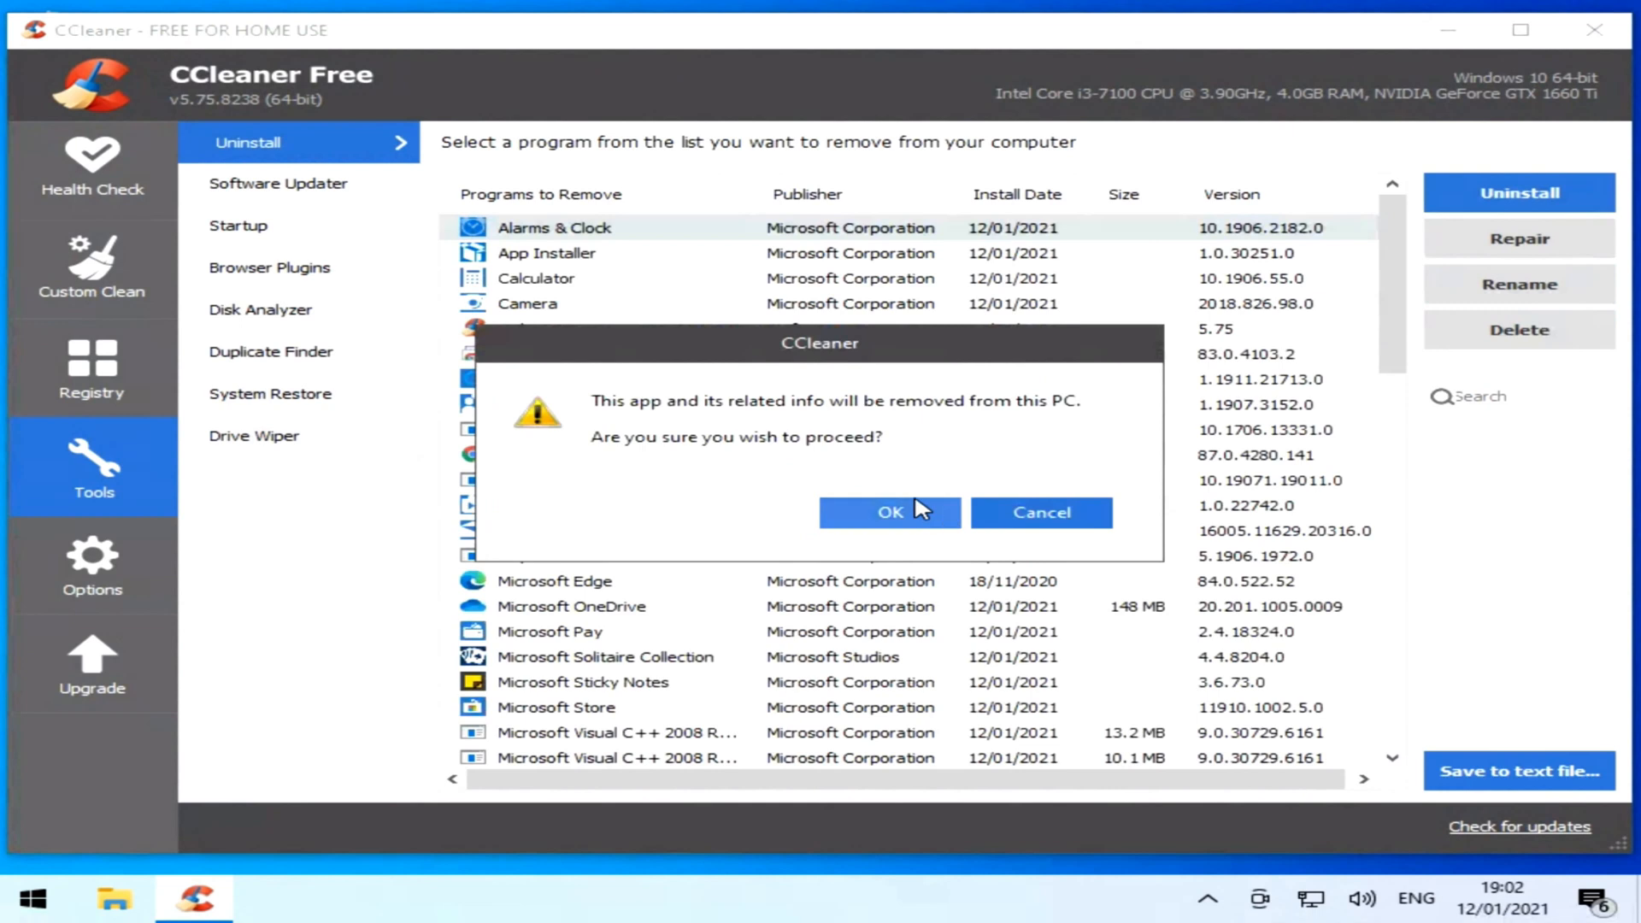
{"action": "left_click", "coordinate": [889, 513]}
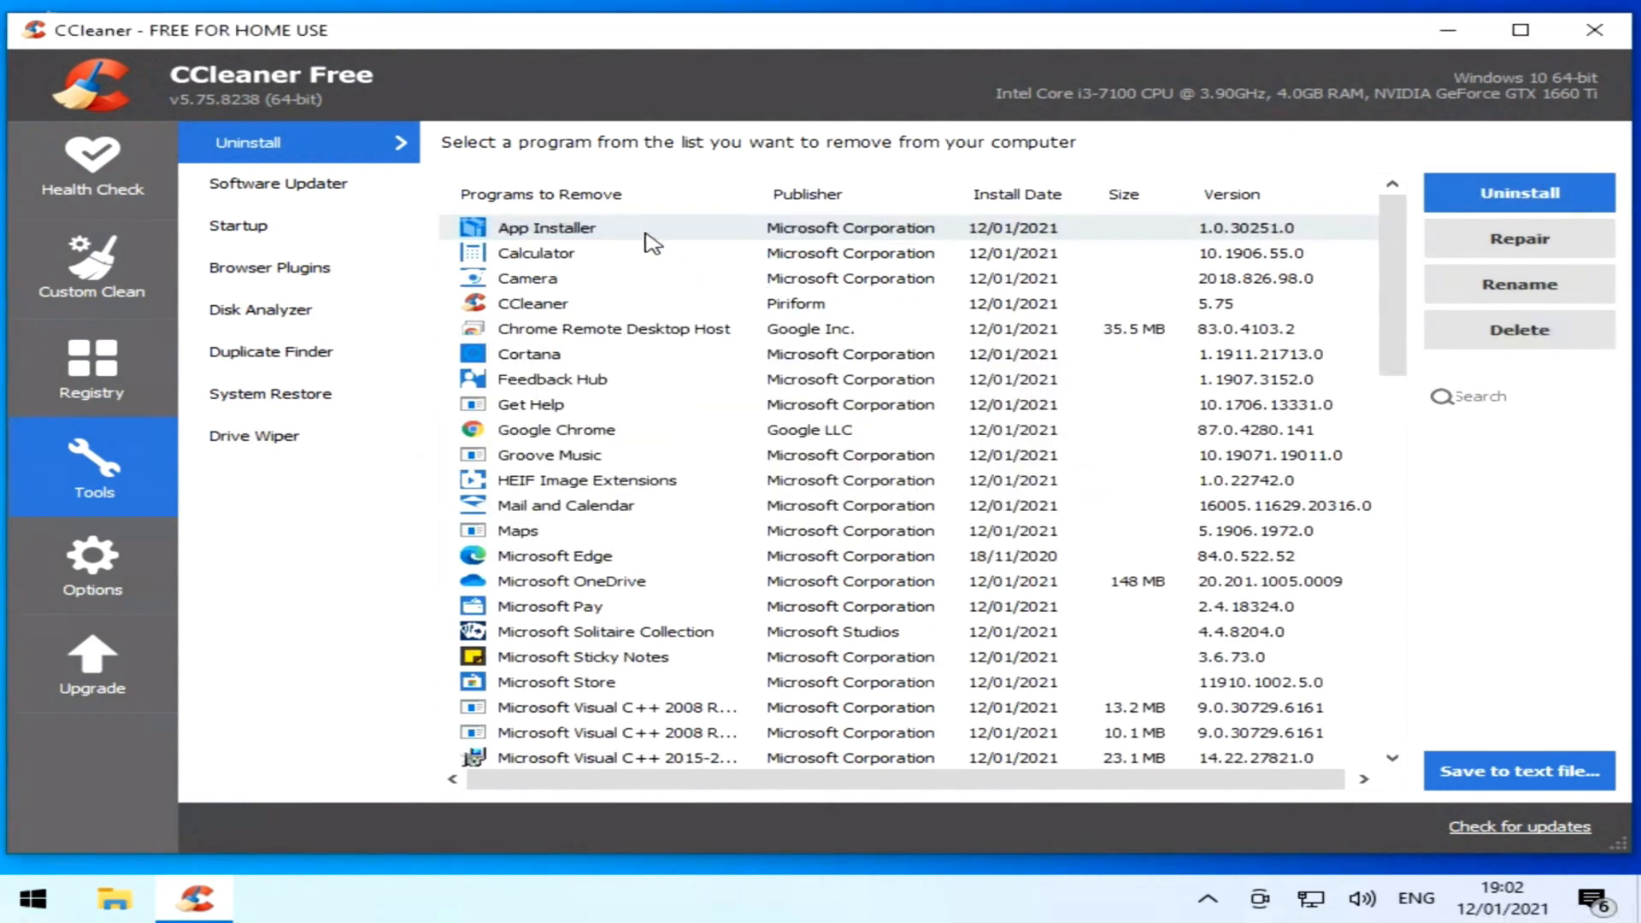
{"action": "left_click", "coordinate": [1518, 192]}
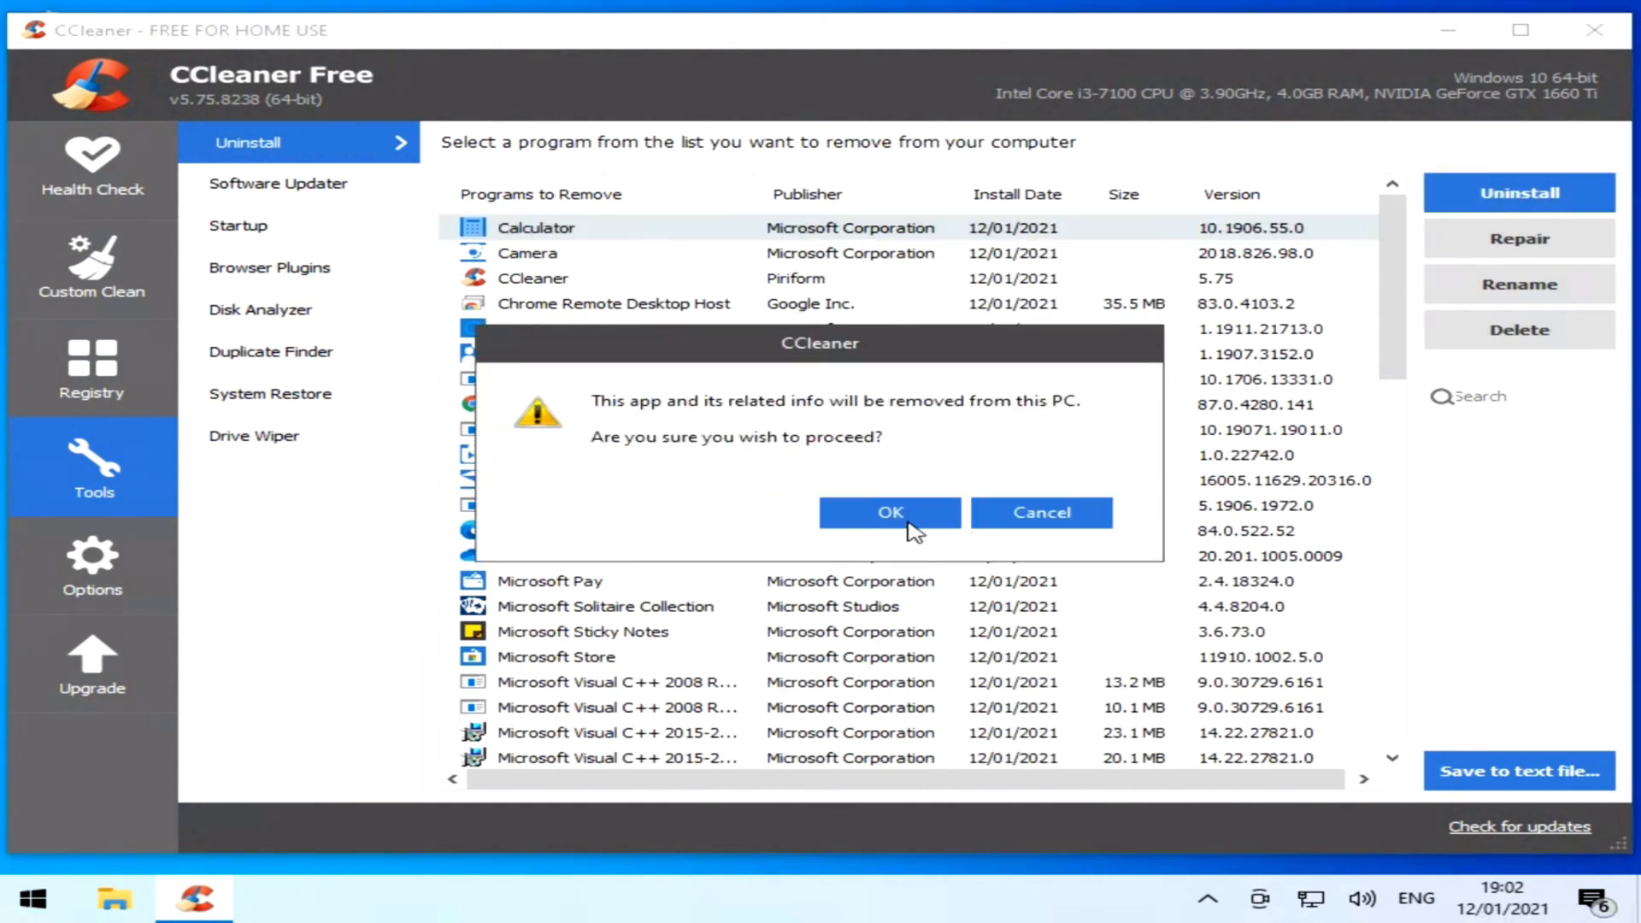
{"action": "left_click", "coordinate": [889, 513]}
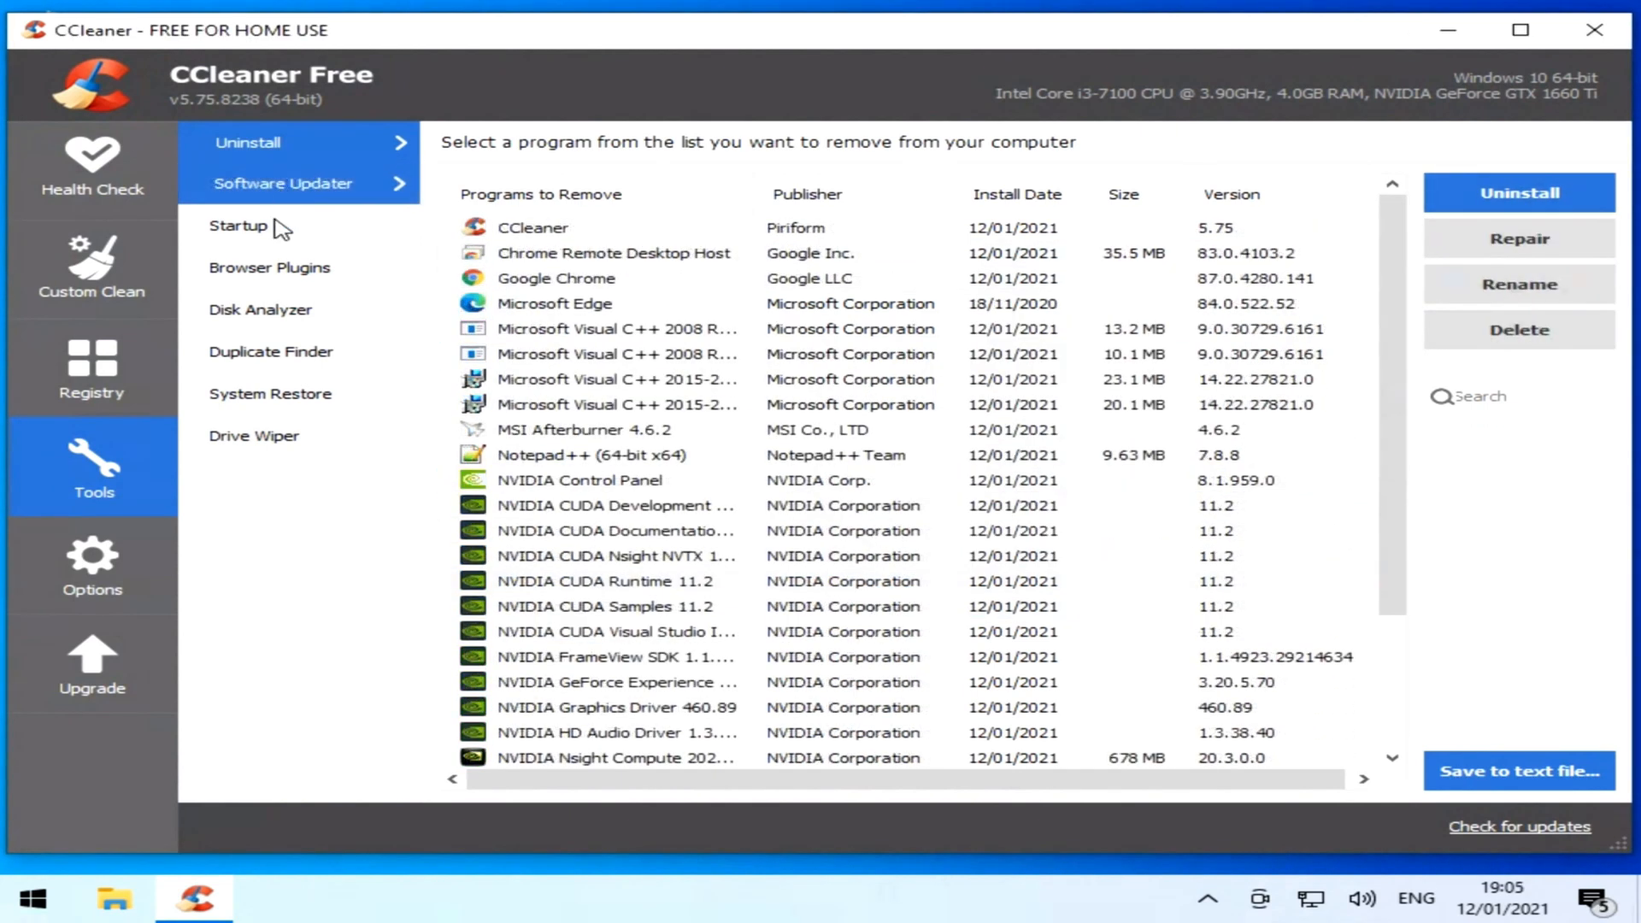
Disable the IEToEdge BHO Internet Explorer plugins in Browser Plugins.
{"action": "left_click", "coordinate": [270, 267]}
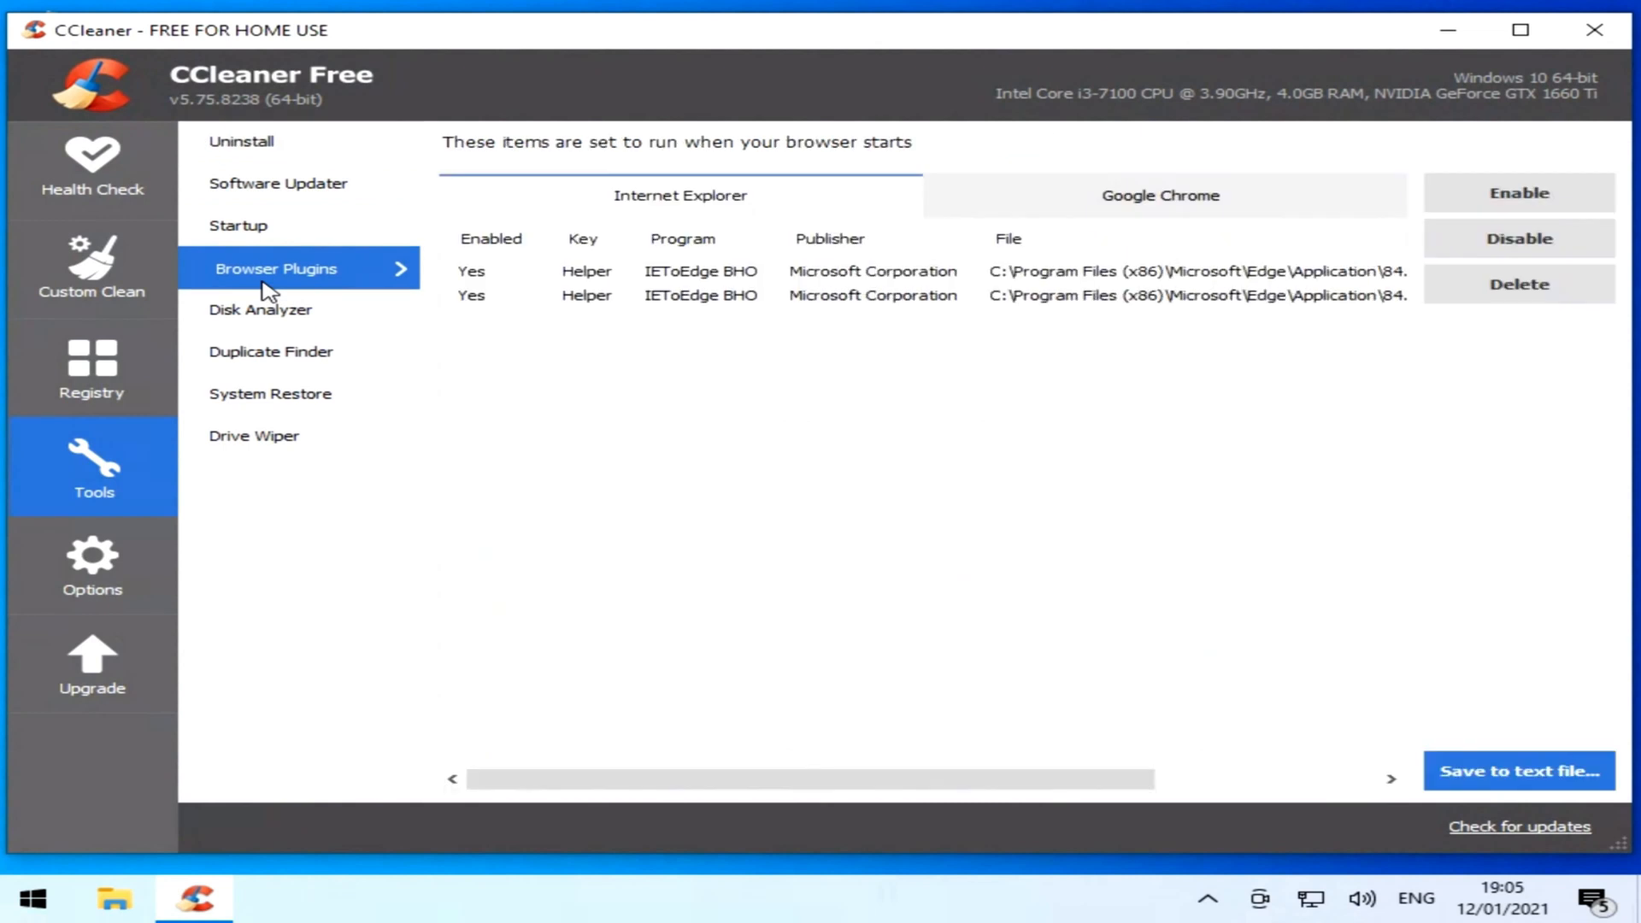
{"action": "mouse_move", "coordinate": [1210, 301]}
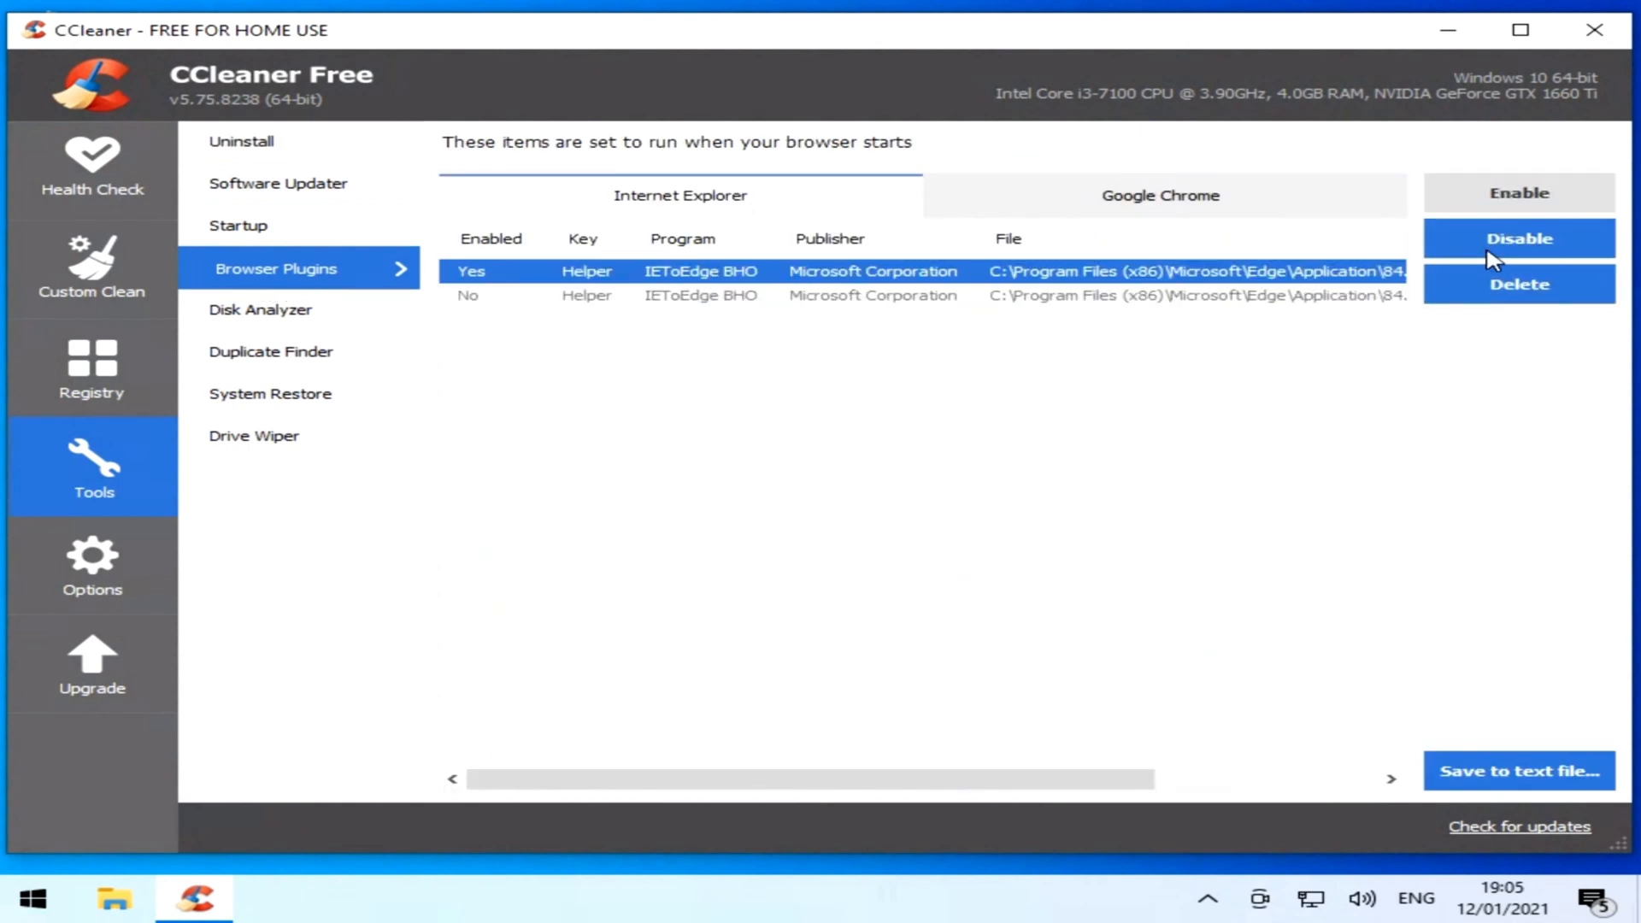
{"action": "left_click", "coordinate": [1518, 238]}
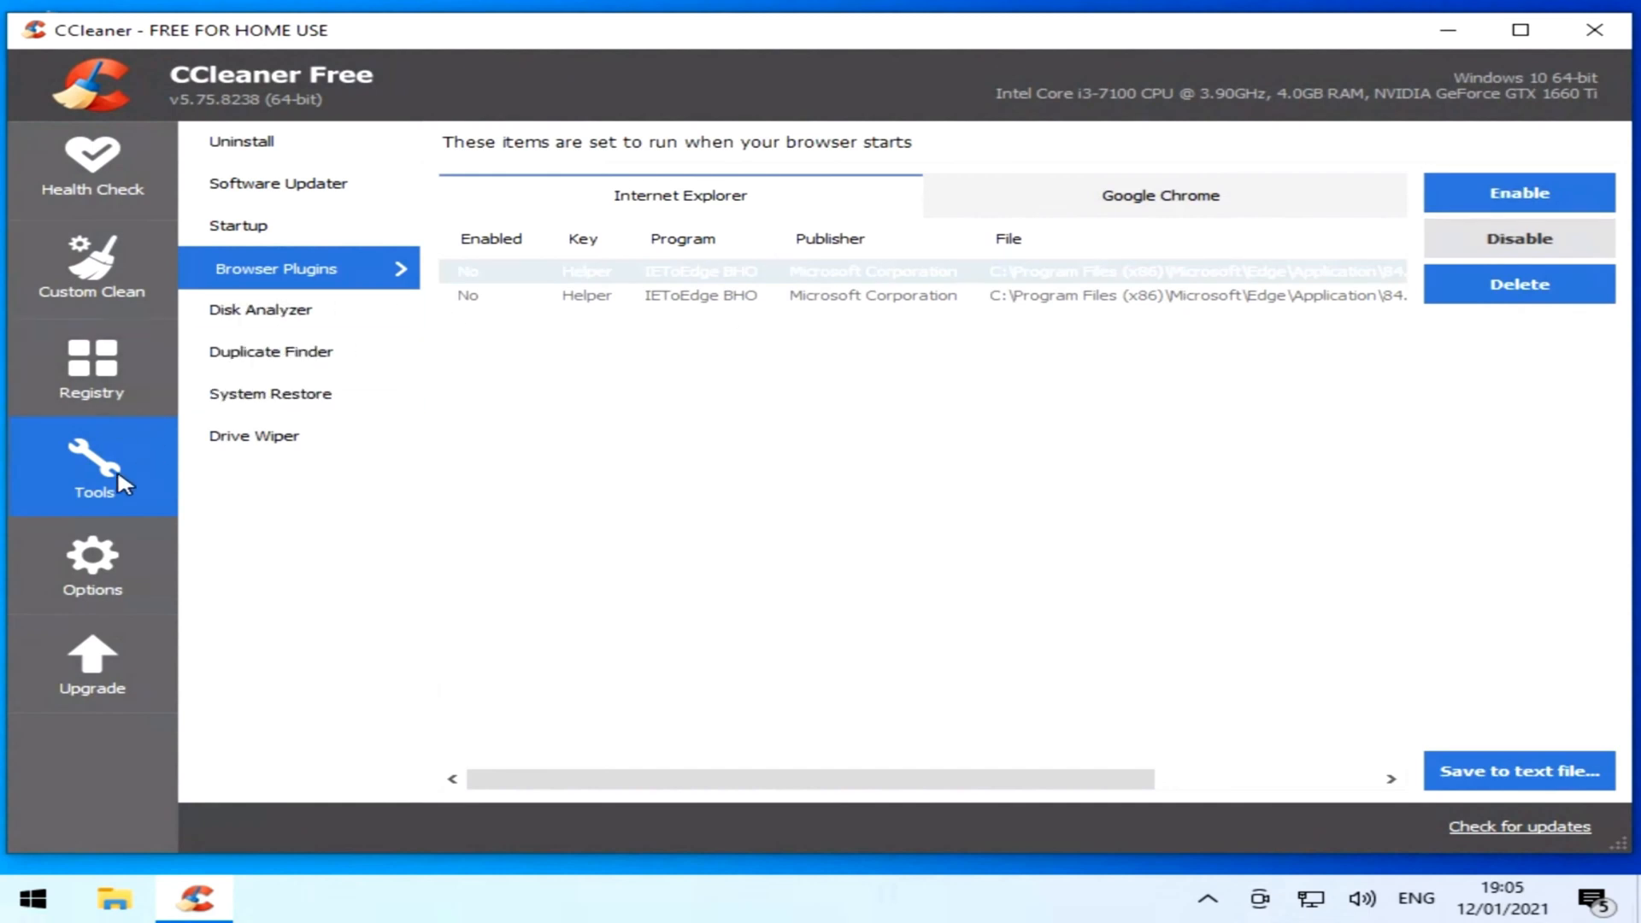
{"action": "left_click", "coordinate": [92, 565]}
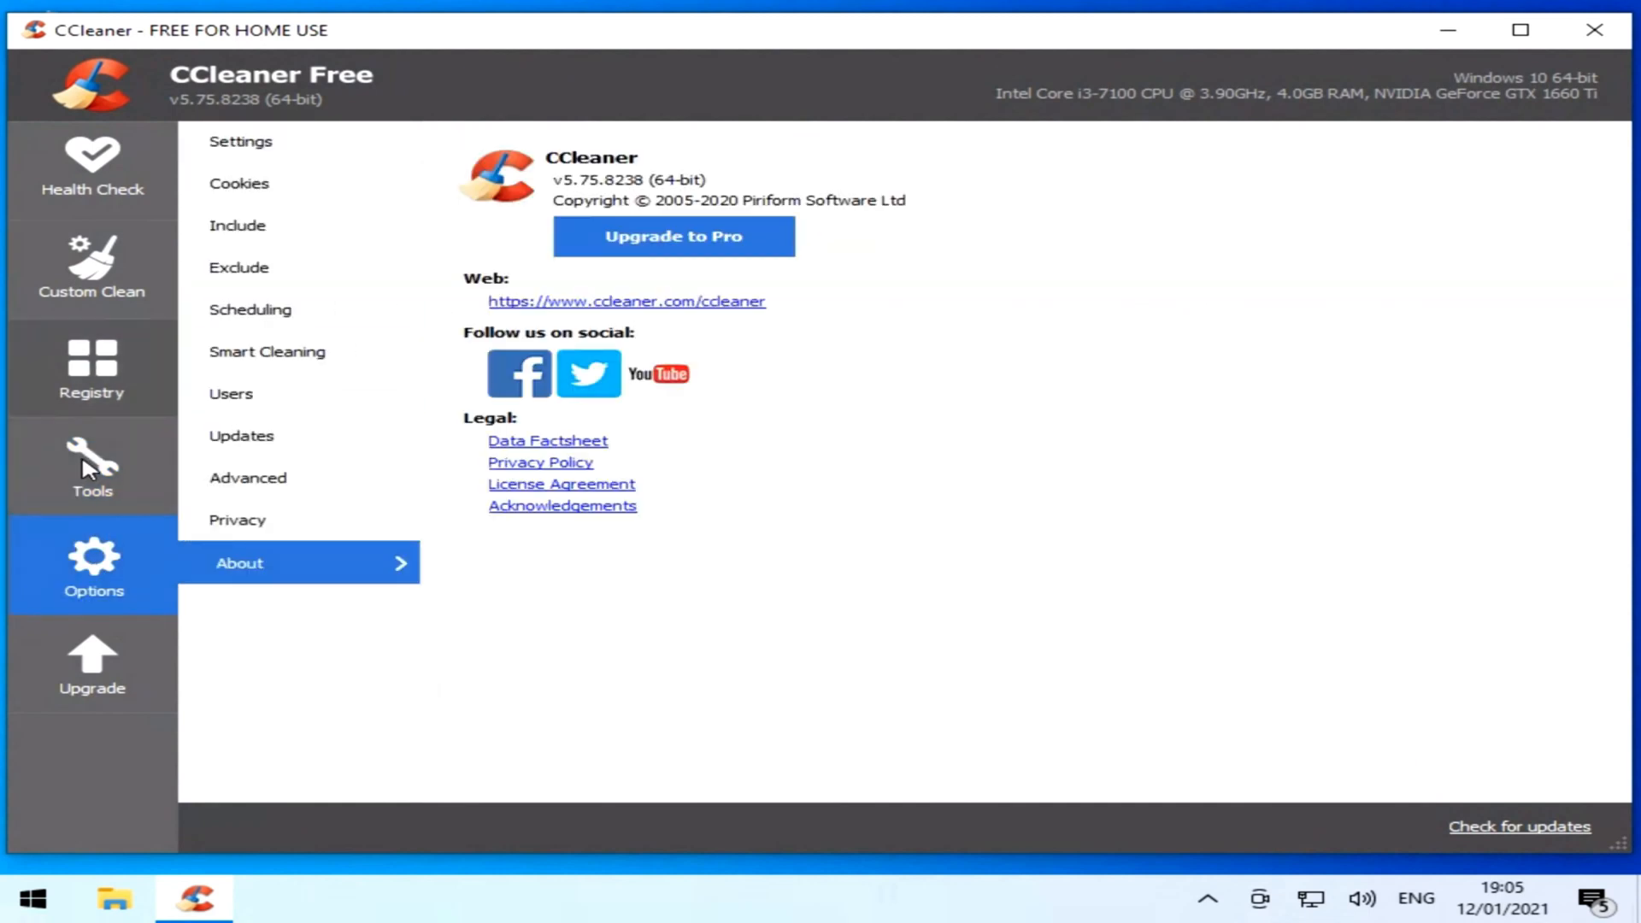
Run Custom Clean on the checked caches, histories and cookies, then go to the Registry Cleaner.
{"action": "left_click", "coordinate": [93, 369]}
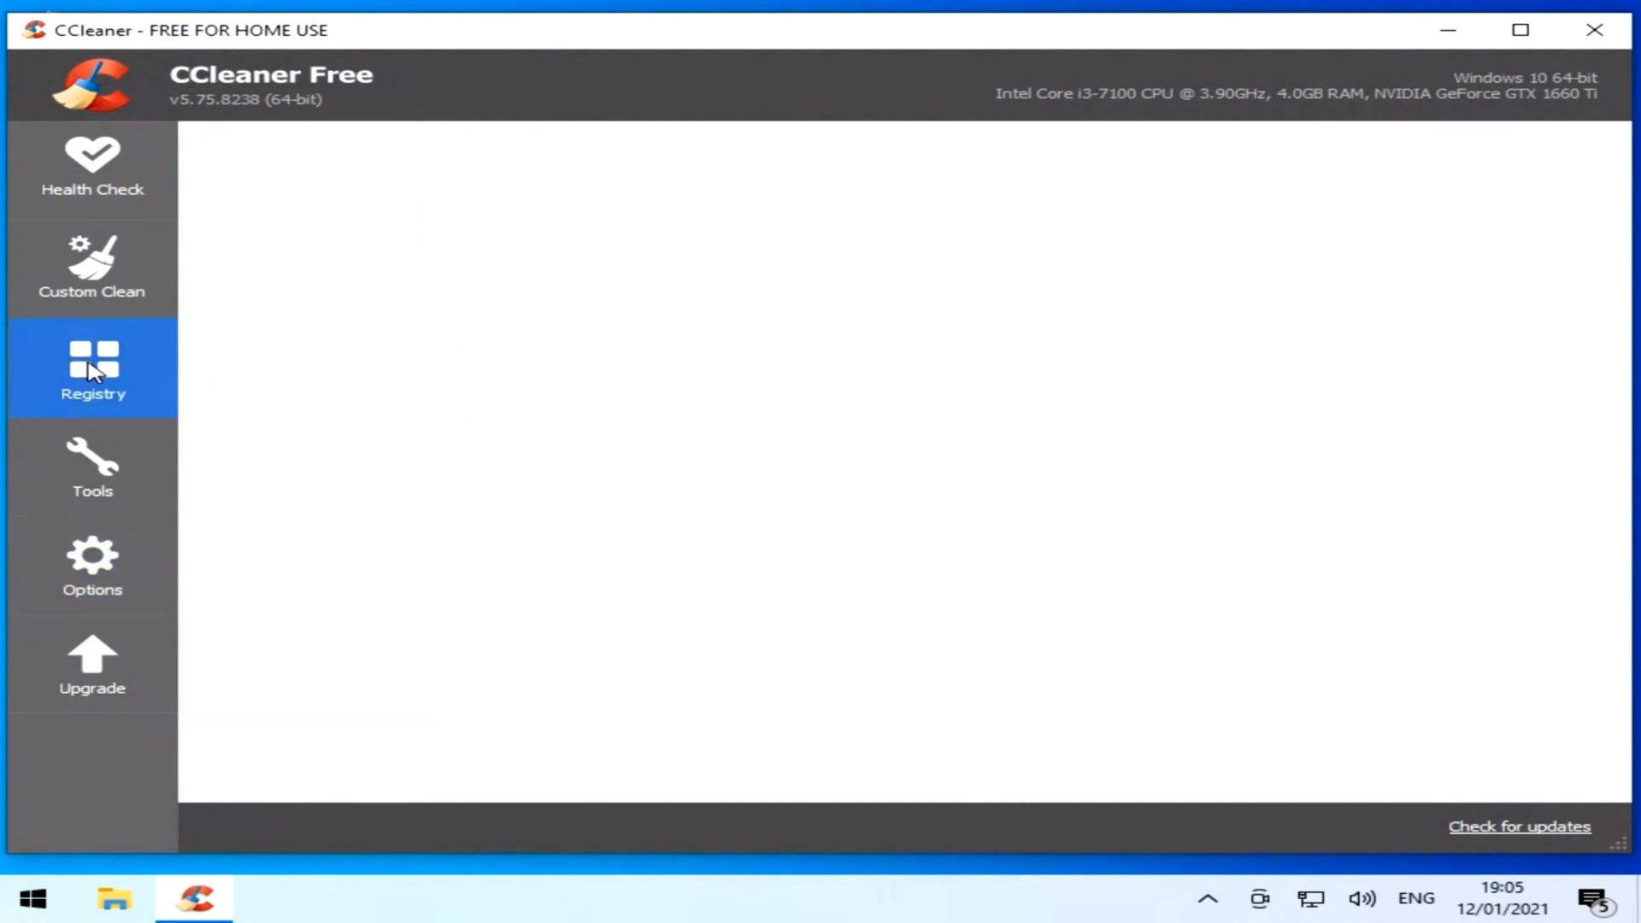
{"action": "left_click", "coordinate": [92, 267]}
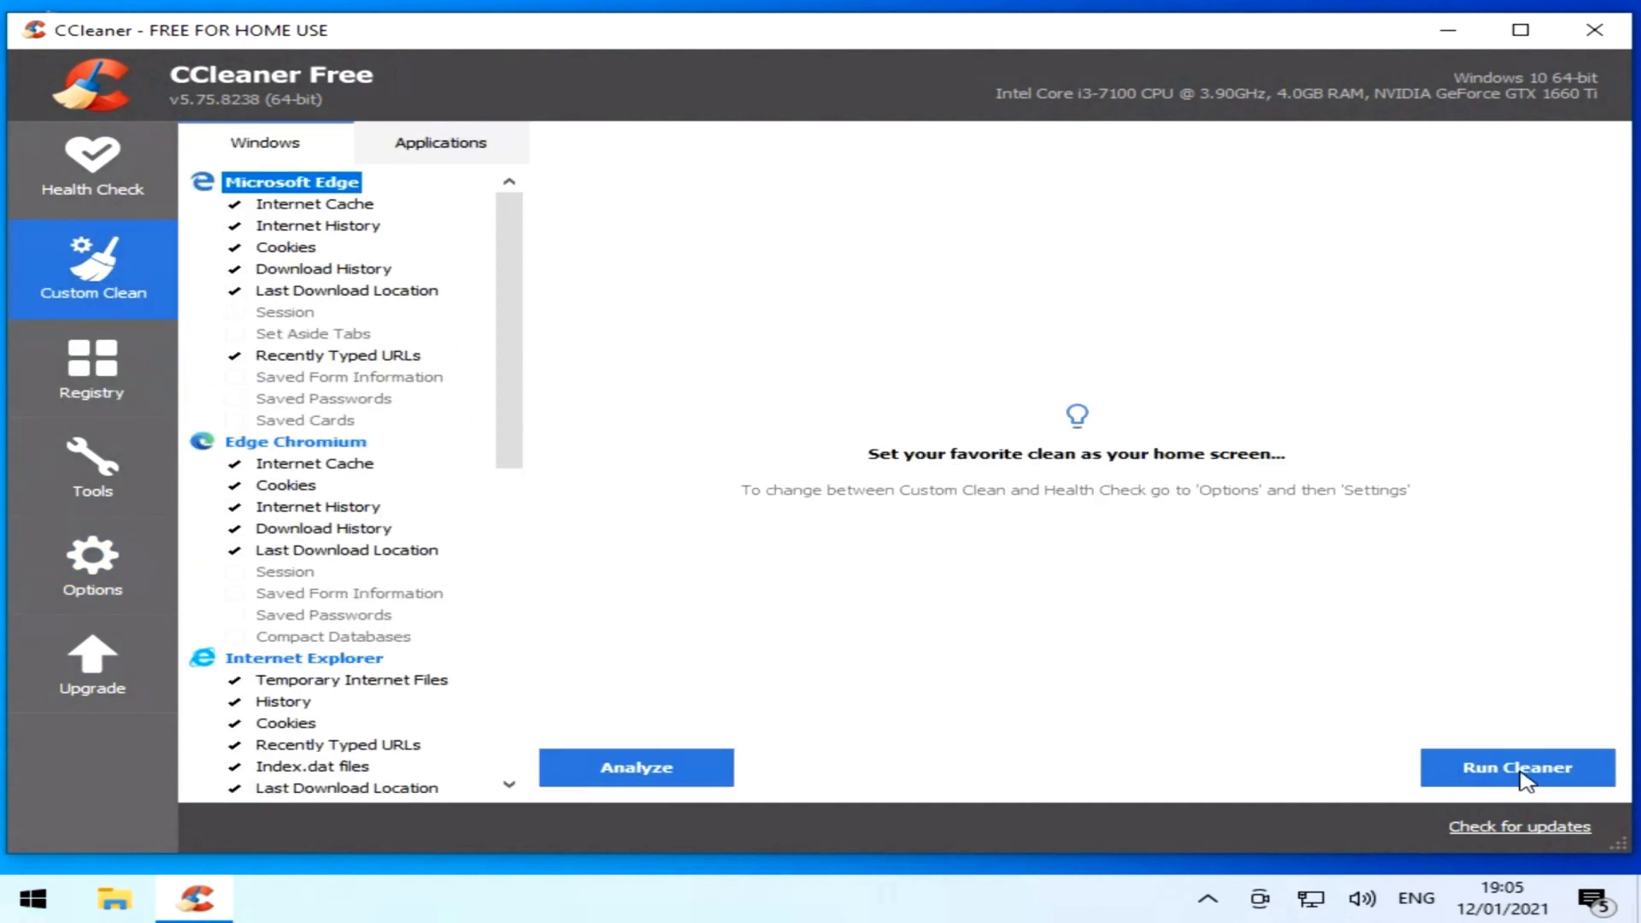
{"action": "left_click", "coordinate": [1518, 768]}
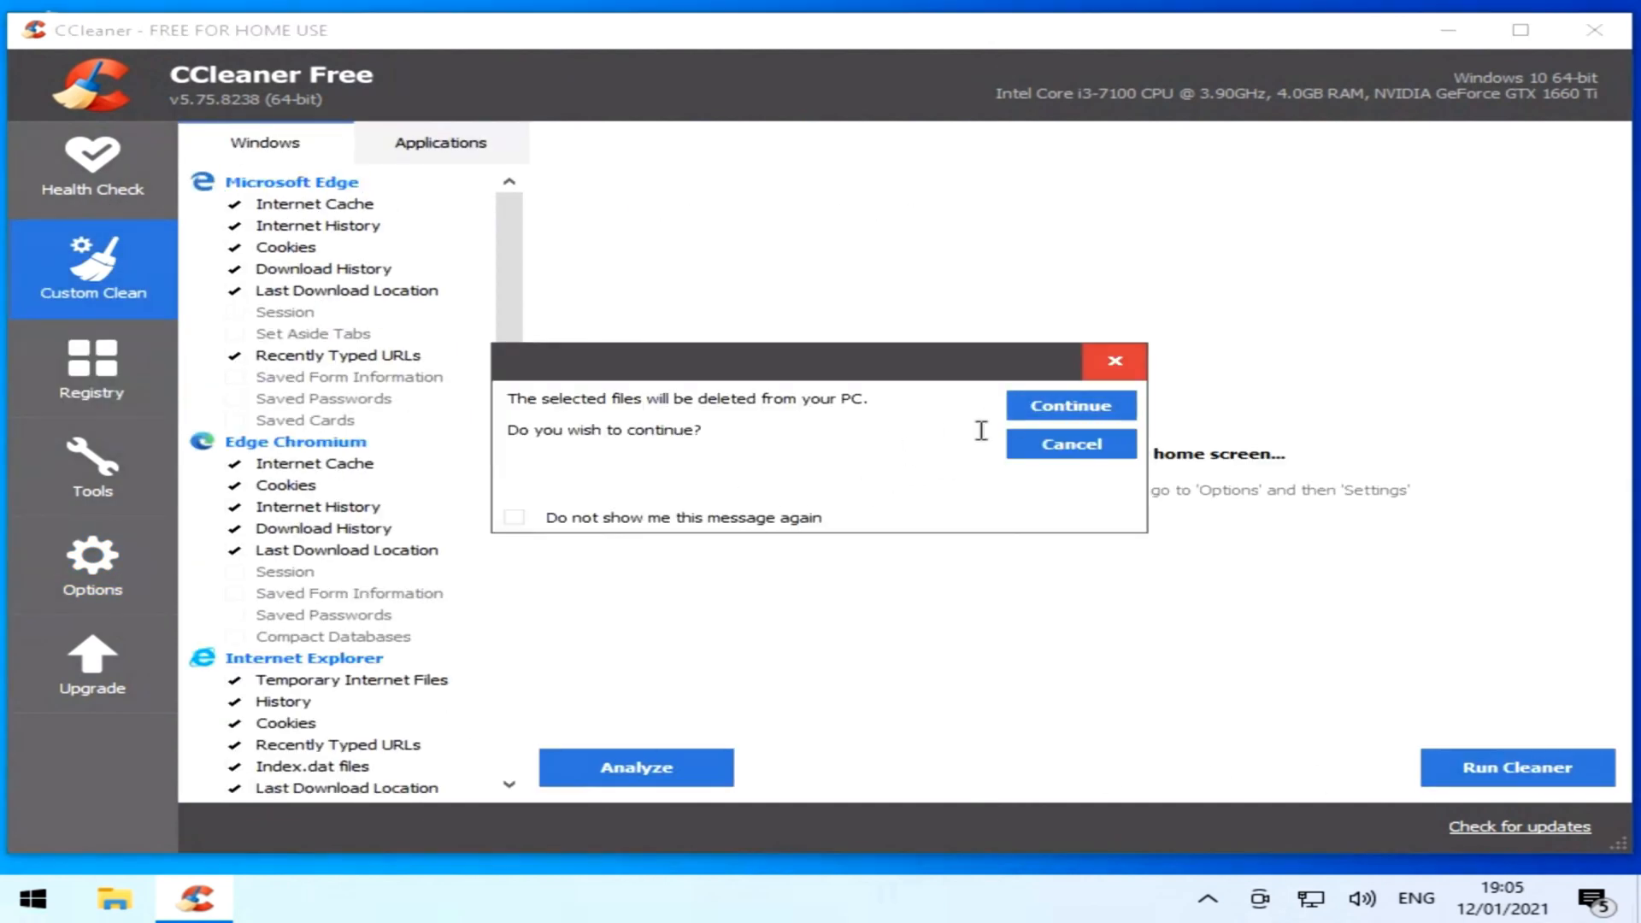
{"action": "left_click", "coordinate": [1071, 405]}
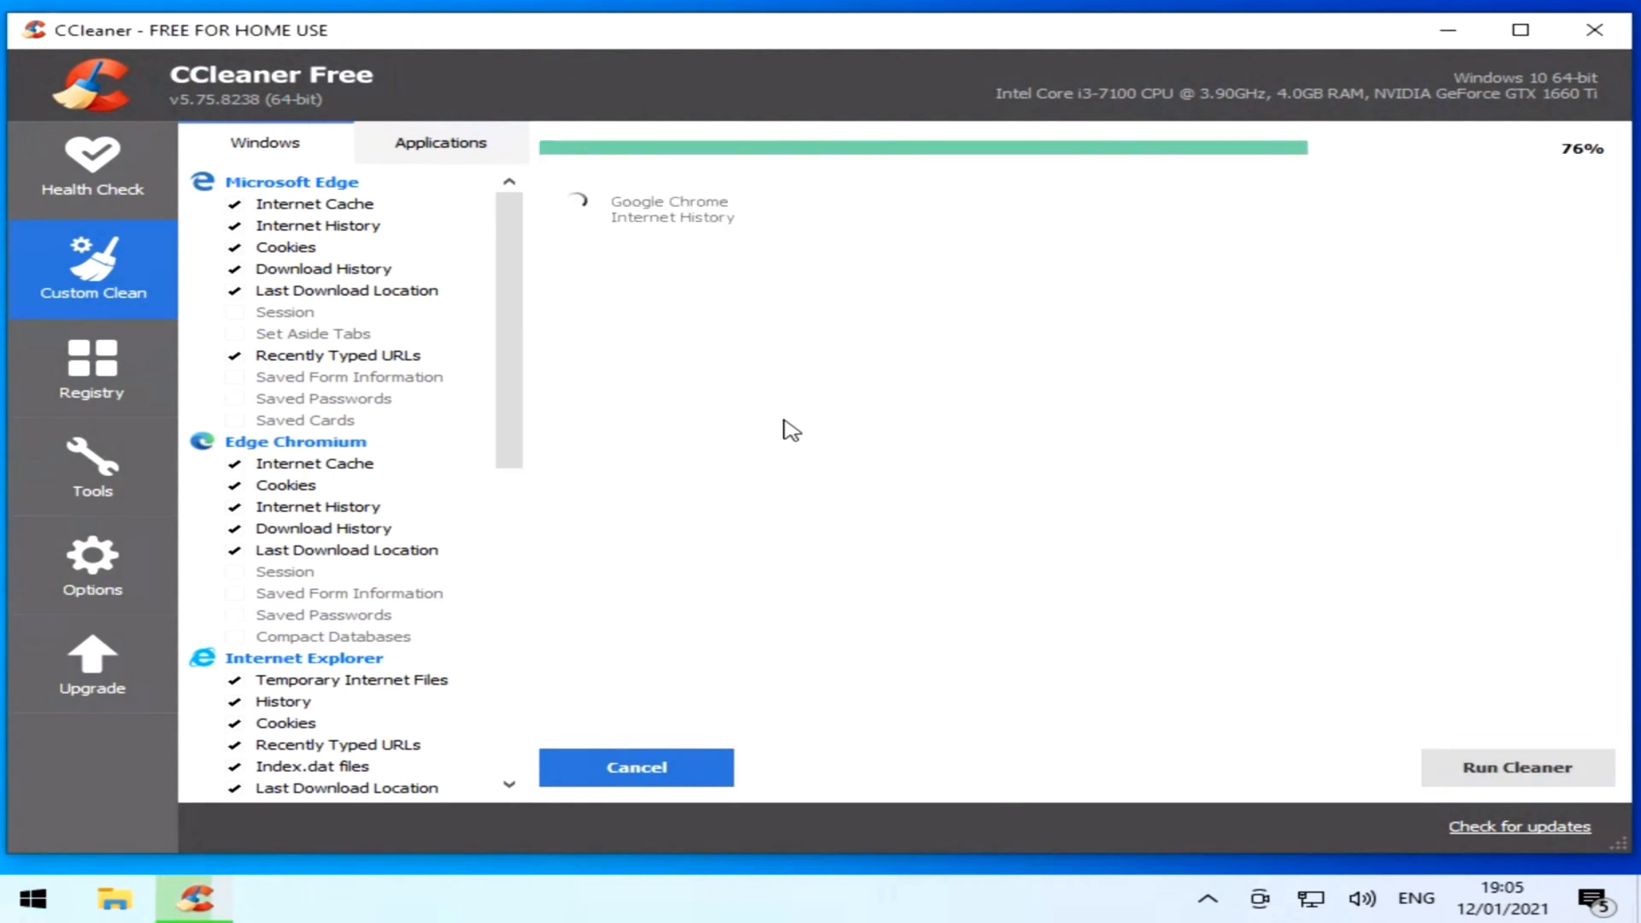
{"action": "left_click", "coordinate": [92, 366]}
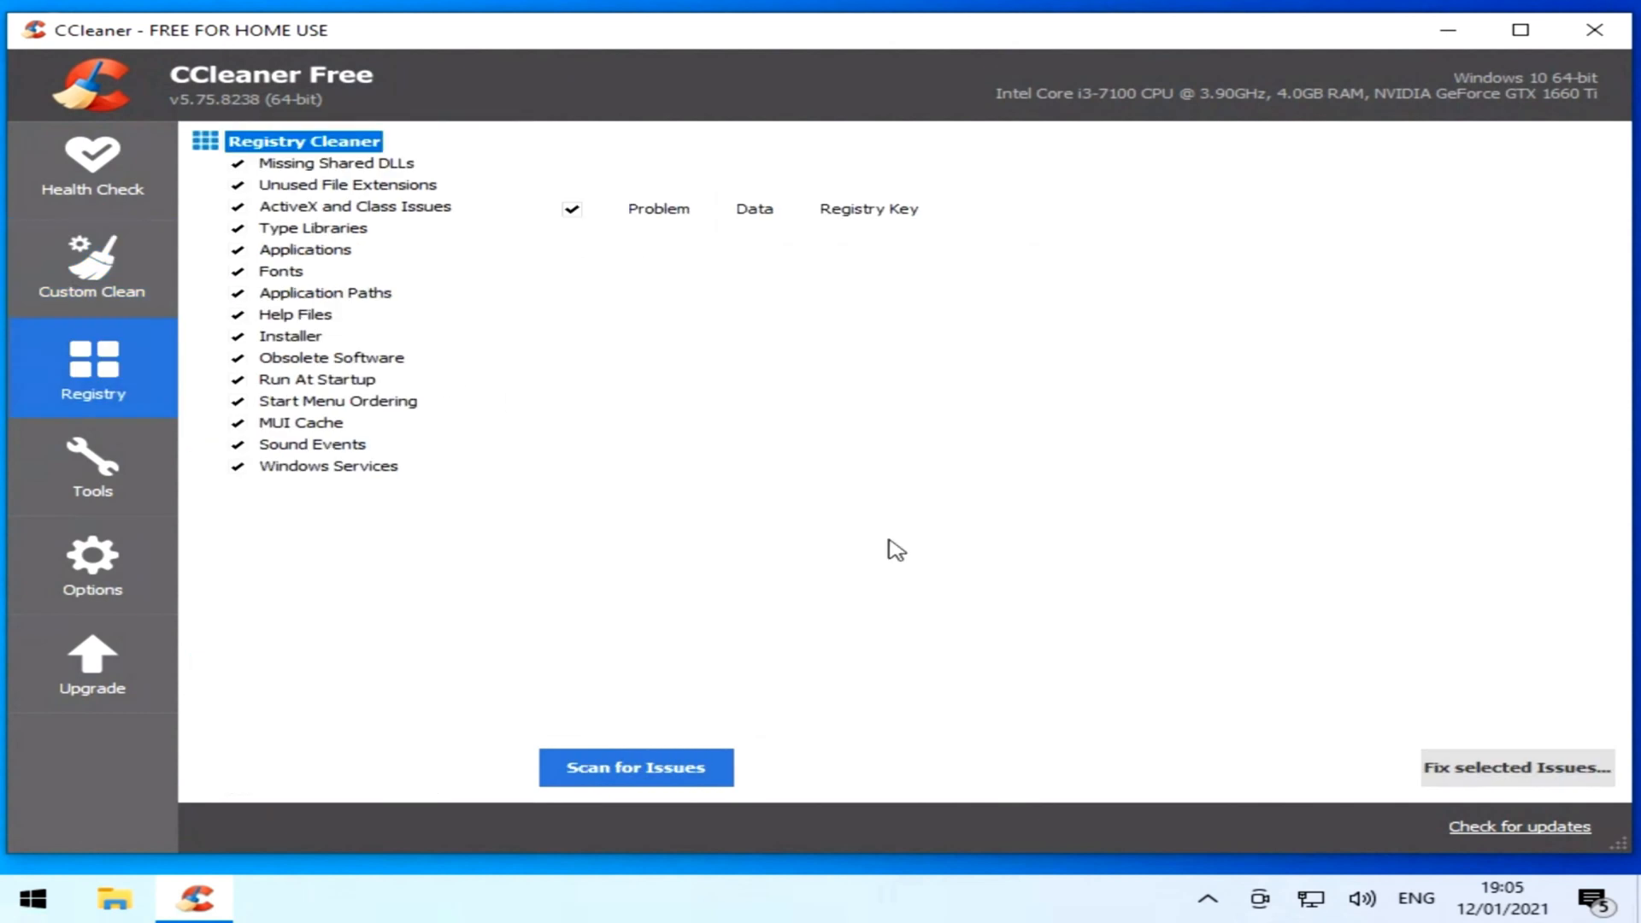
Scan the registry and fix all 70 selected issues.
{"action": "left_click", "coordinate": [636, 768]}
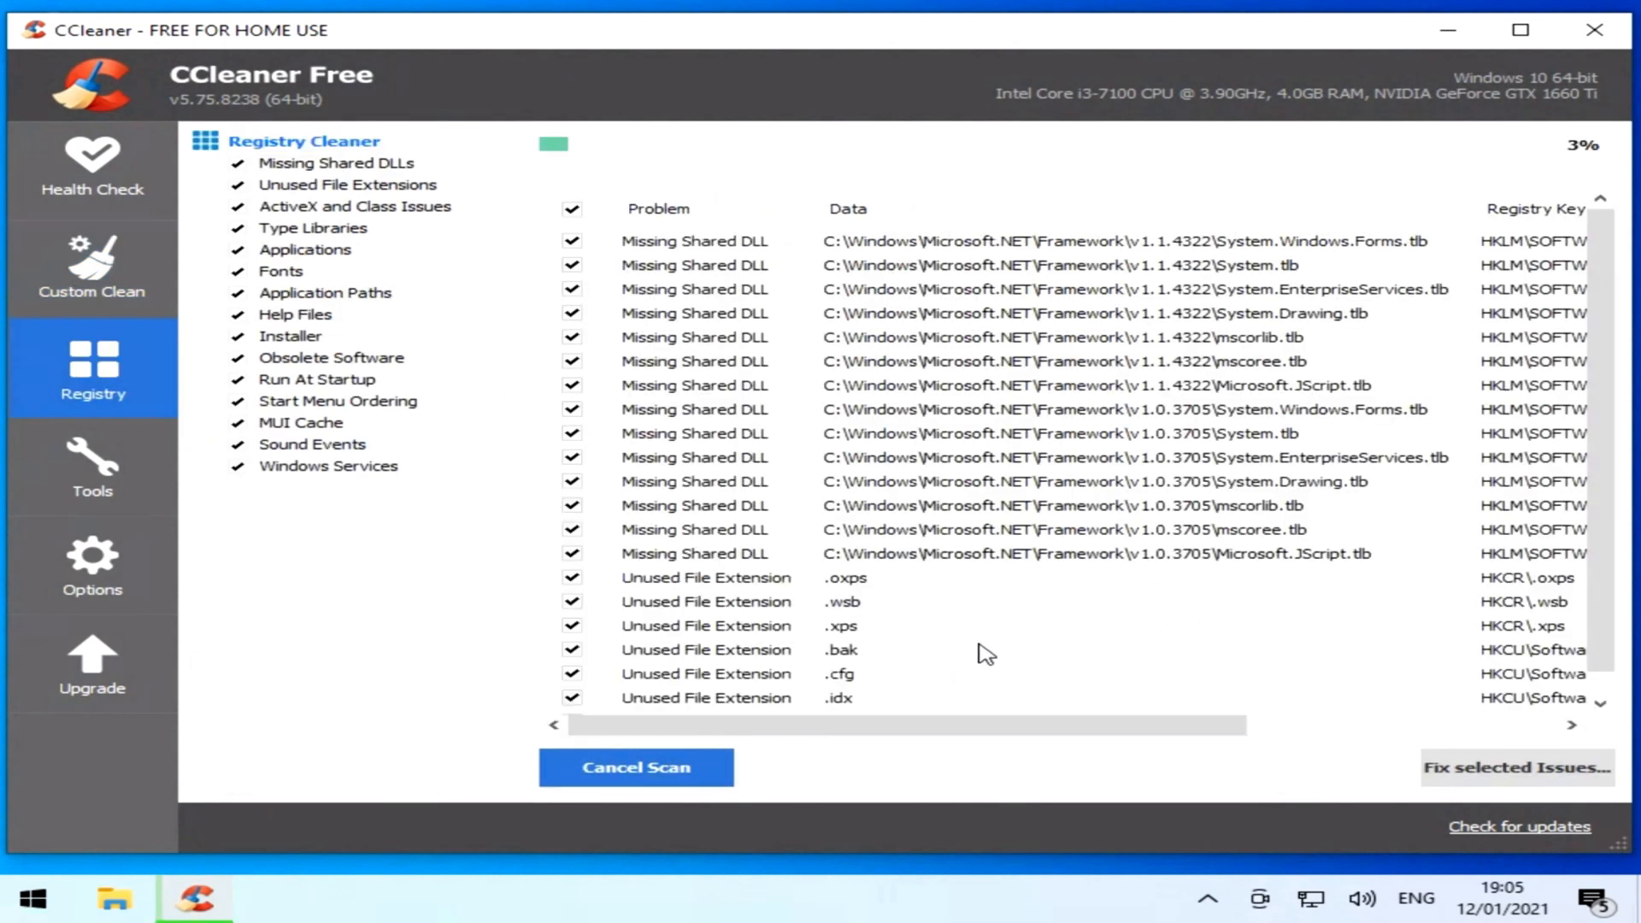
{"action": "mouse_move", "coordinate": [1021, 636]}
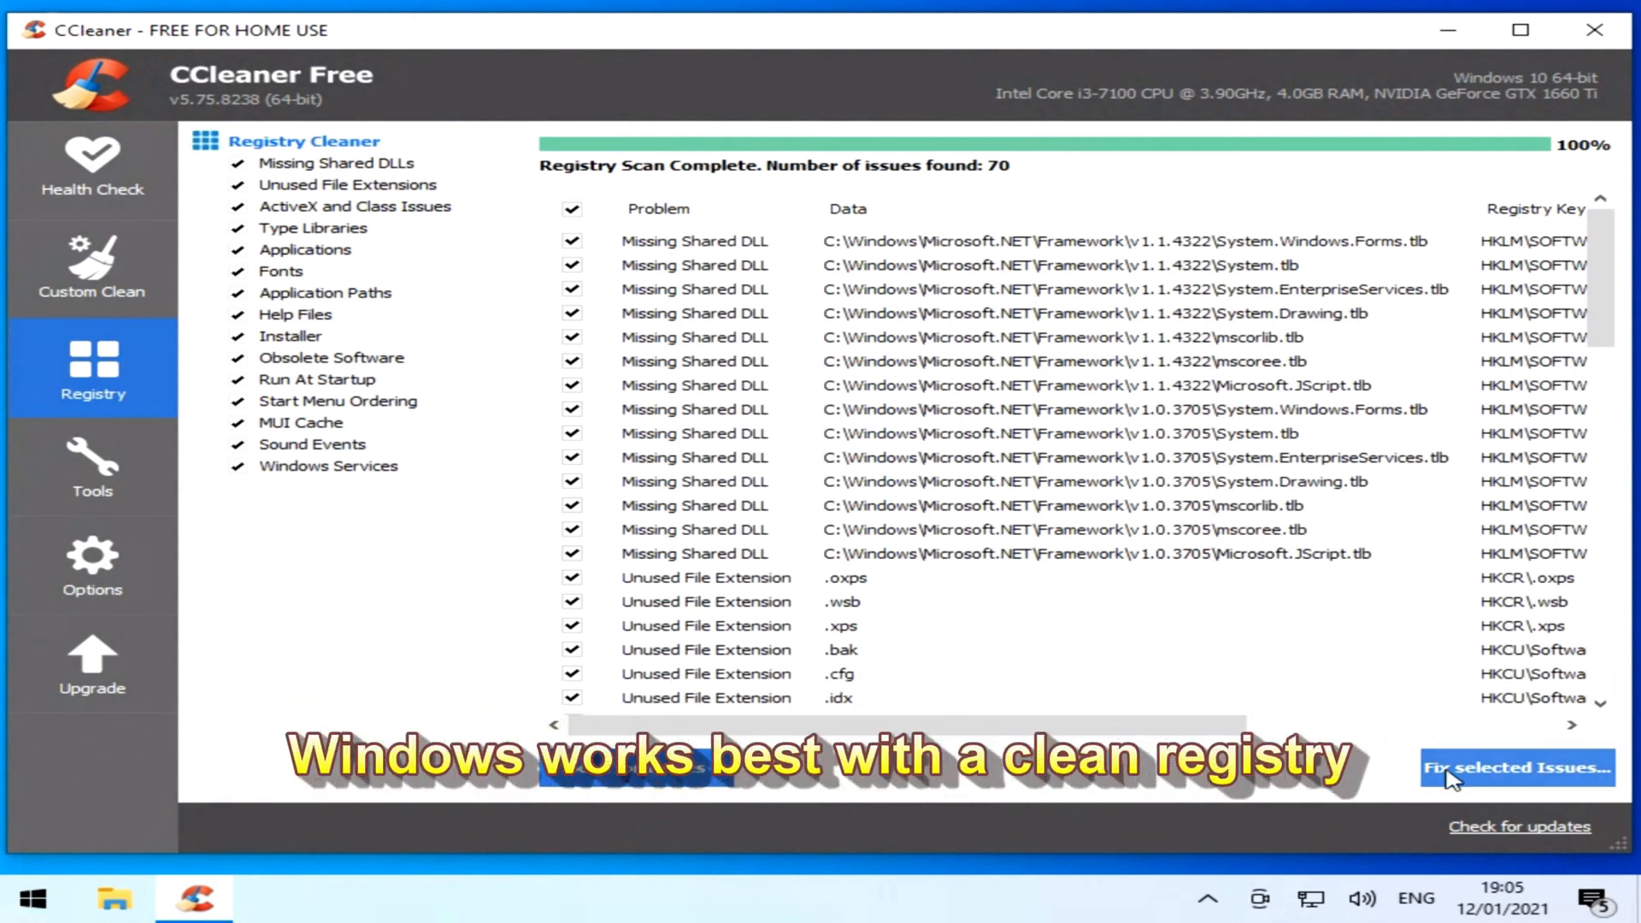
{"action": "left_click", "coordinate": [1515, 769]}
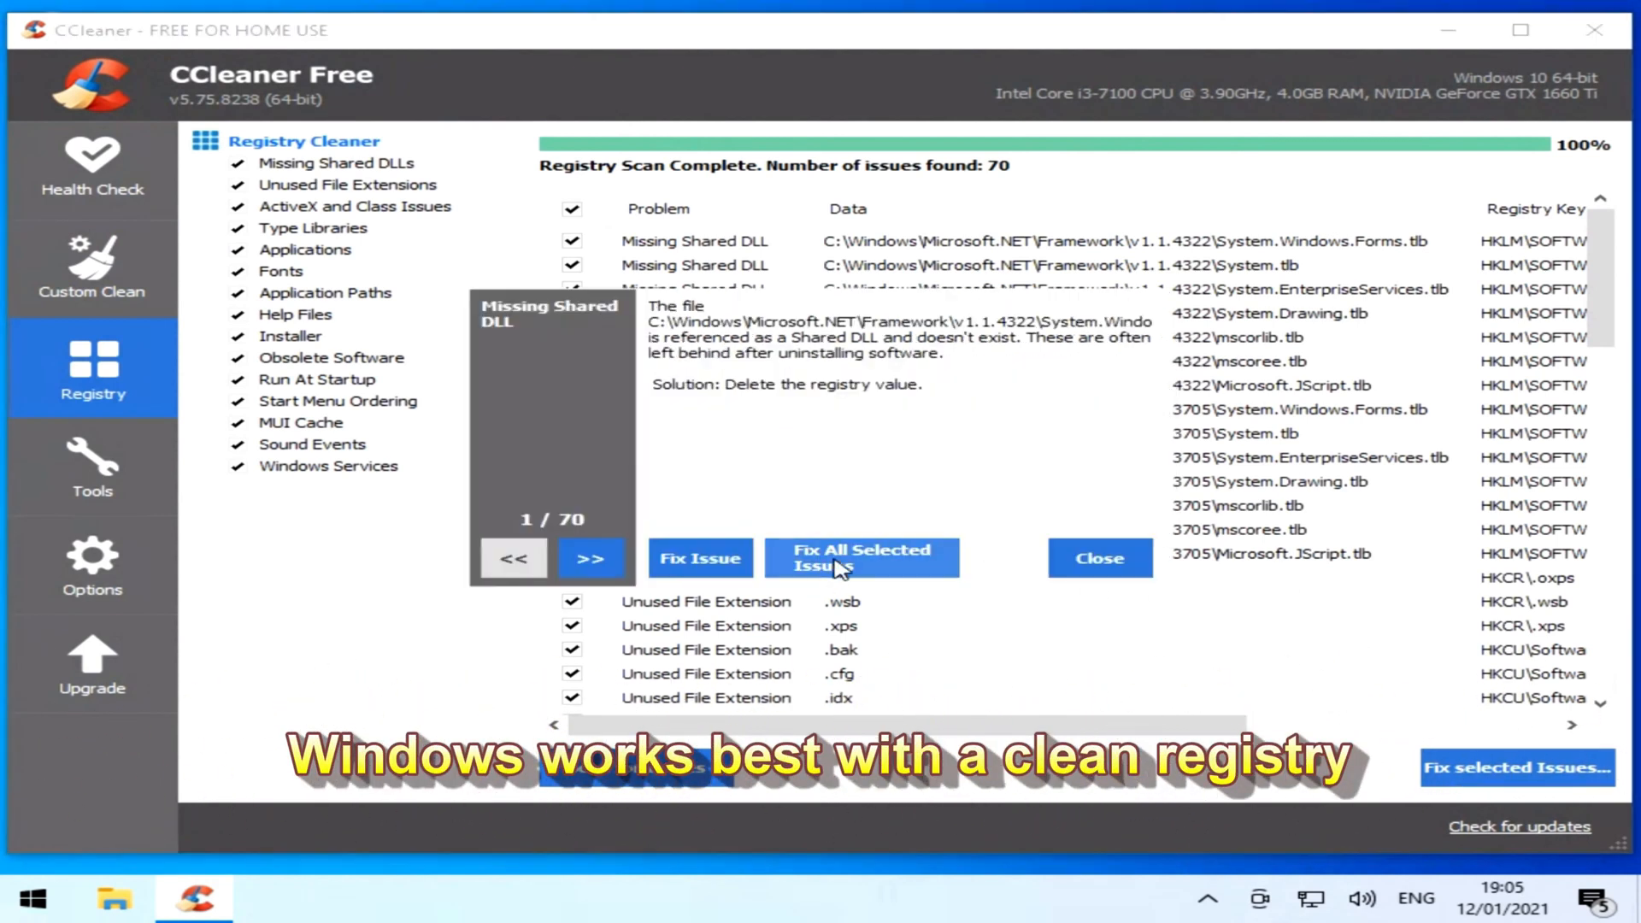
{"action": "left_click", "coordinate": [860, 557]}
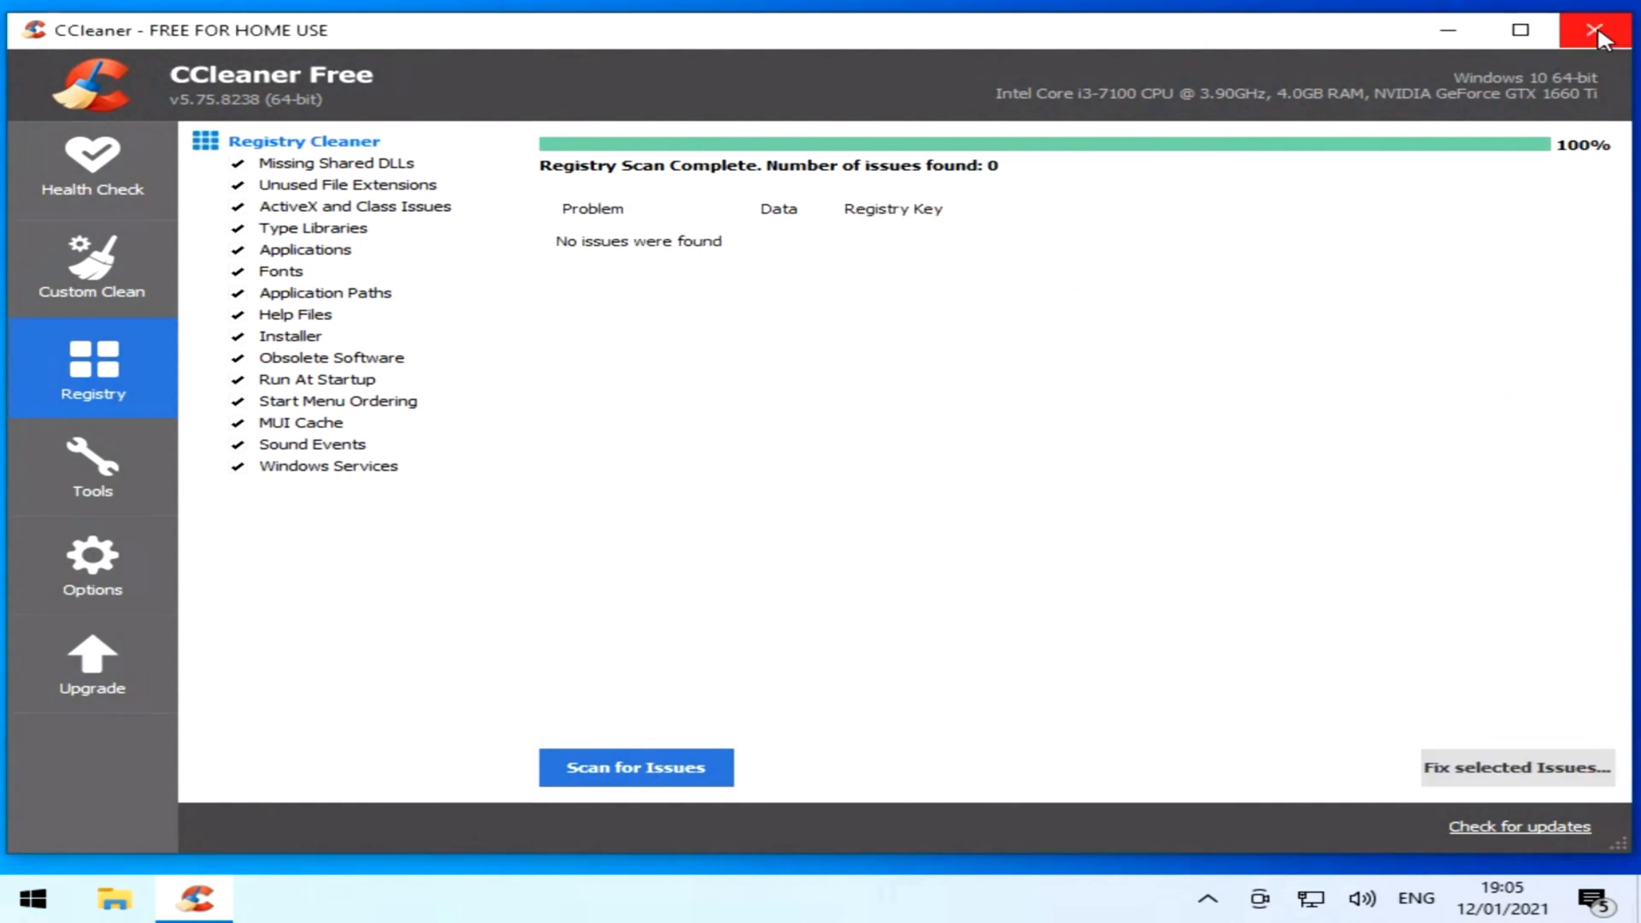
Close CCleaner and launch Registry Editor via Run (regedit), accepting the UAC prompt.
{"action": "left_click", "coordinate": [1593, 27]}
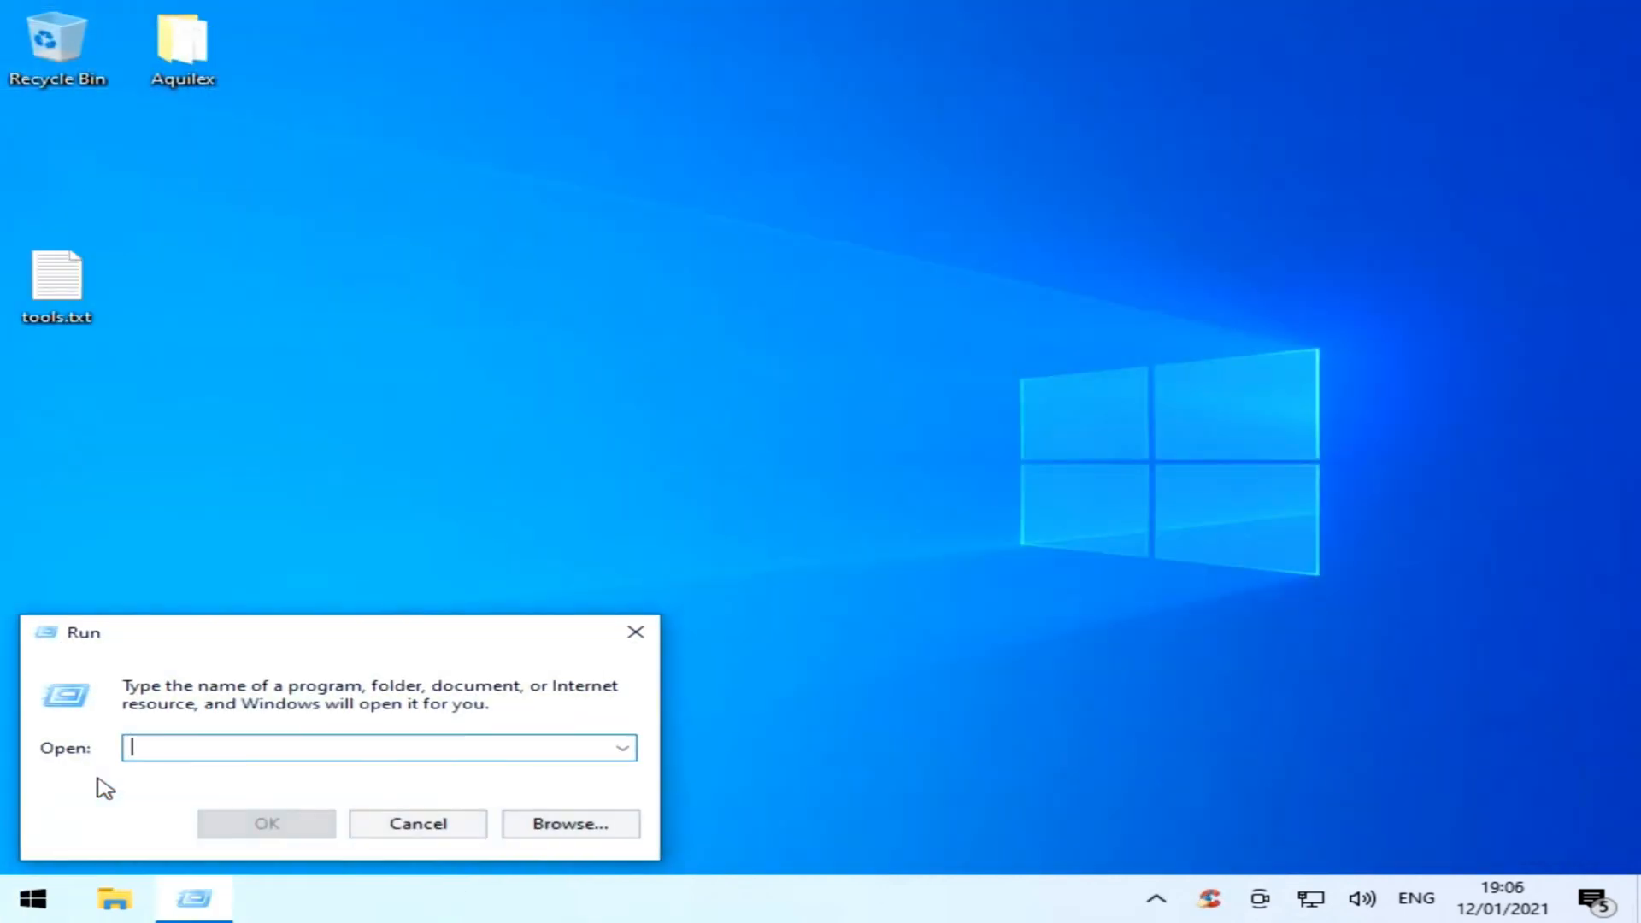
{"action": "type", "text": "regedit"}
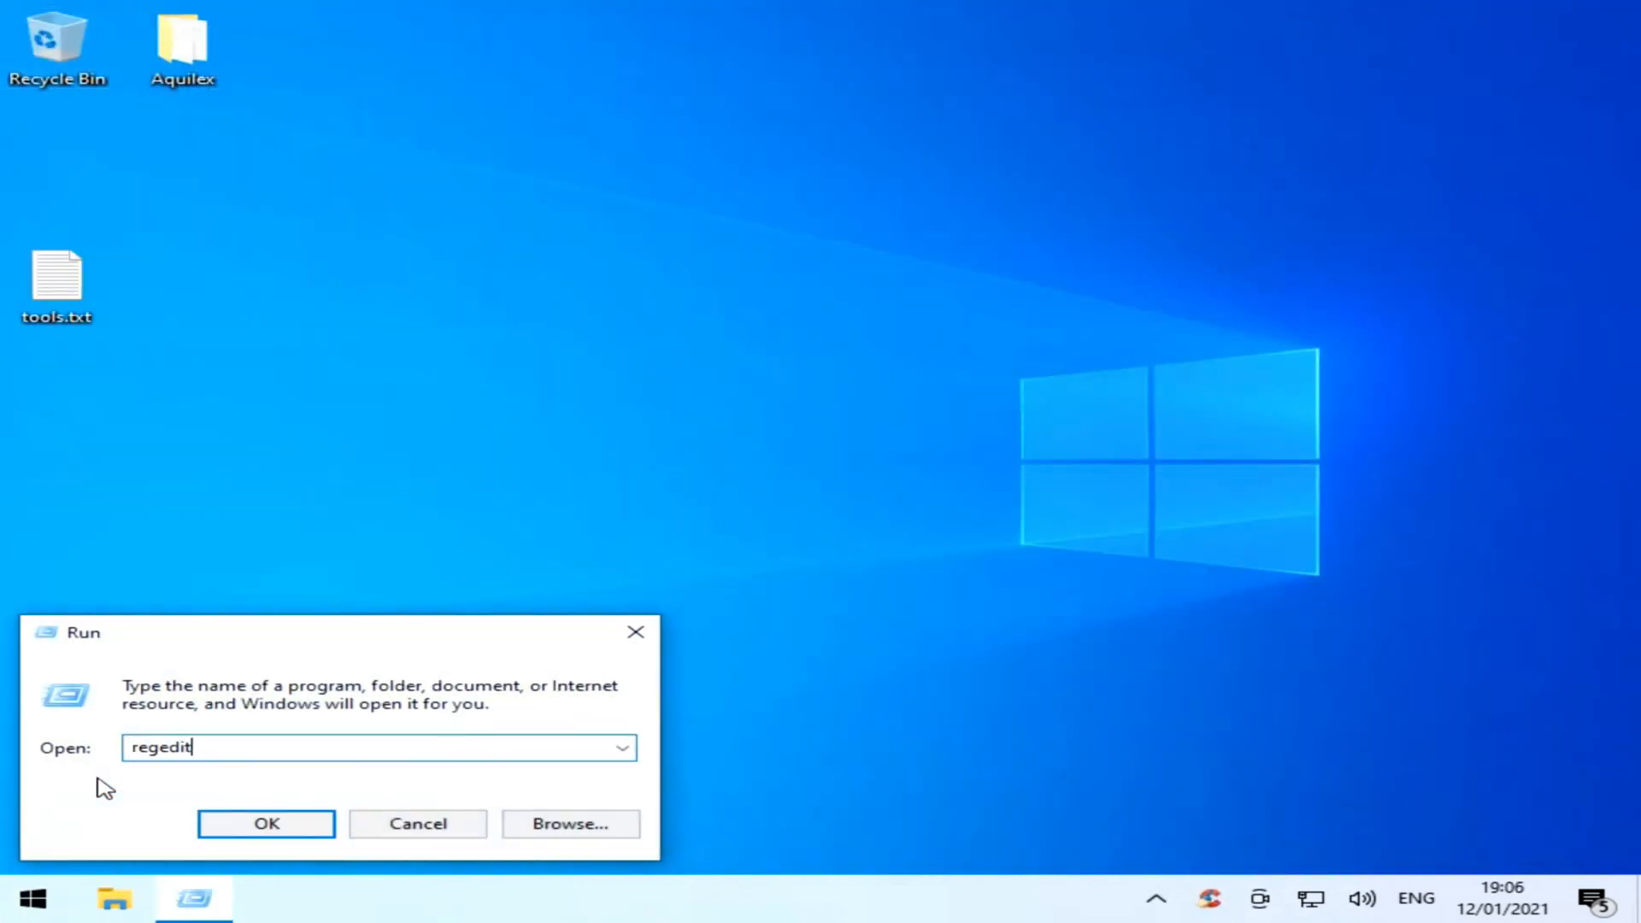
{"action": "left_click", "coordinate": [265, 824]}
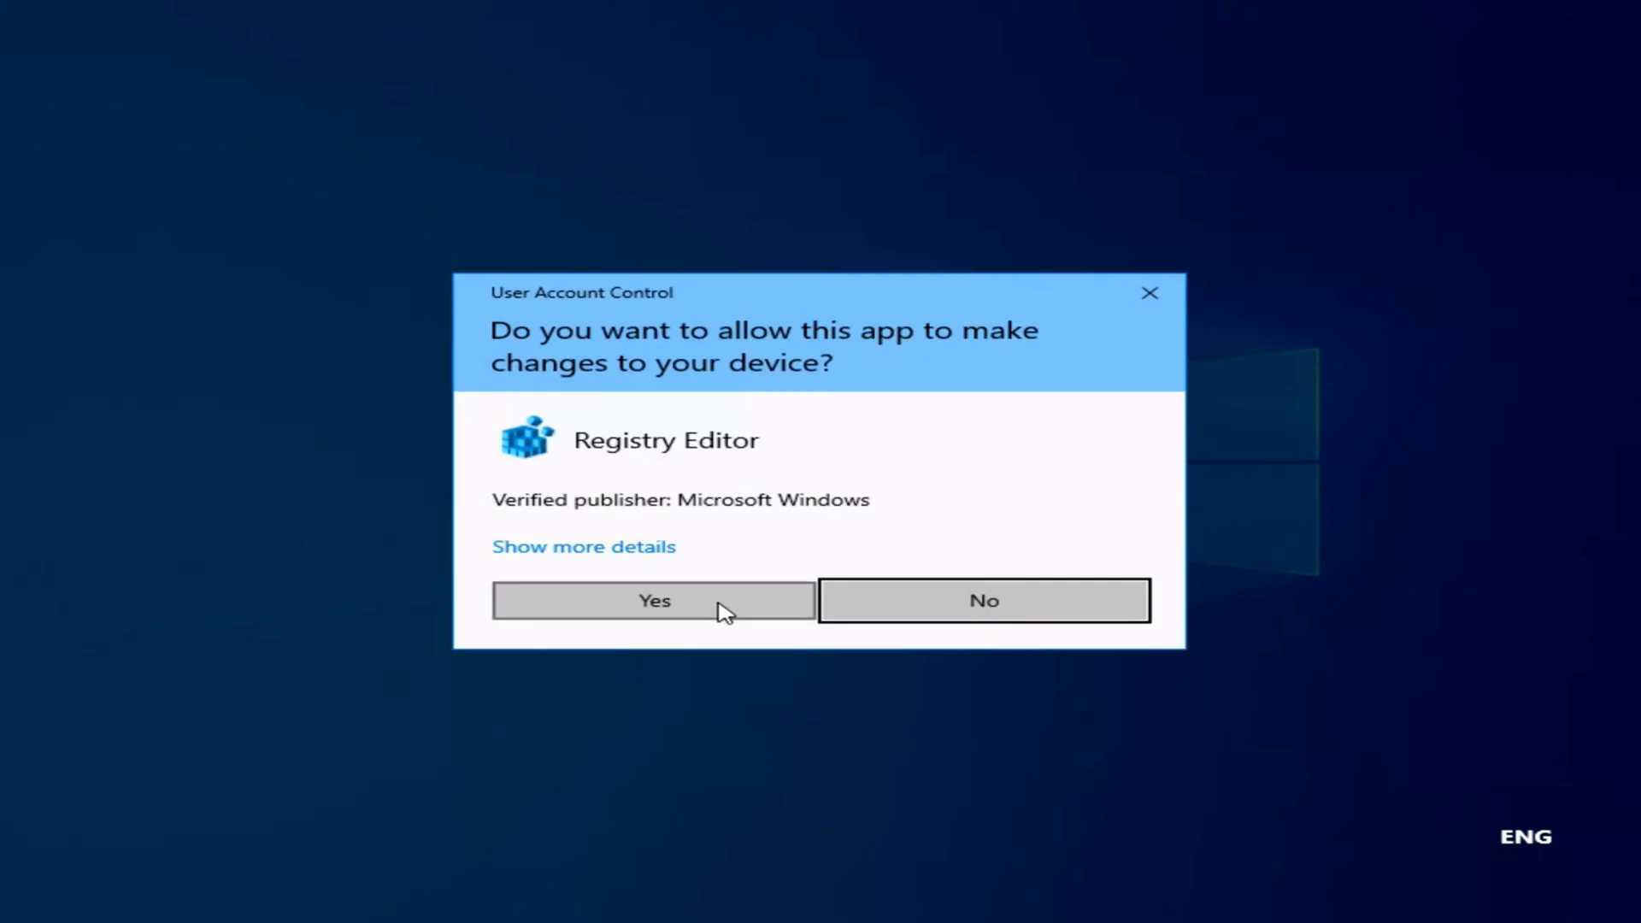
{"action": "left_click", "coordinate": [655, 602]}
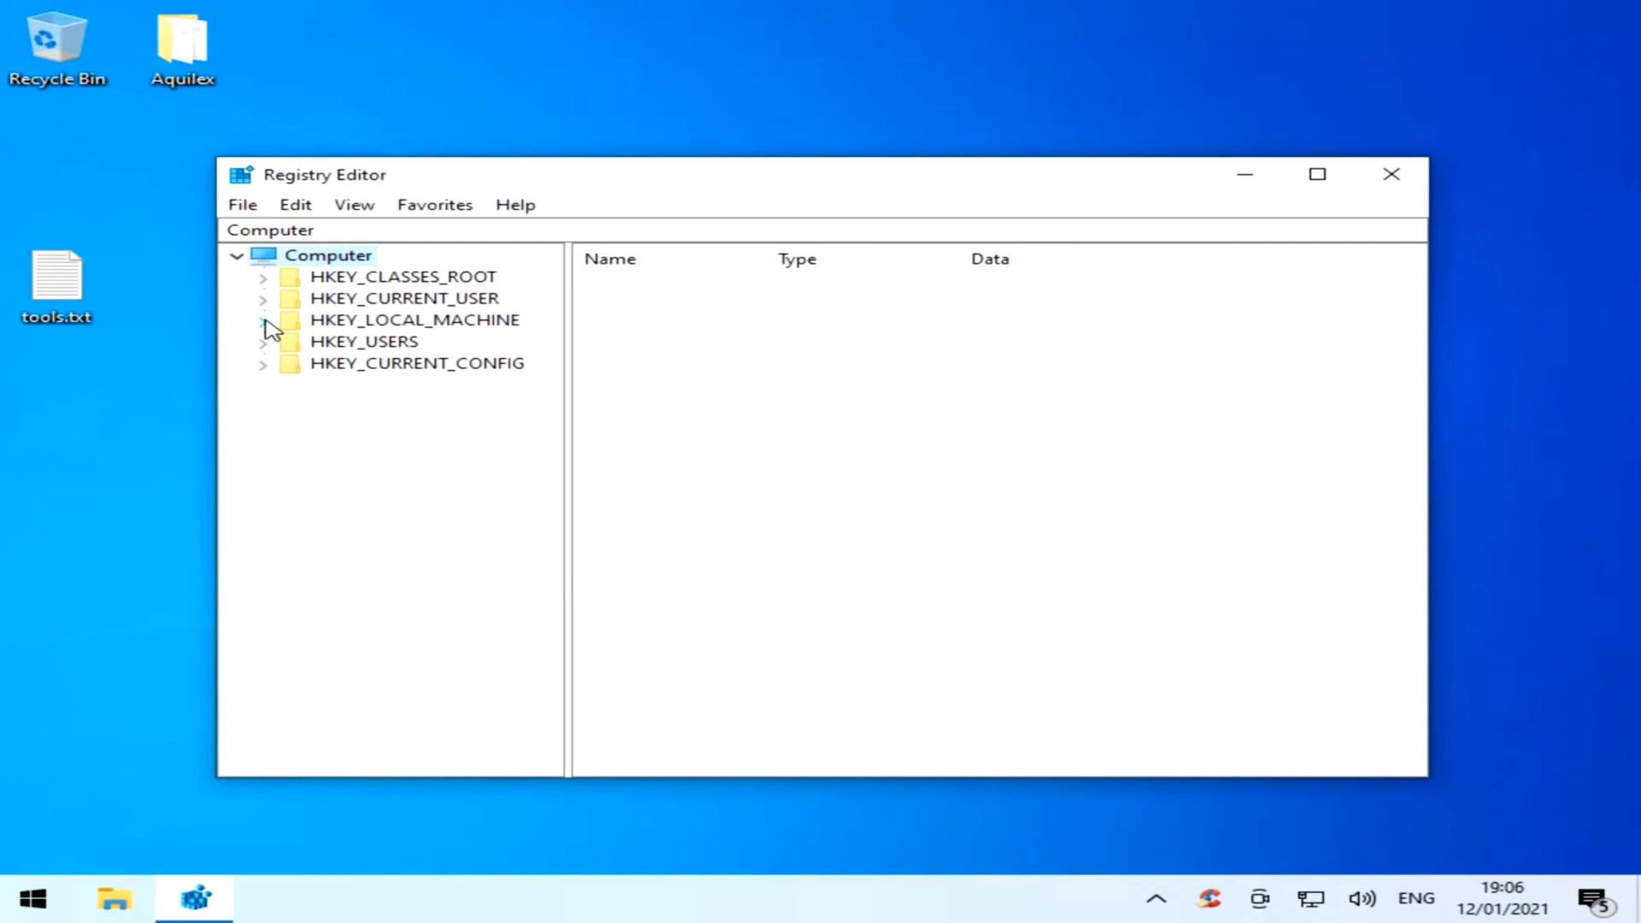
Navigate to HKEY_LOCAL_MACHINE\SOFTWARE\Policies\Microsoft\Windows Defender.
{"action": "left_click", "coordinate": [263, 320]}
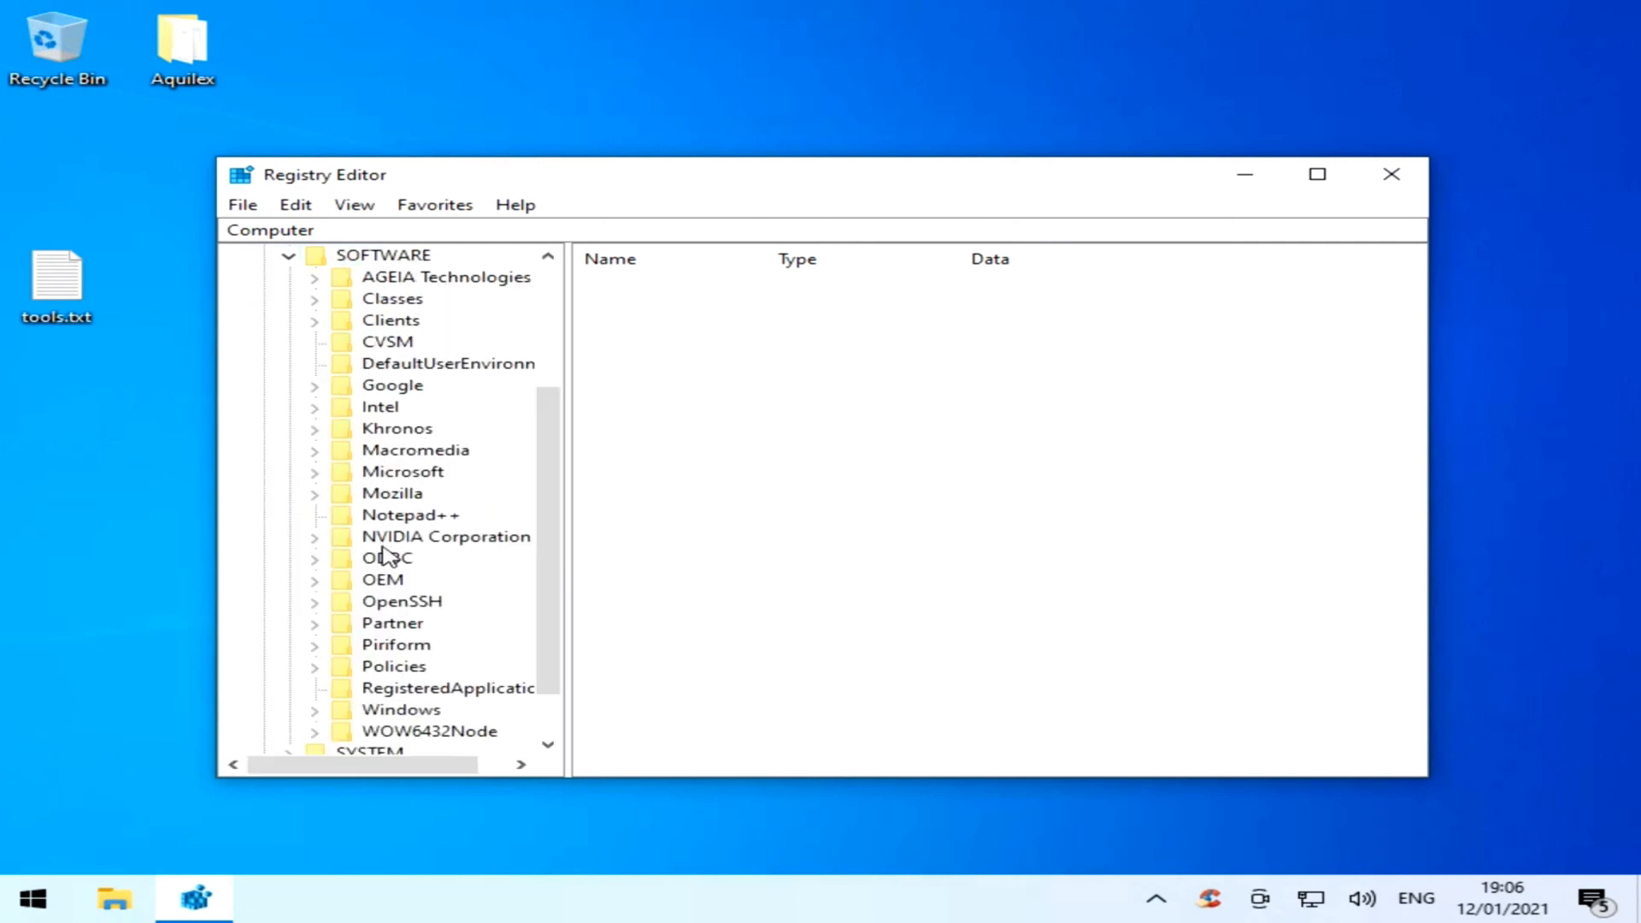
{"action": "scroll", "scroll_direction": "down", "scroll_amount": 3}
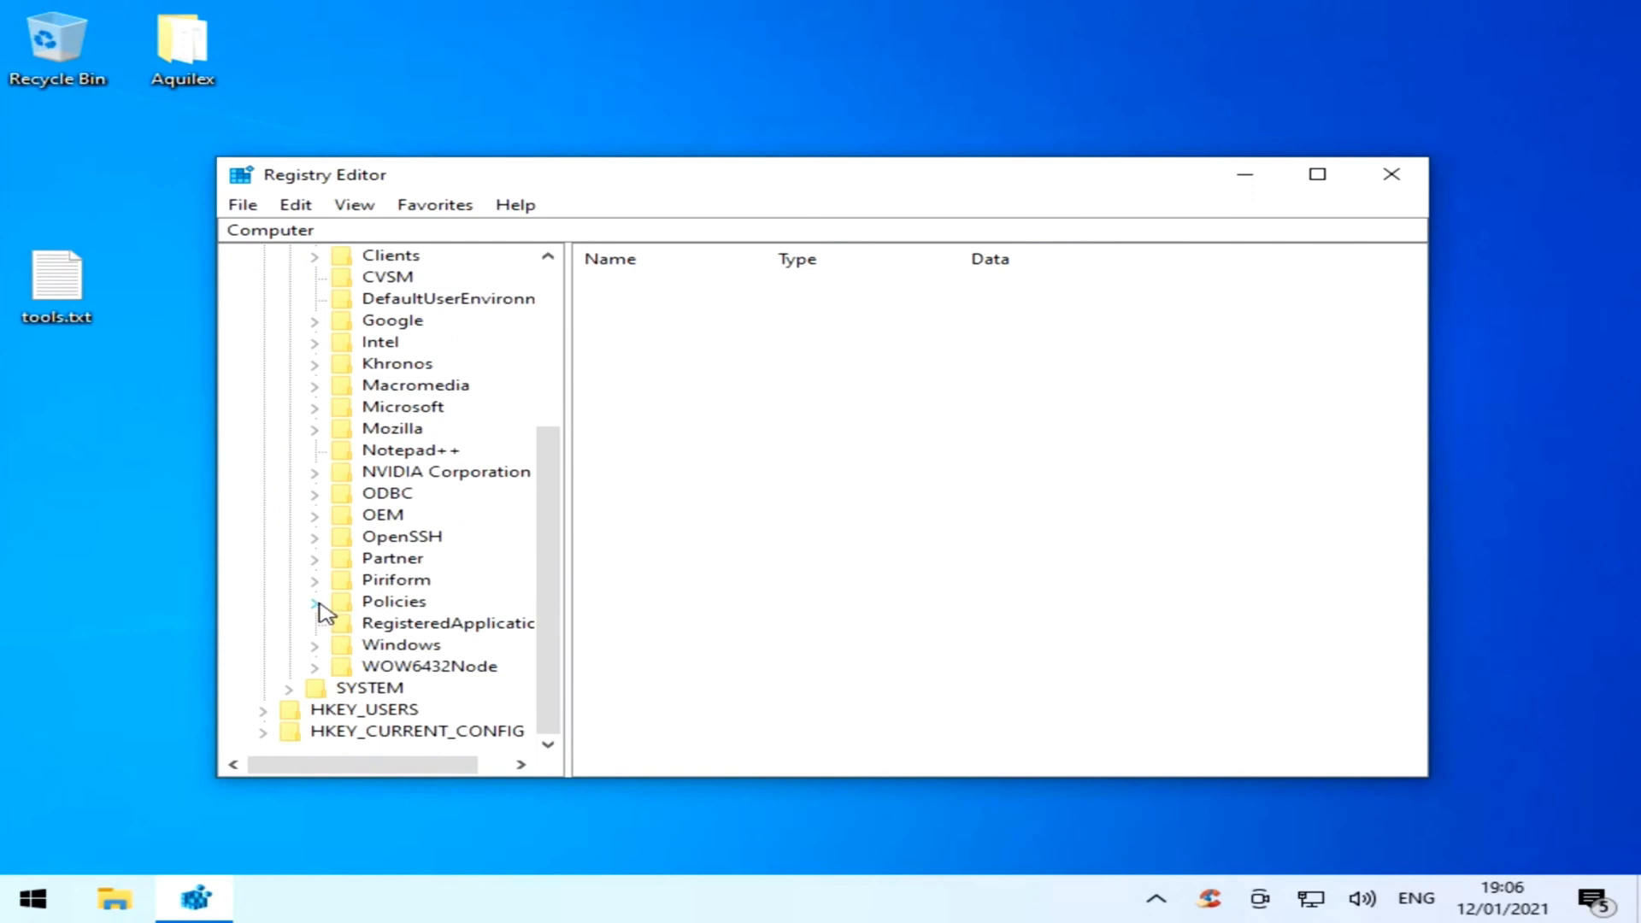
{"action": "left_click", "coordinate": [314, 601]}
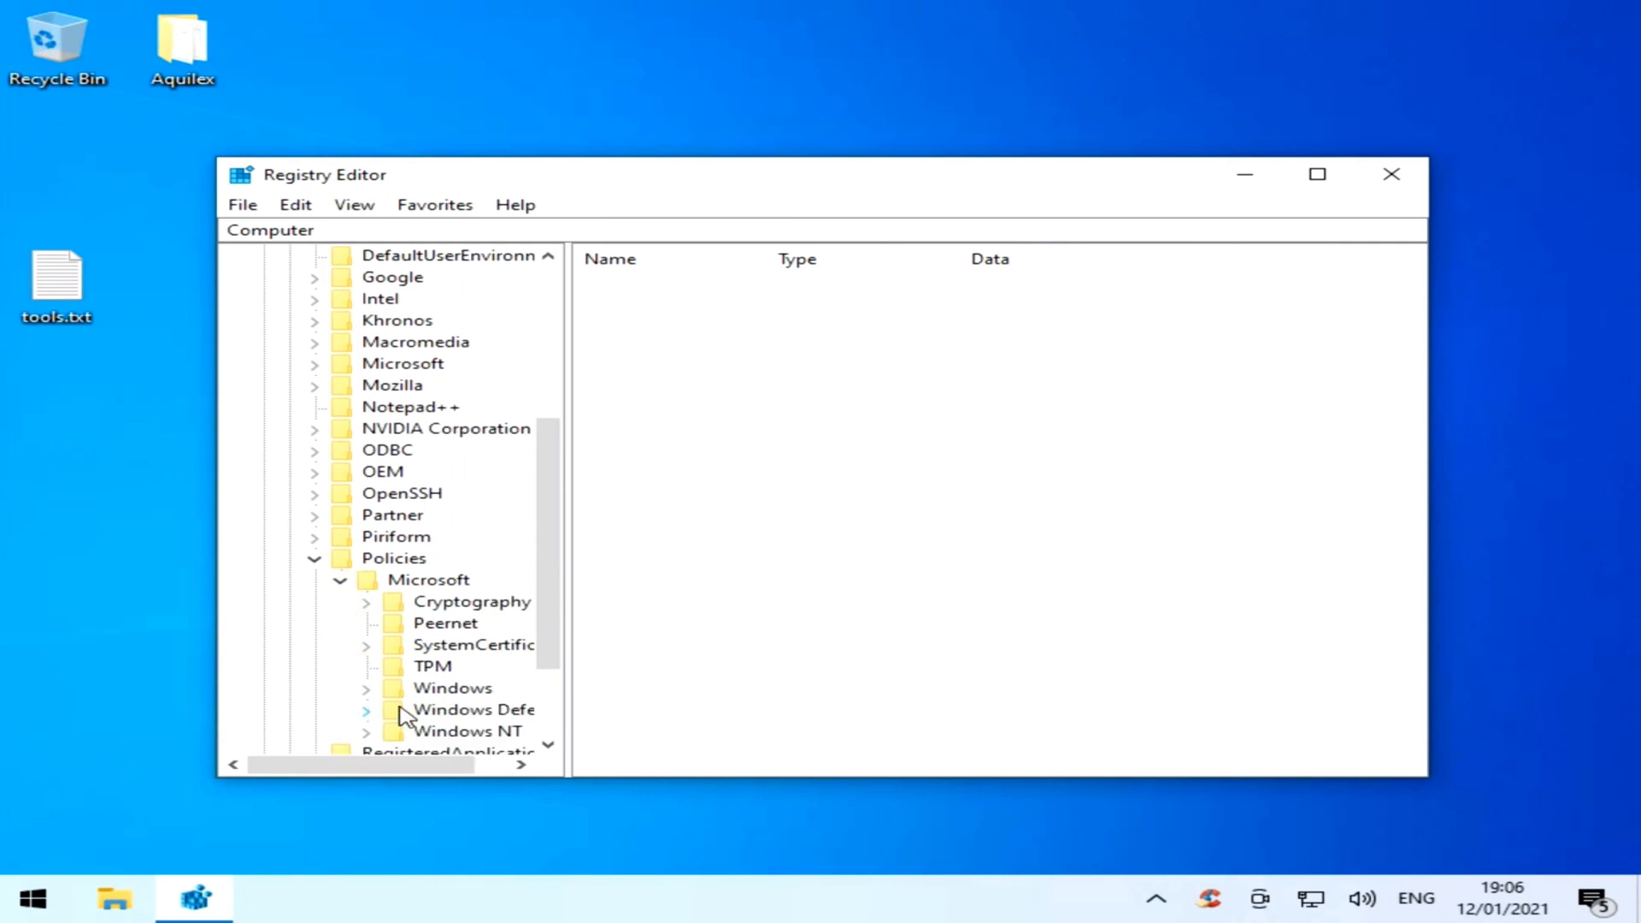
{"action": "left_click", "coordinate": [469, 709]}
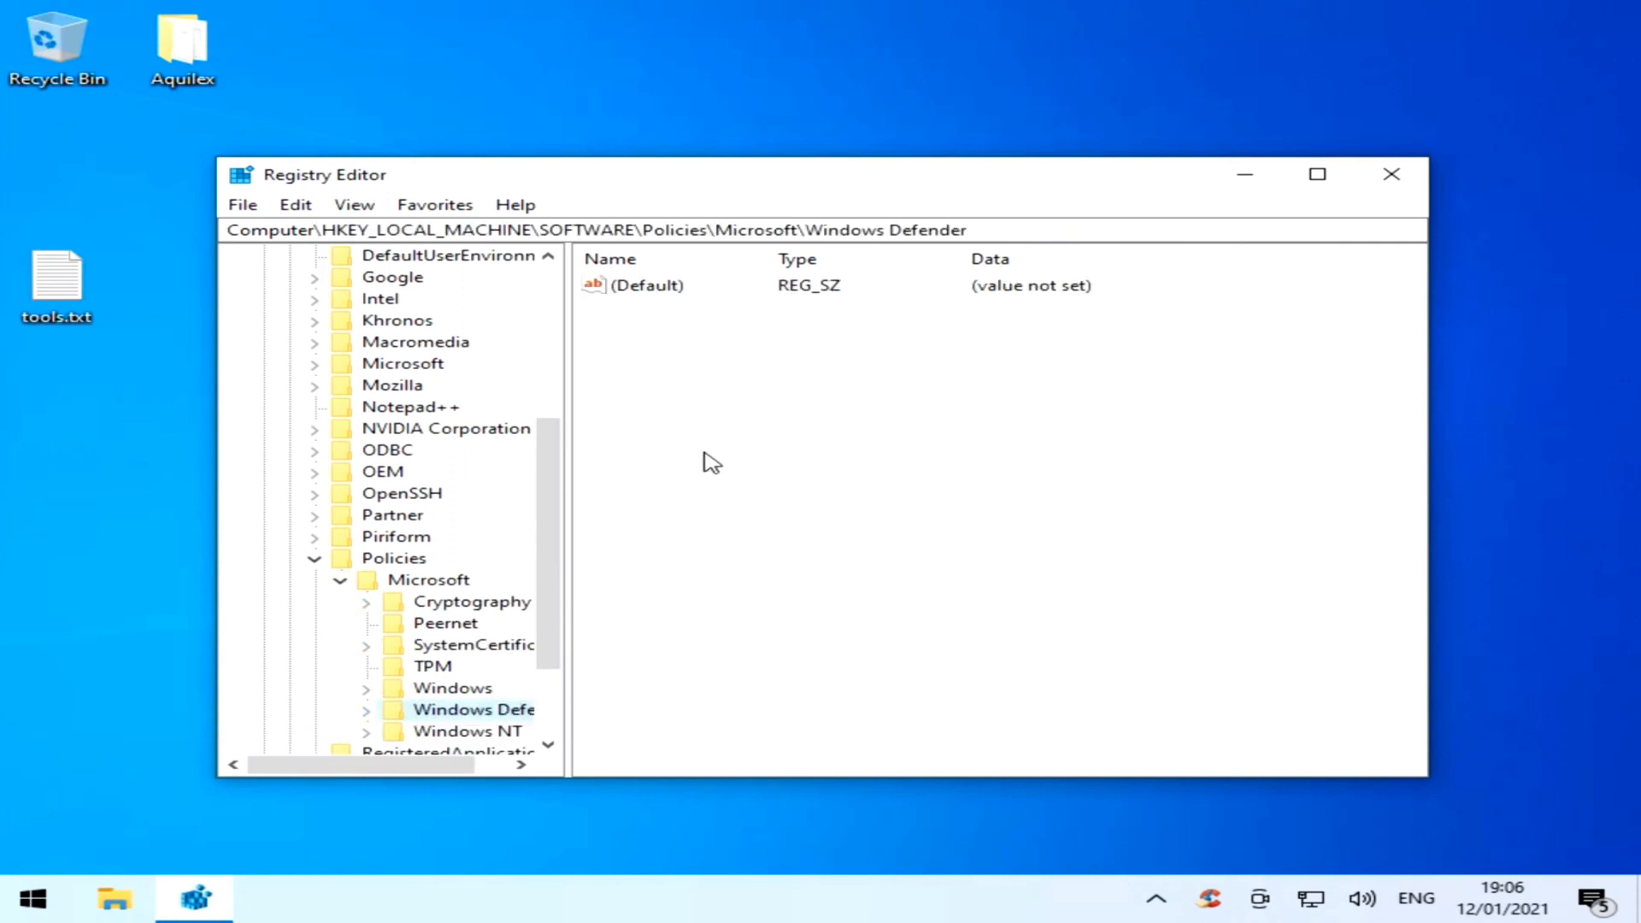
Create a new 32-bit DWORD value named DisableAntiSpyware under the Windows Defender key.
{"action": "right_click", "coordinate": [707, 461]}
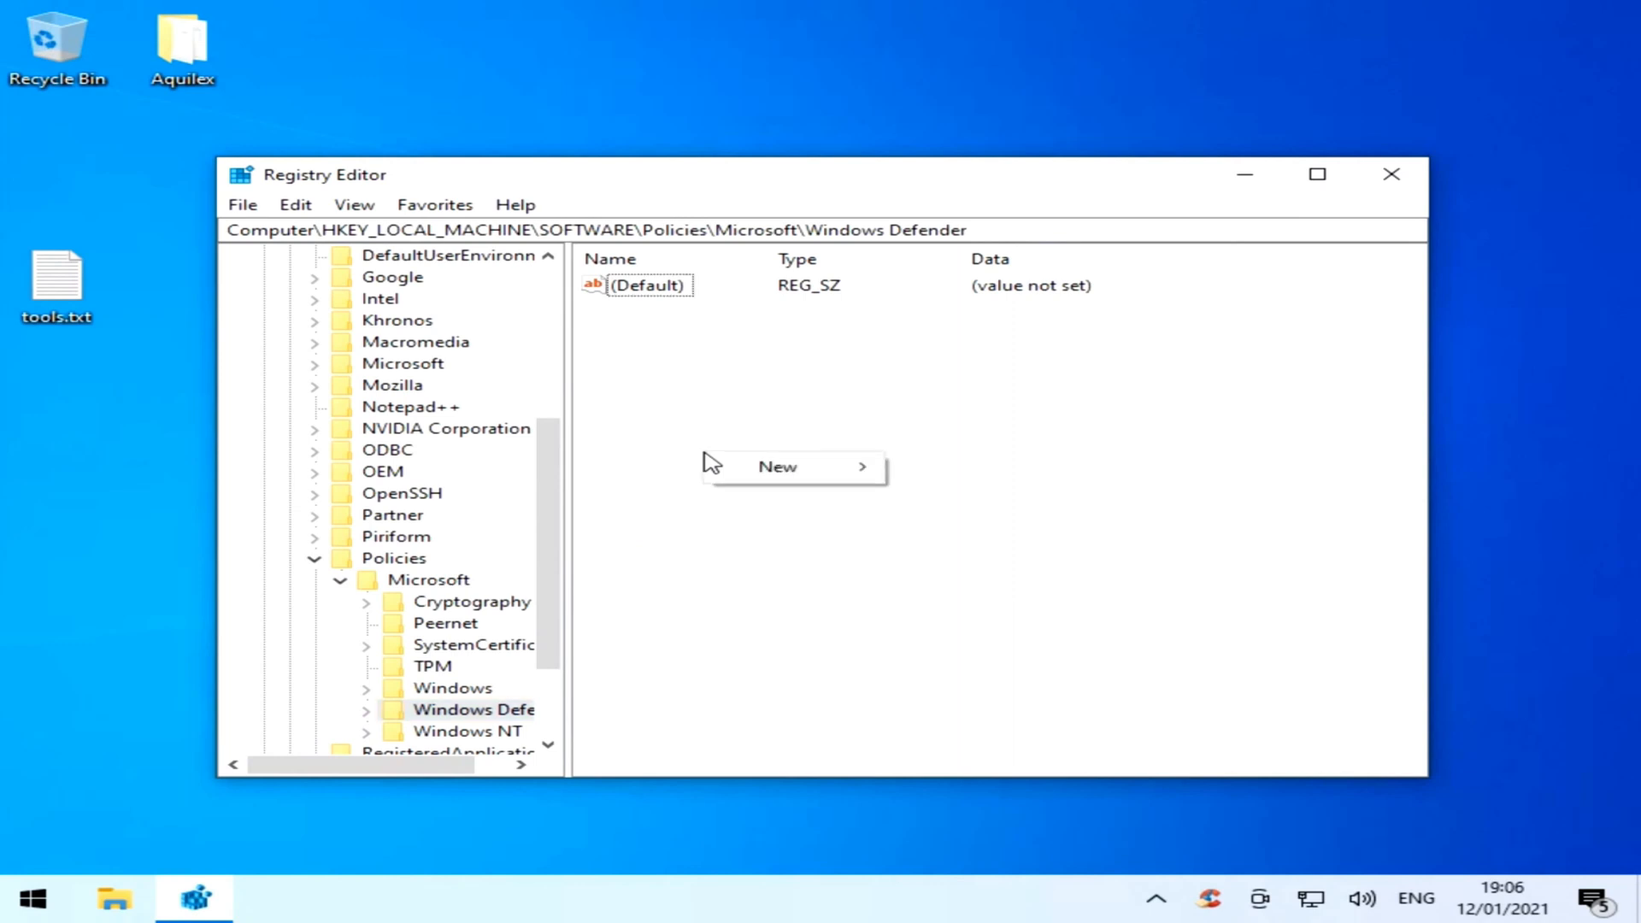
{"action": "mouse_move", "coordinate": [725, 467]}
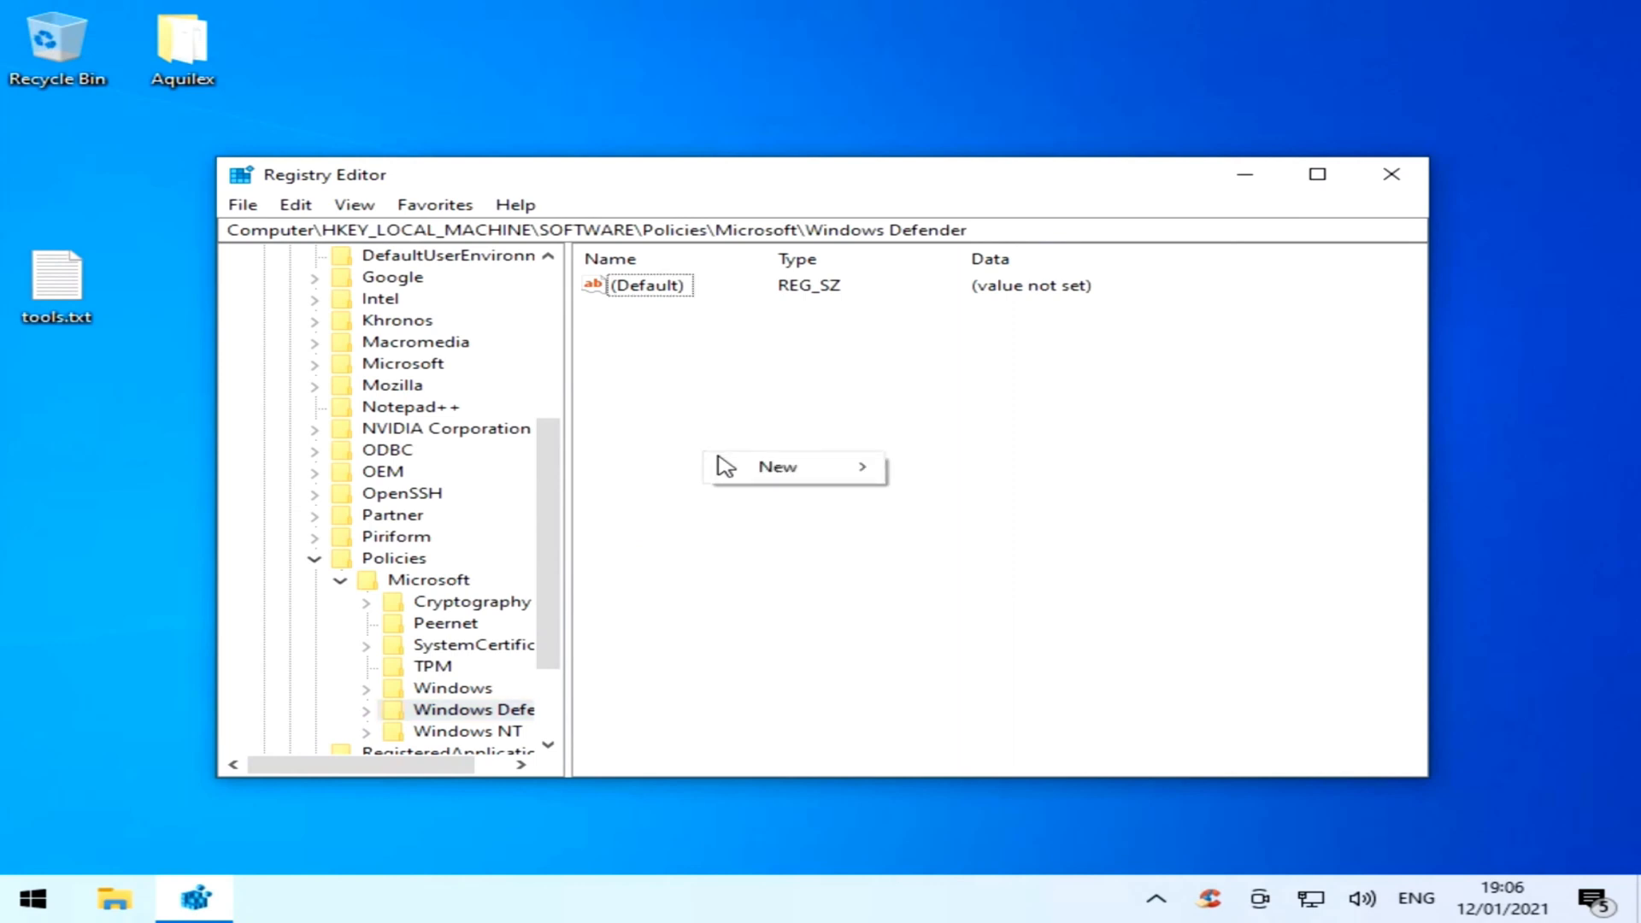
{"action": "mouse_move", "coordinate": [776, 467]}
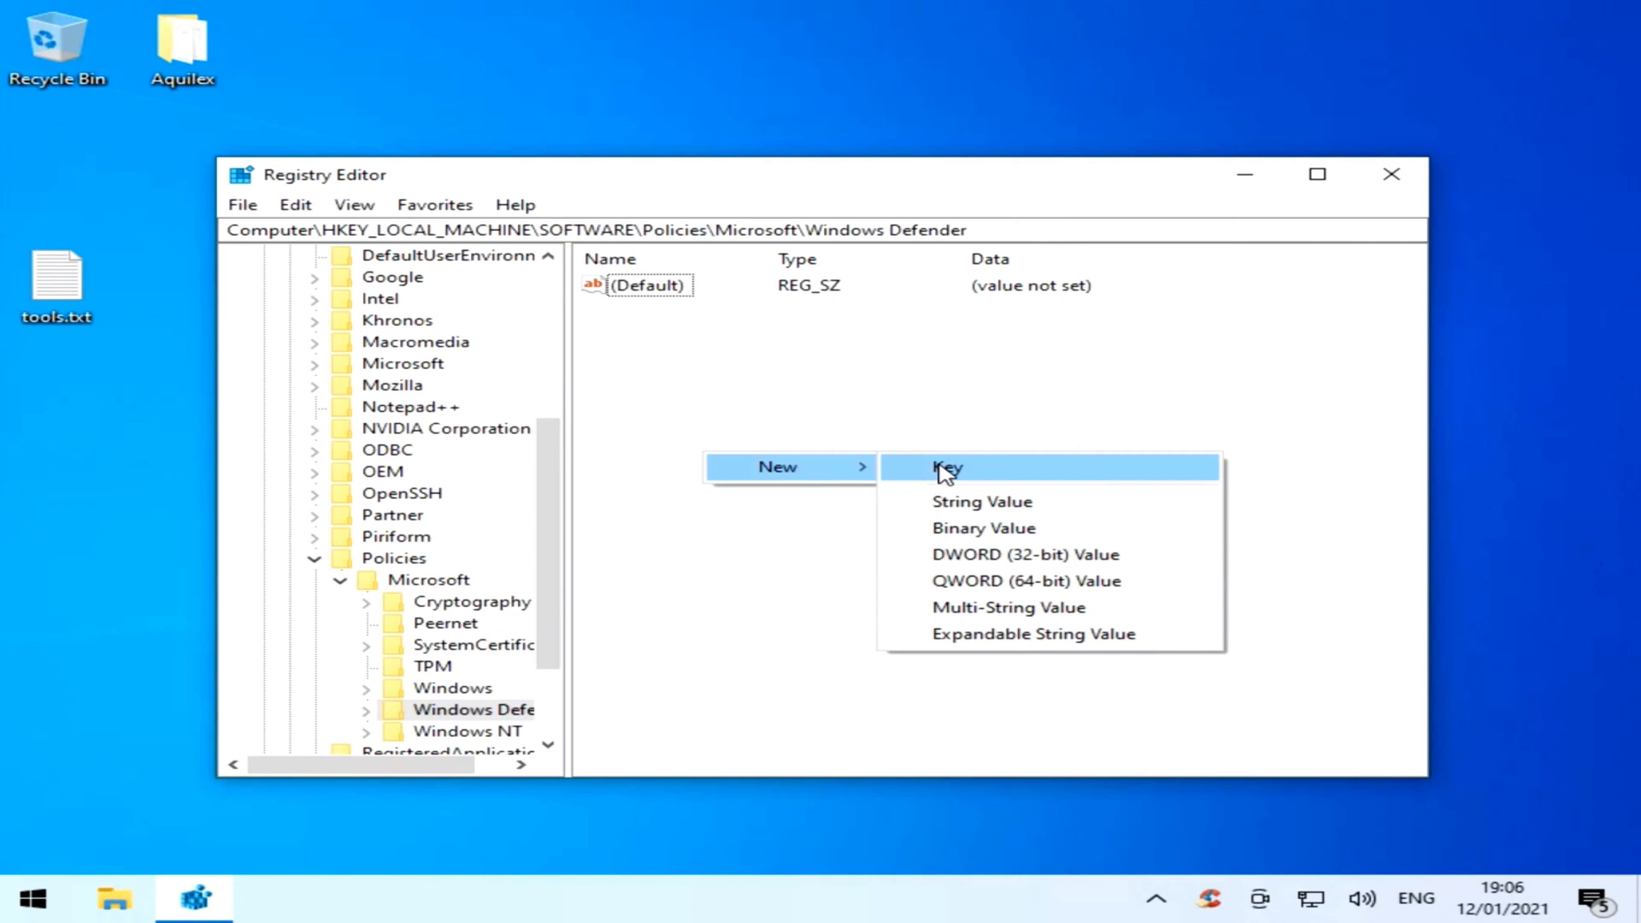
{"action": "mouse_move", "coordinate": [986, 554]}
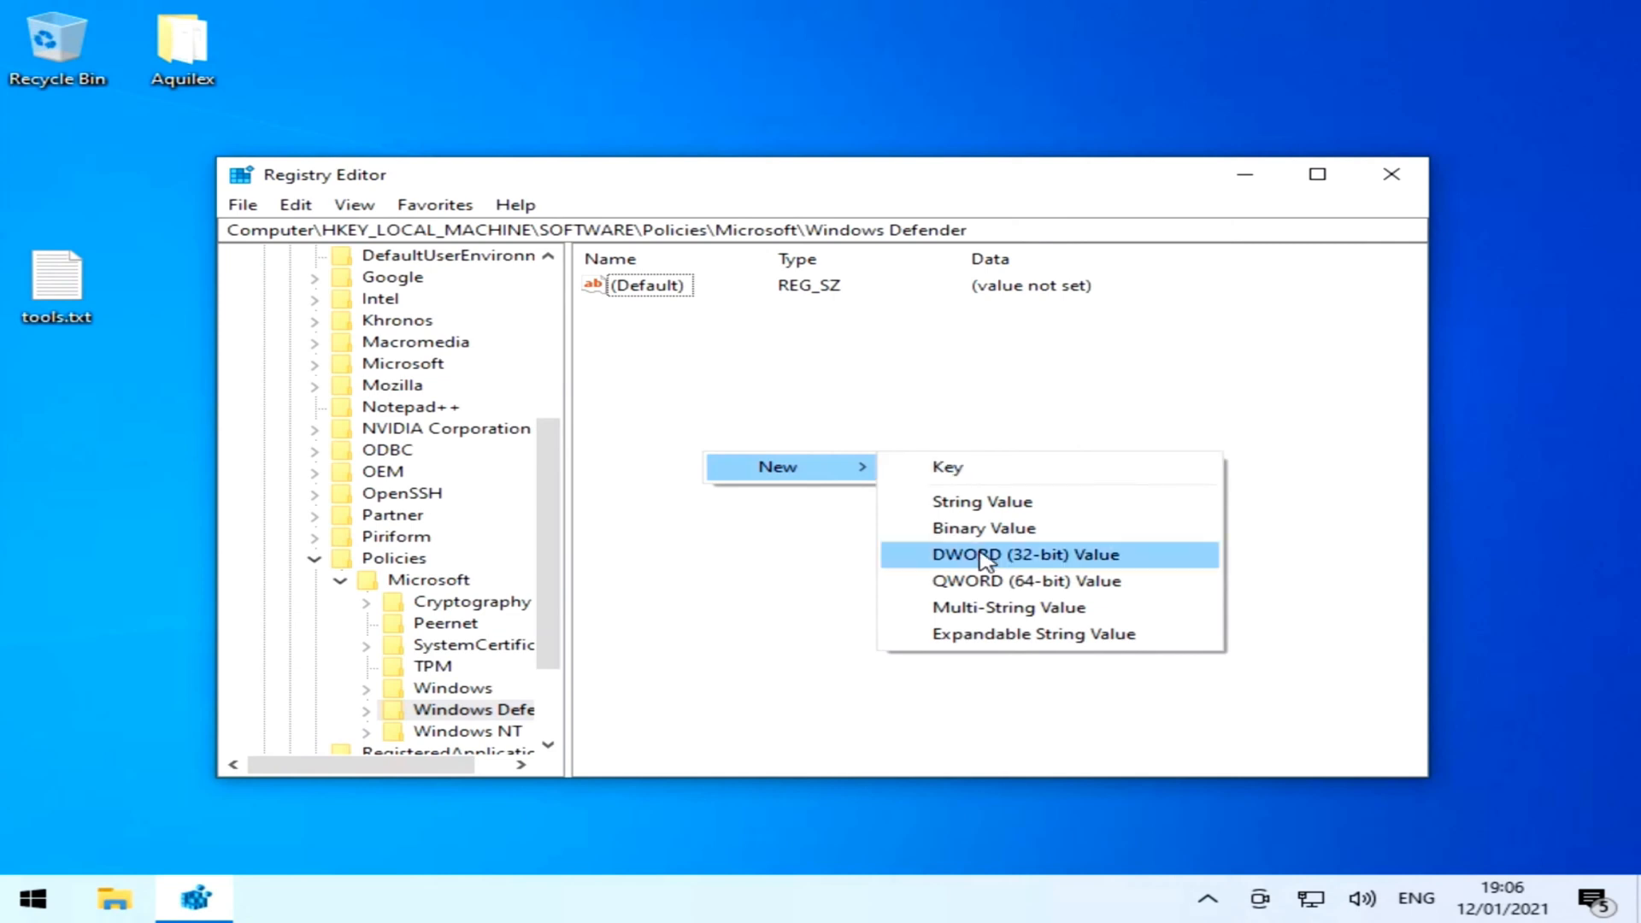
{"action": "left_click", "coordinate": [1022, 554]}
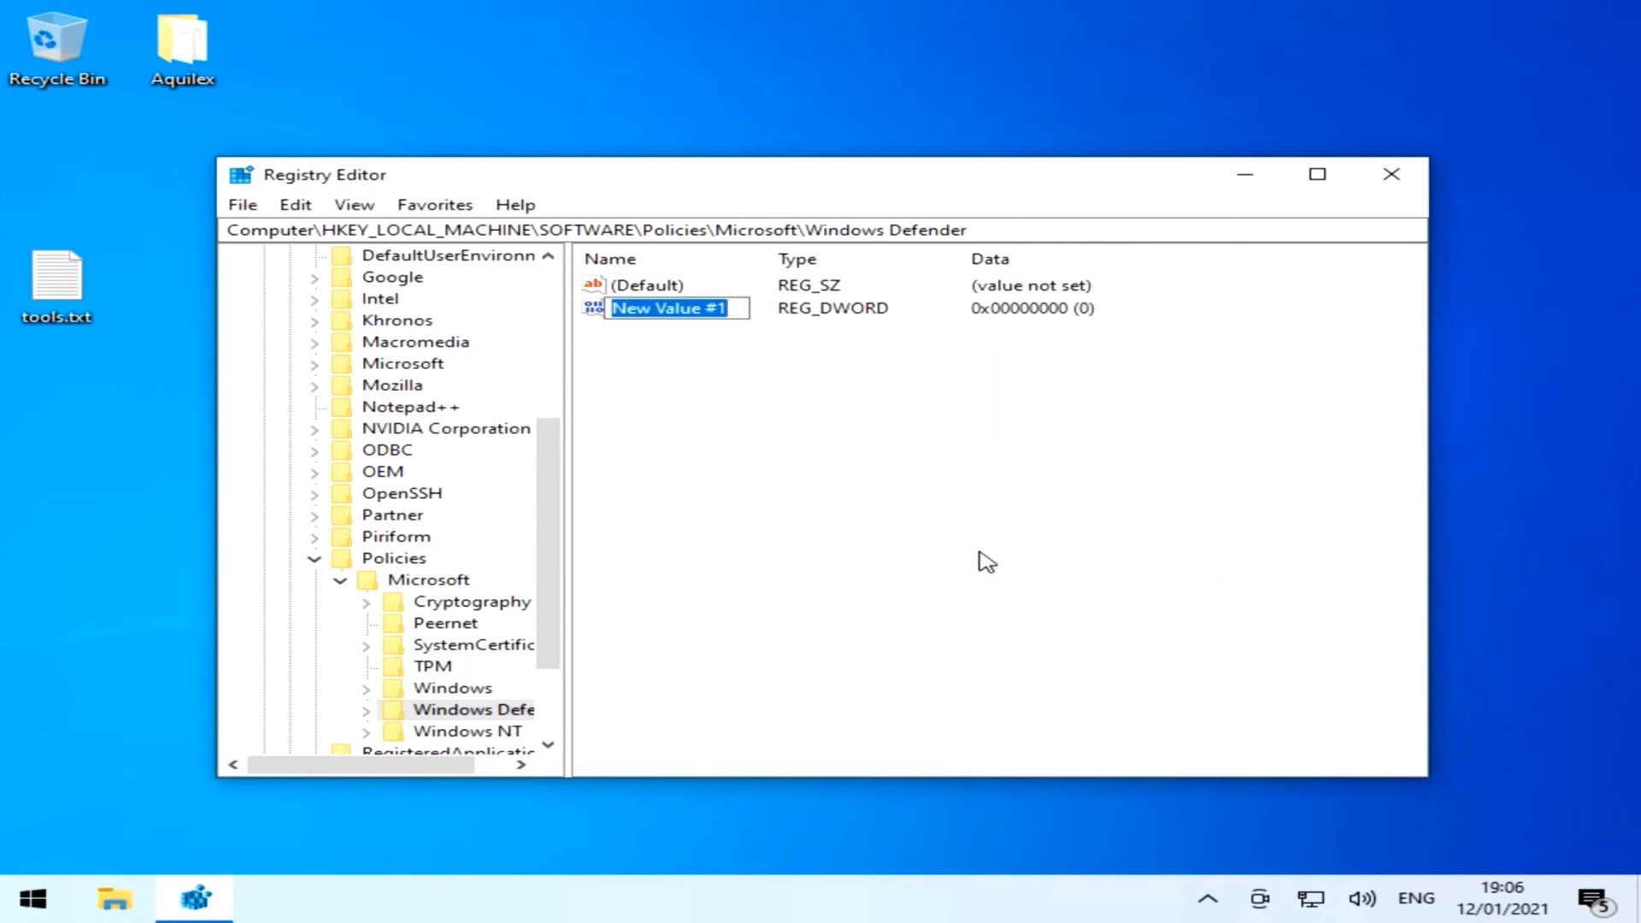
{"action": "type", "text": "Disa"}
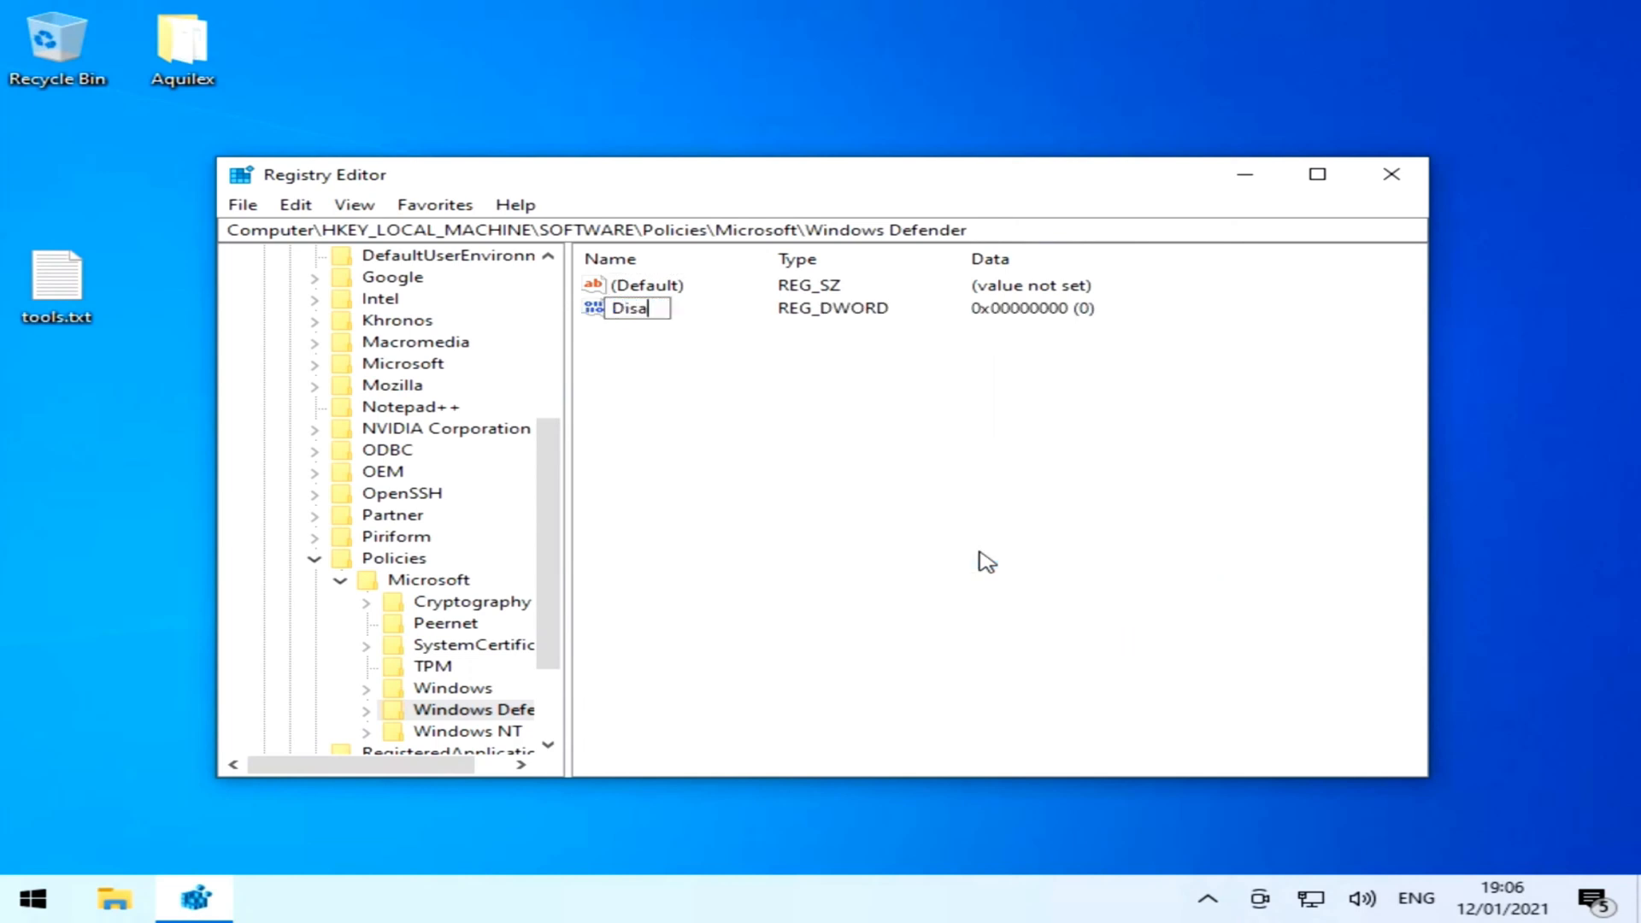
{"action": "type", "text": "ble"}
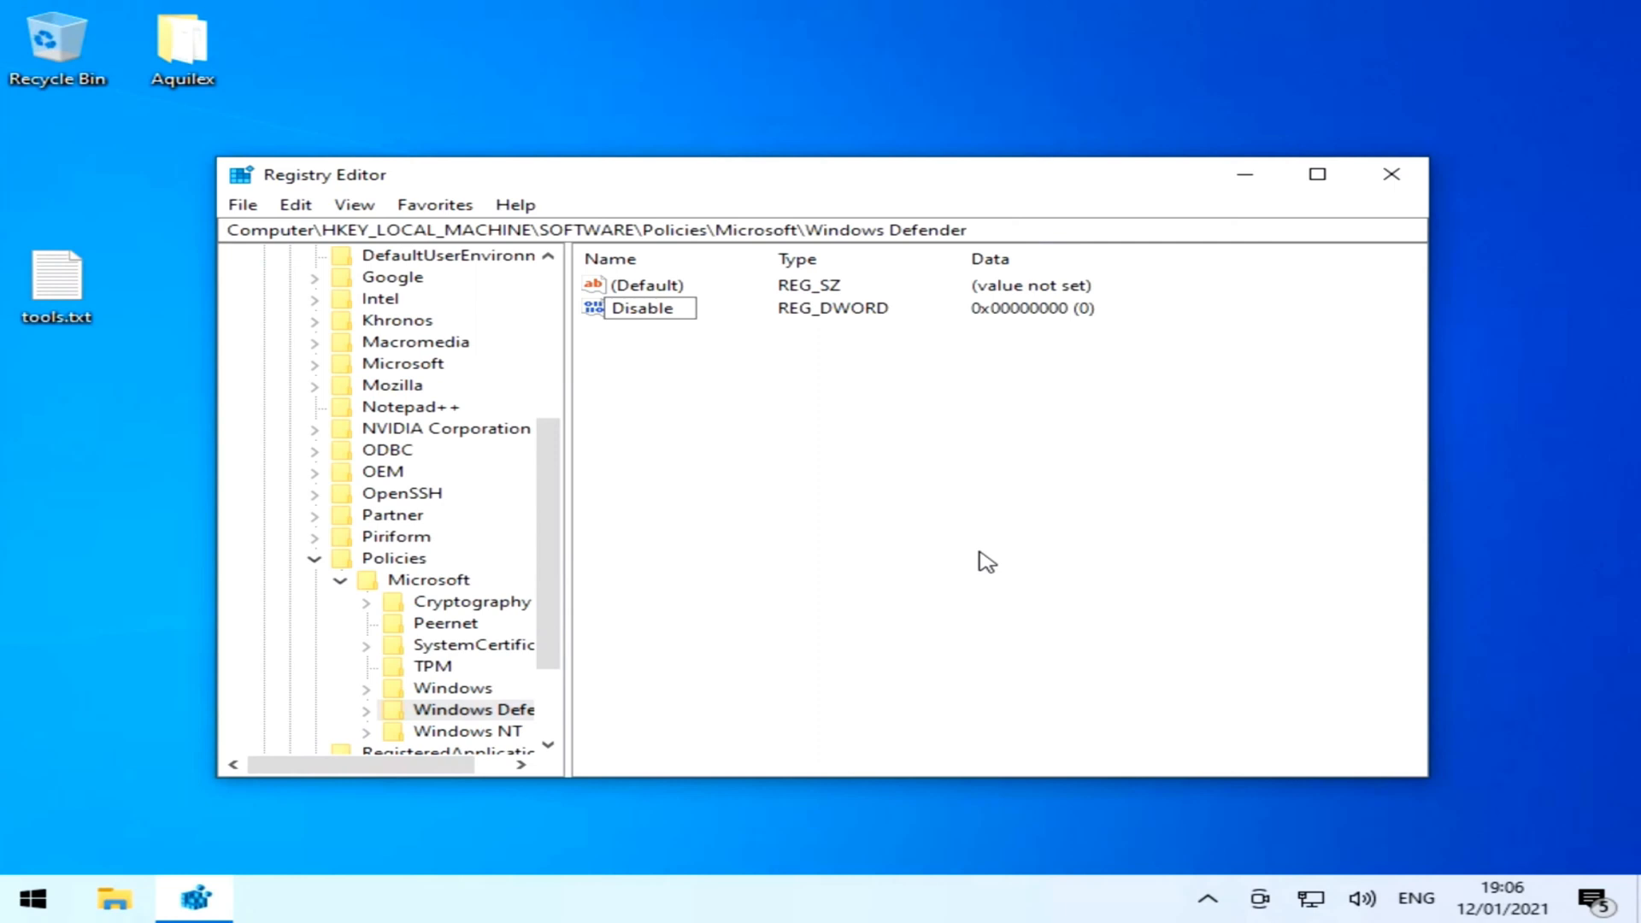
{"action": "type", "text": "AntiSp"}
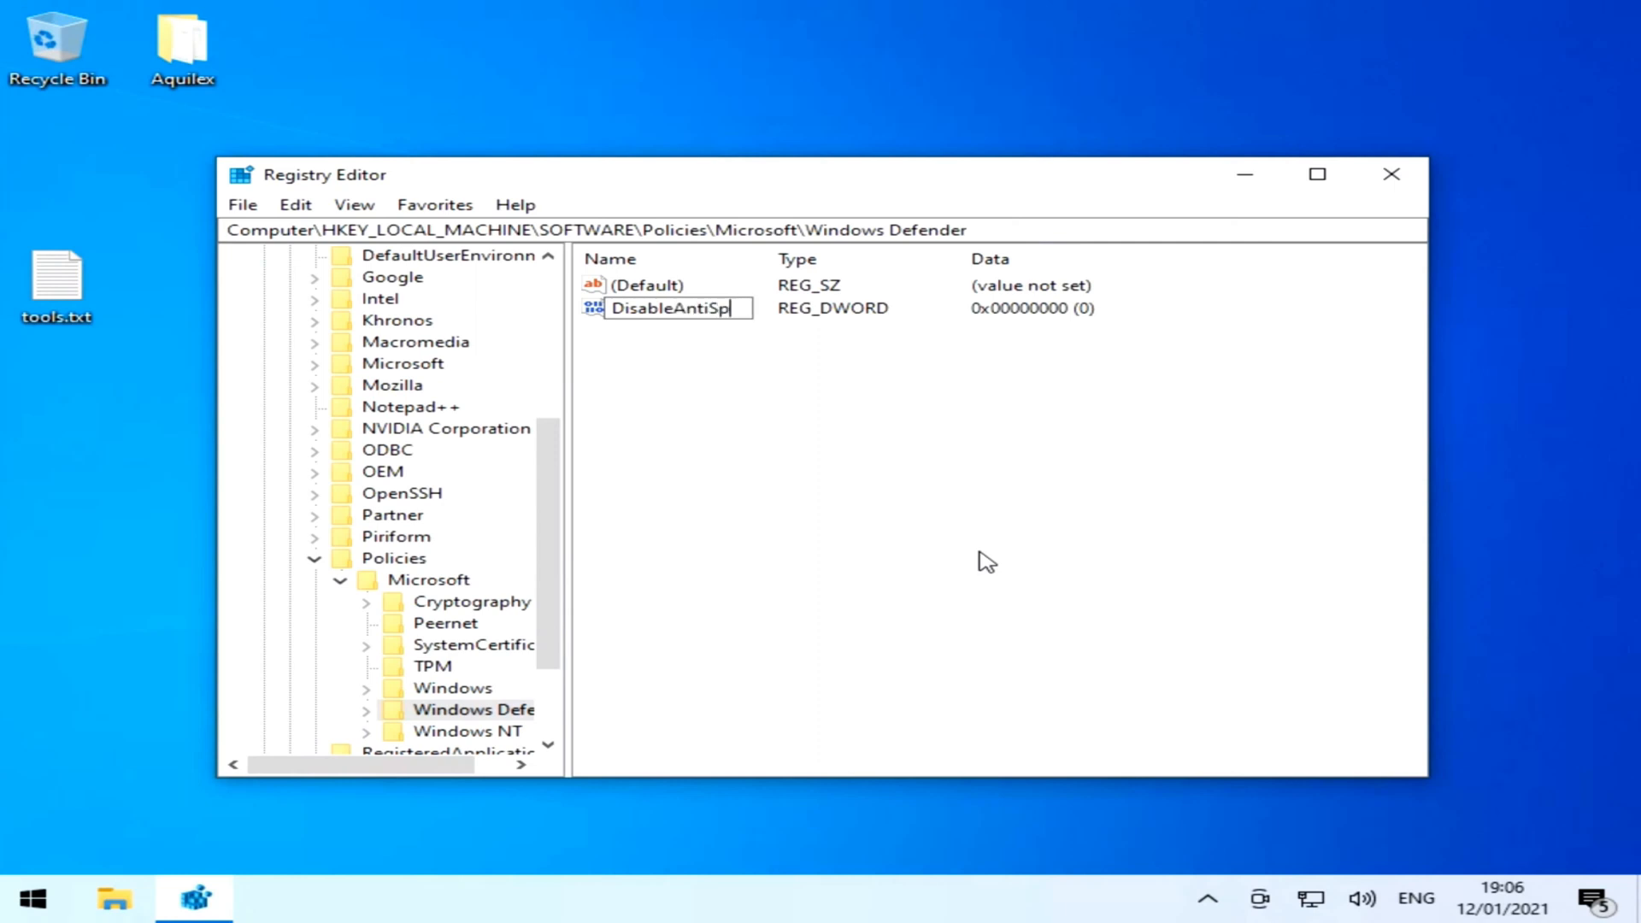
{"action": "type", "text": "yware"}
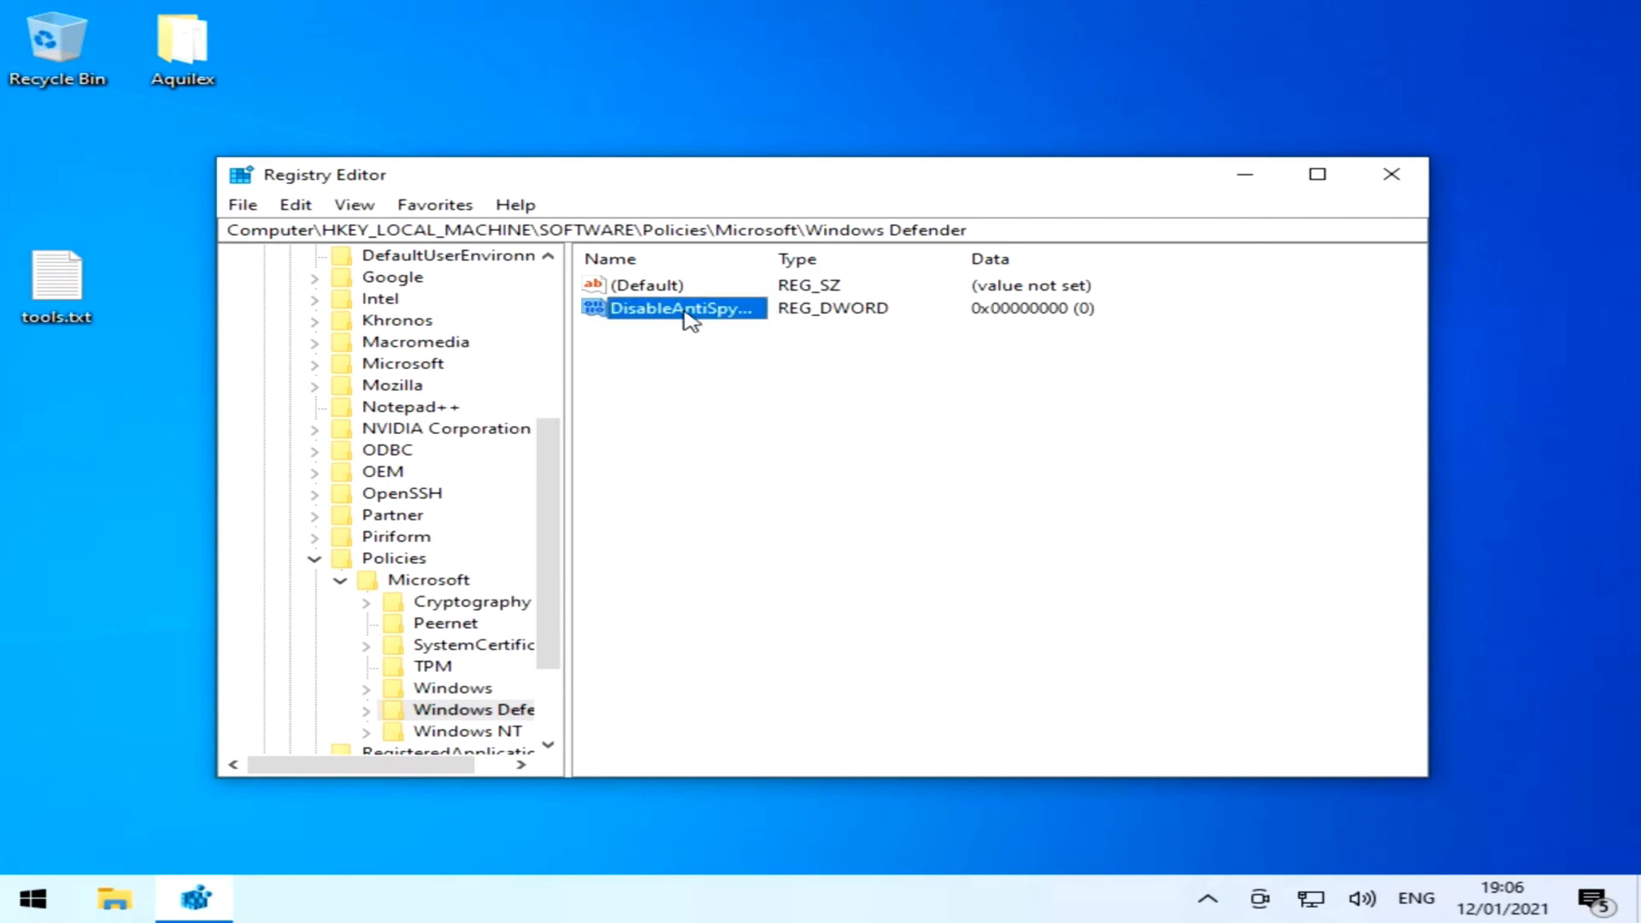
Set the DisableAntiSpyware value data to 1 and confirm.
{"action": "double_click", "coordinate": [684, 308]}
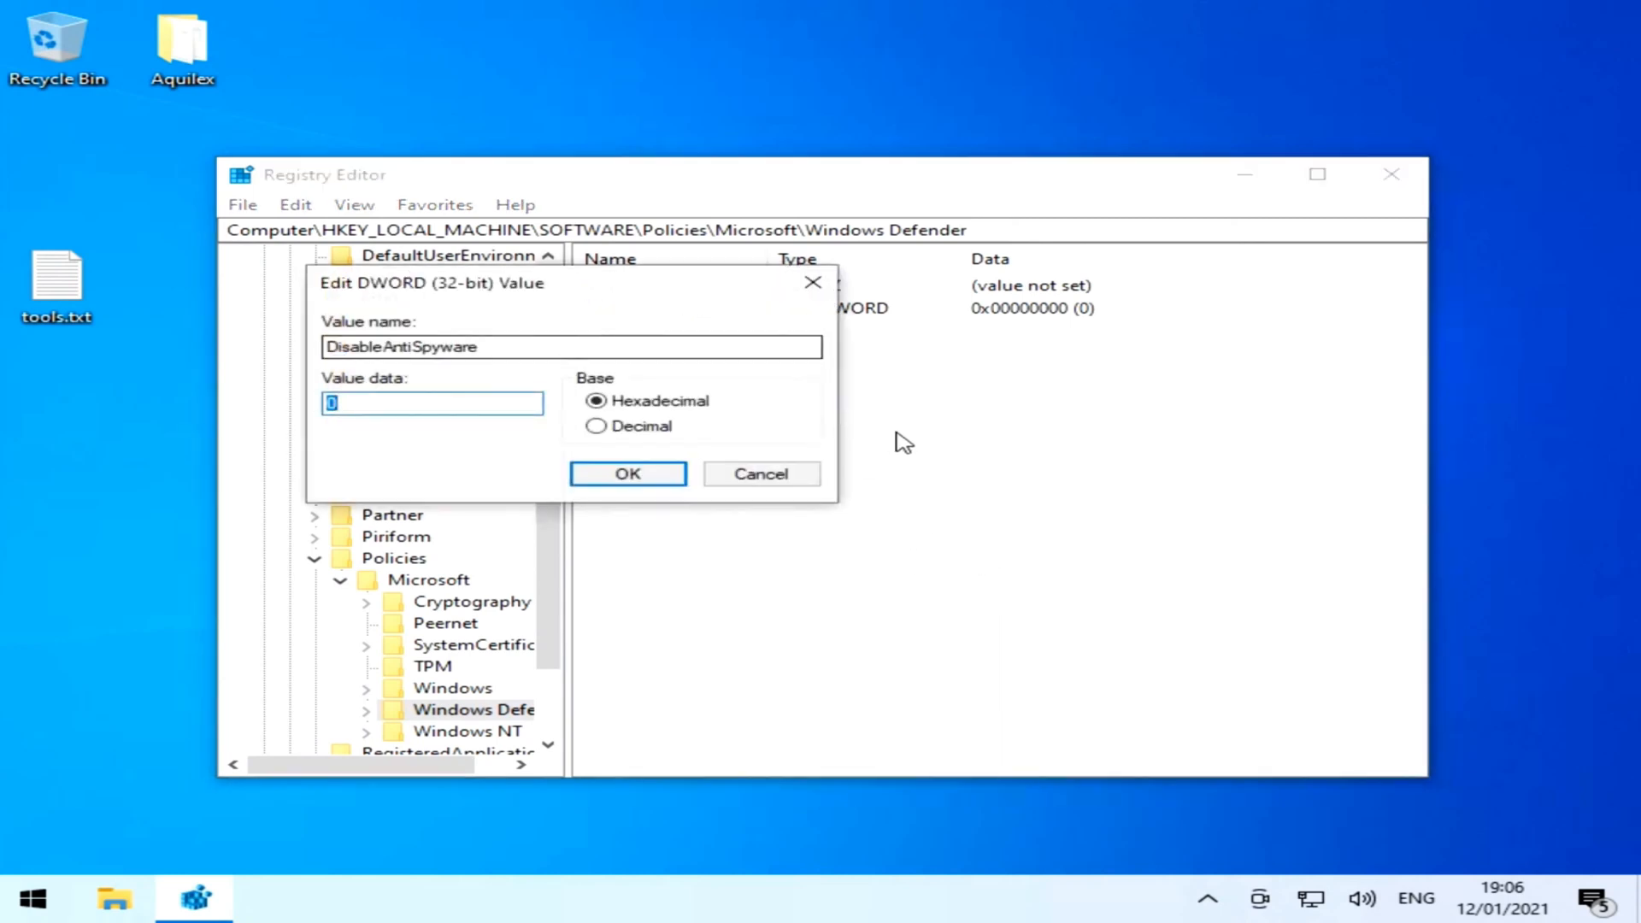
{"action": "type", "text": "1"}
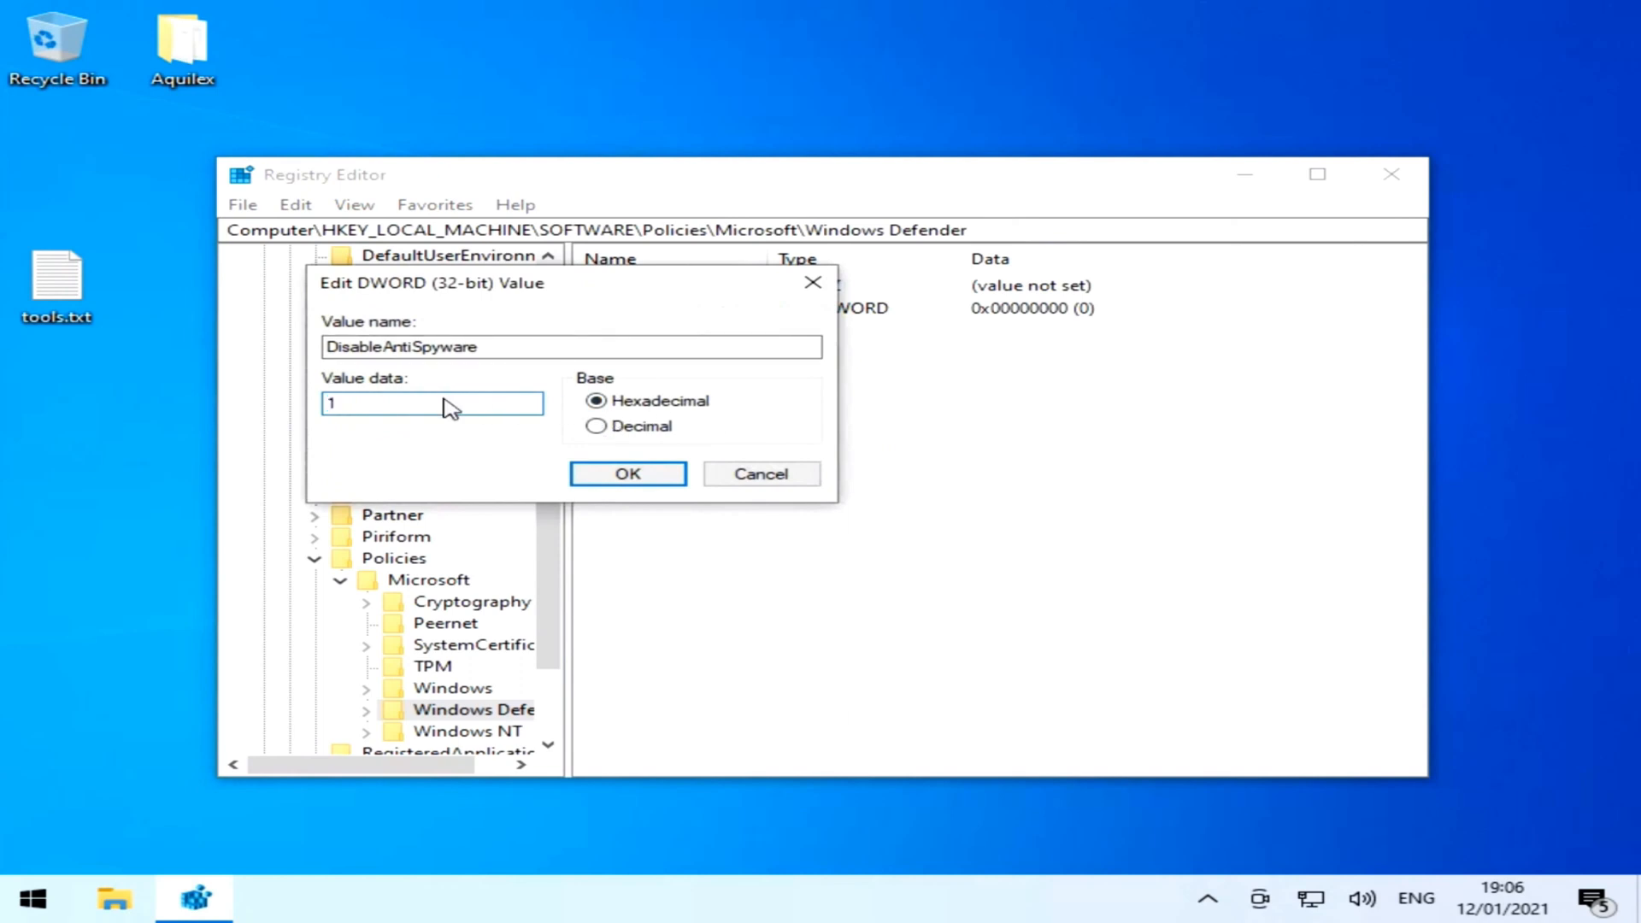
{"action": "left_click", "coordinate": [628, 473]}
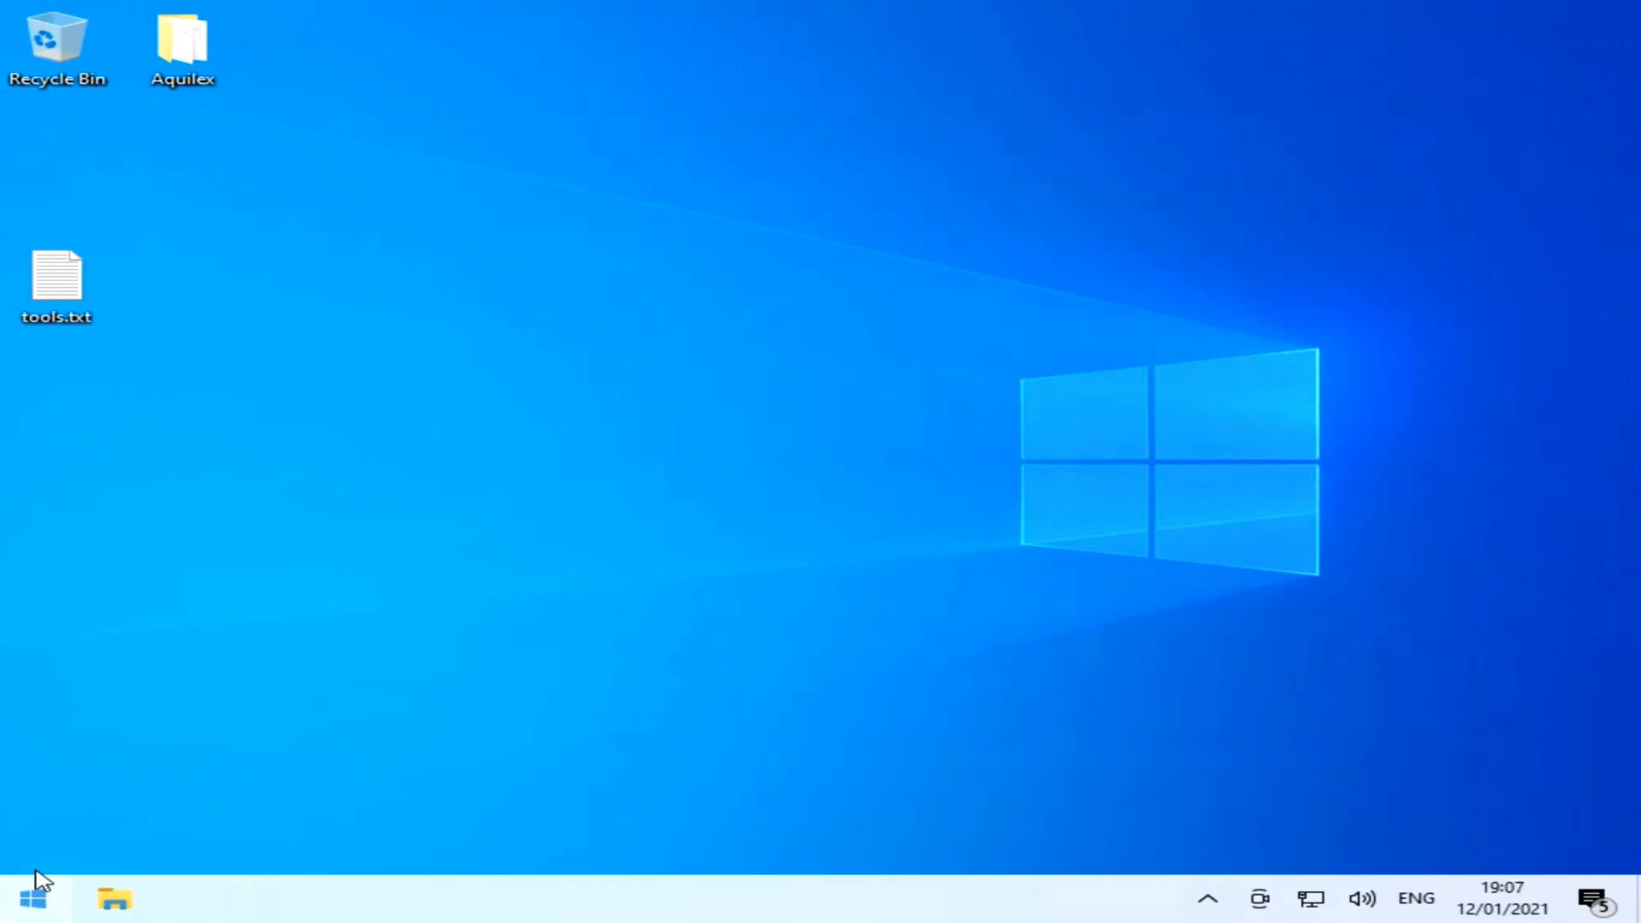
Scroll tools.txt to the Activate Windows steps, then search Start for cmd.
{"action": "left_click", "coordinate": [27, 896]}
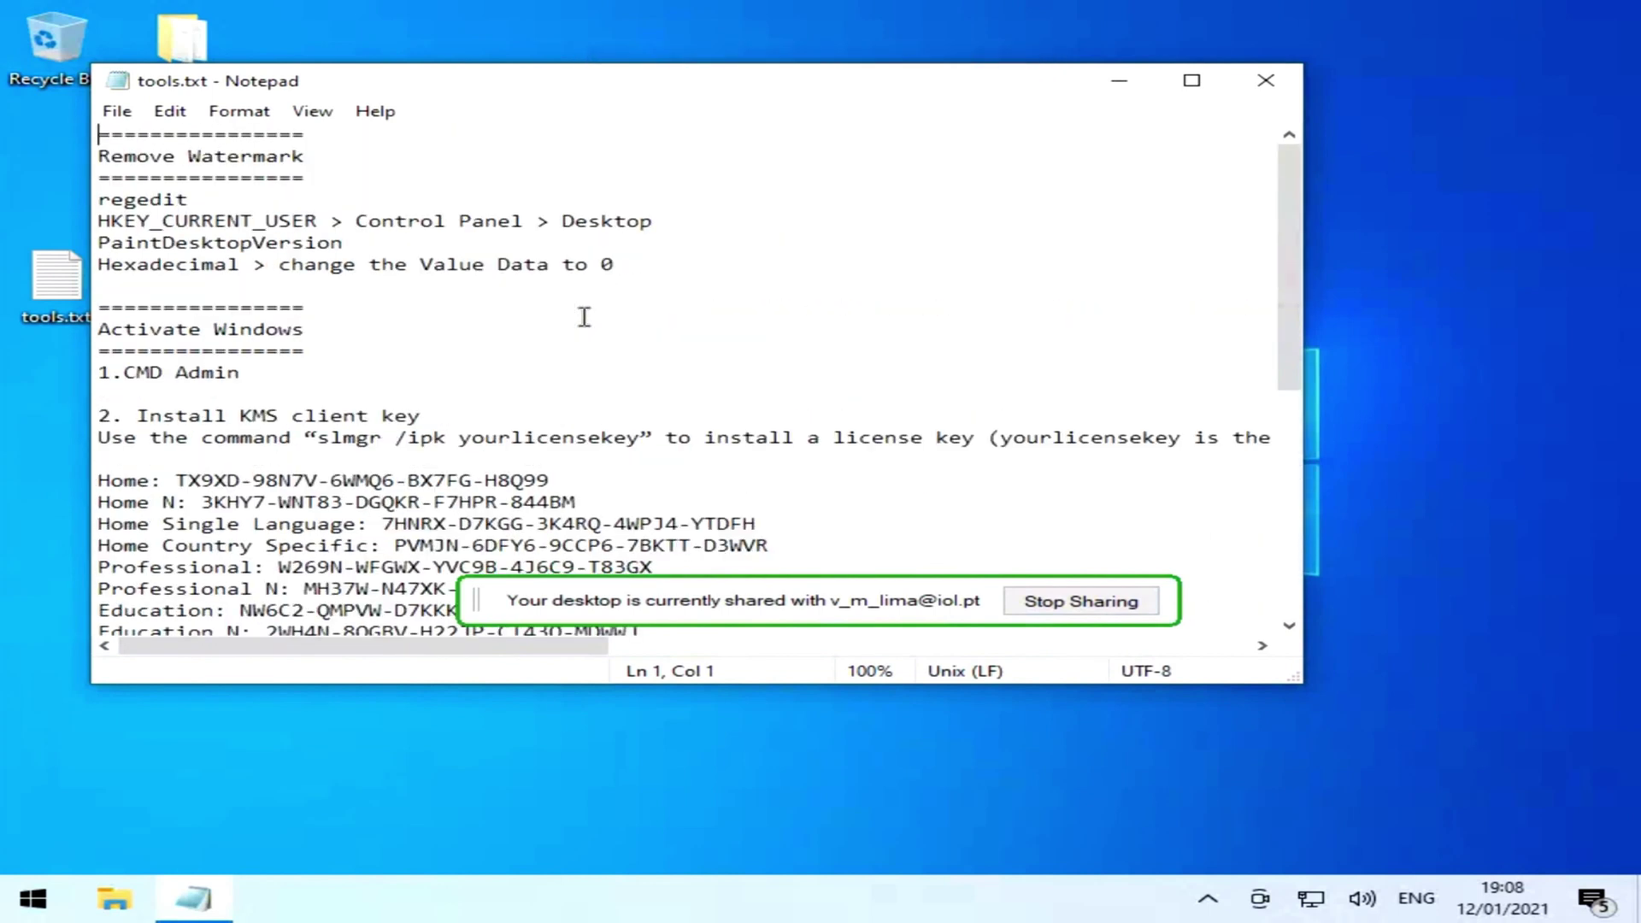
{"action": "scroll", "scroll_direction": "down", "scroll_amount": 3}
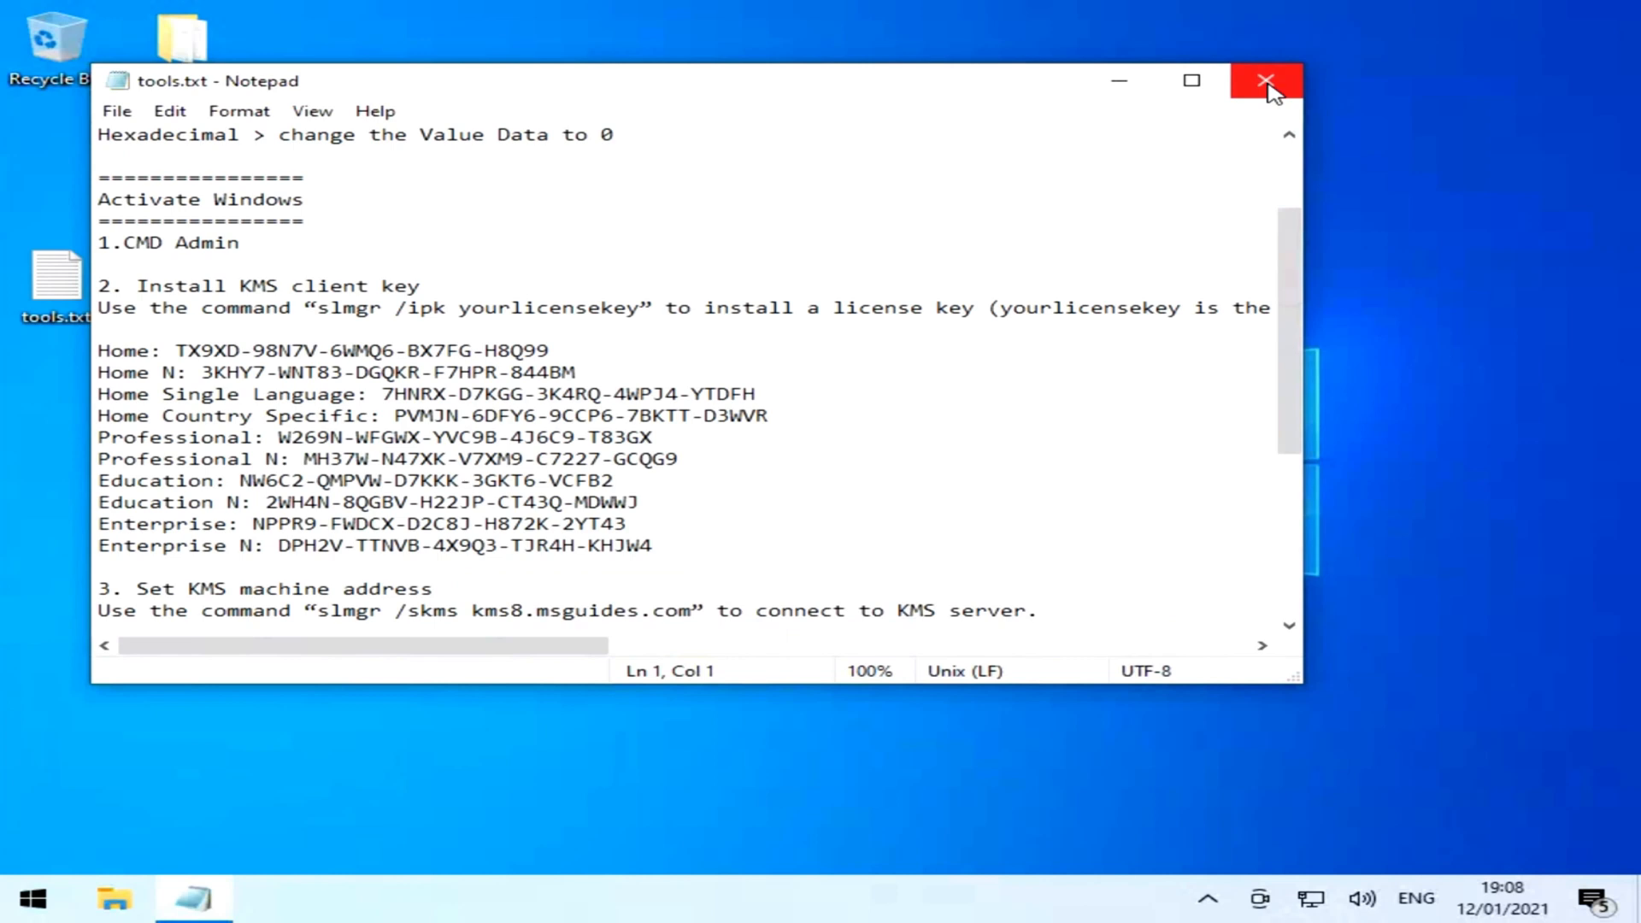
{"action": "mouse_move", "coordinate": [1272, 92]}
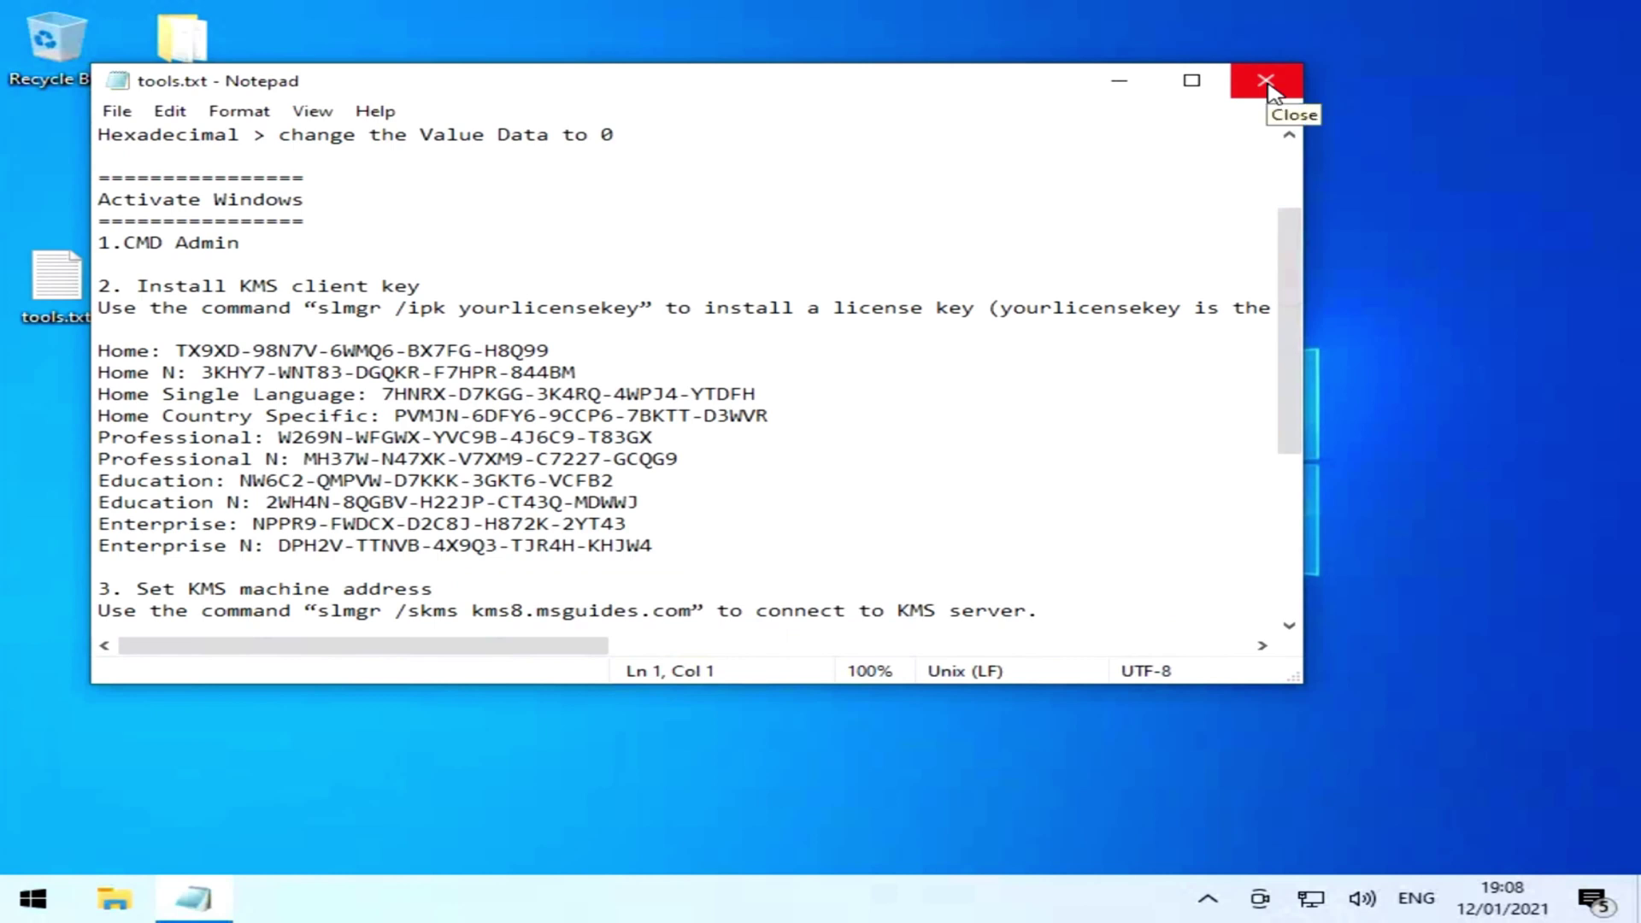
{"action": "scroll", "scroll_direction": "down", "scroll_amount": 3}
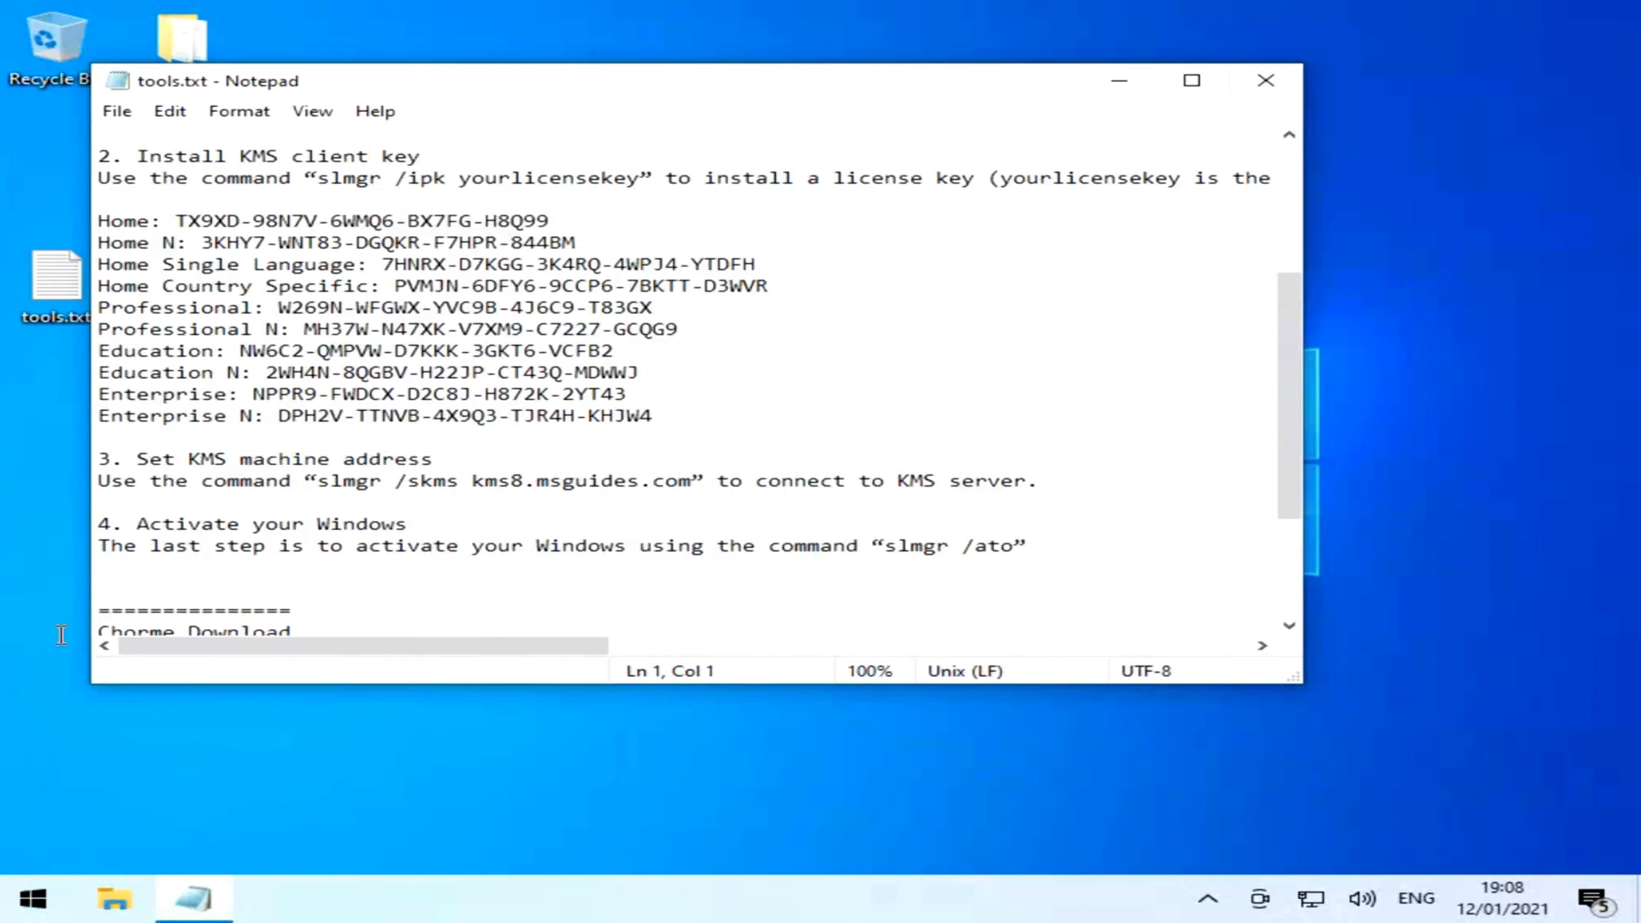
{"action": "left_click", "coordinate": [31, 894]}
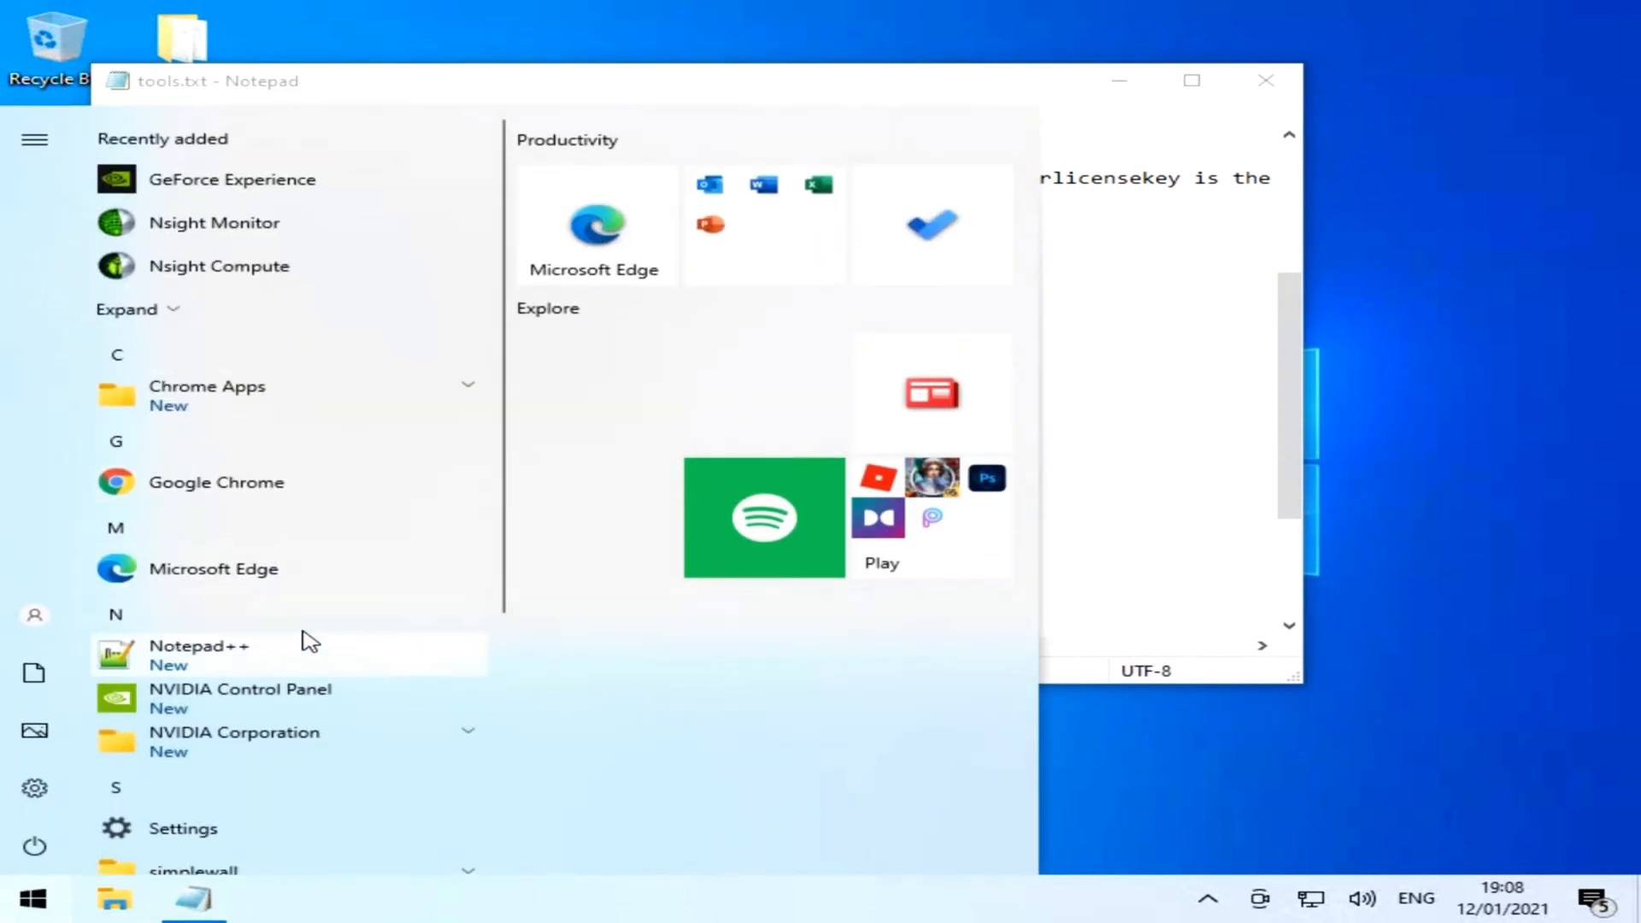
{"action": "type", "text": "cmd"}
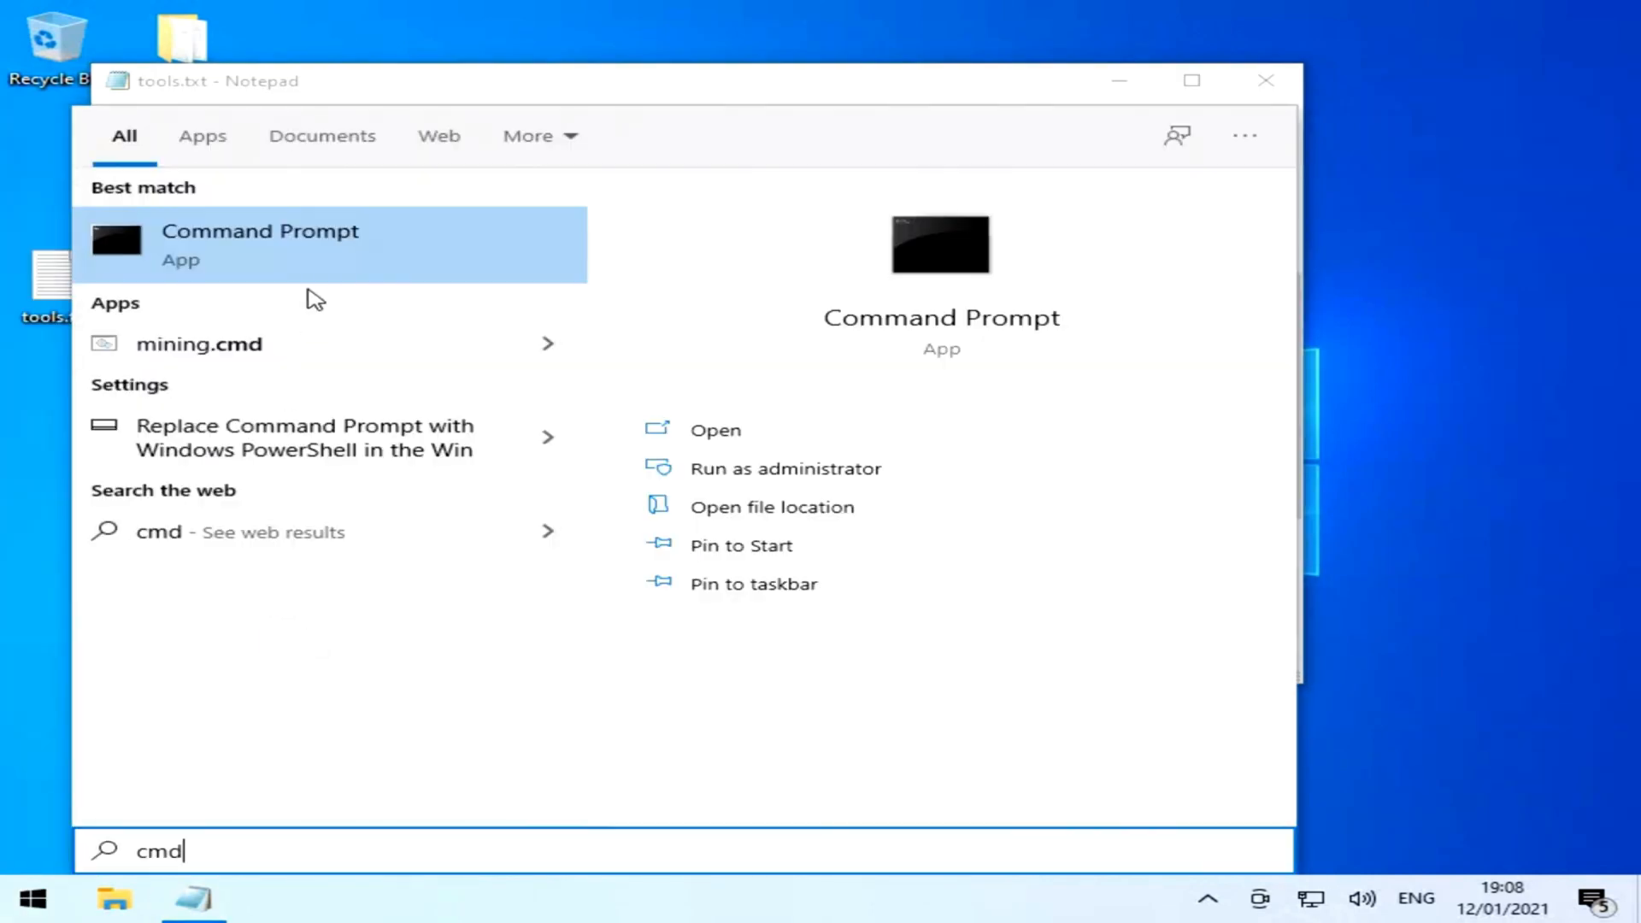
{"action": "left_click", "coordinate": [776, 468]}
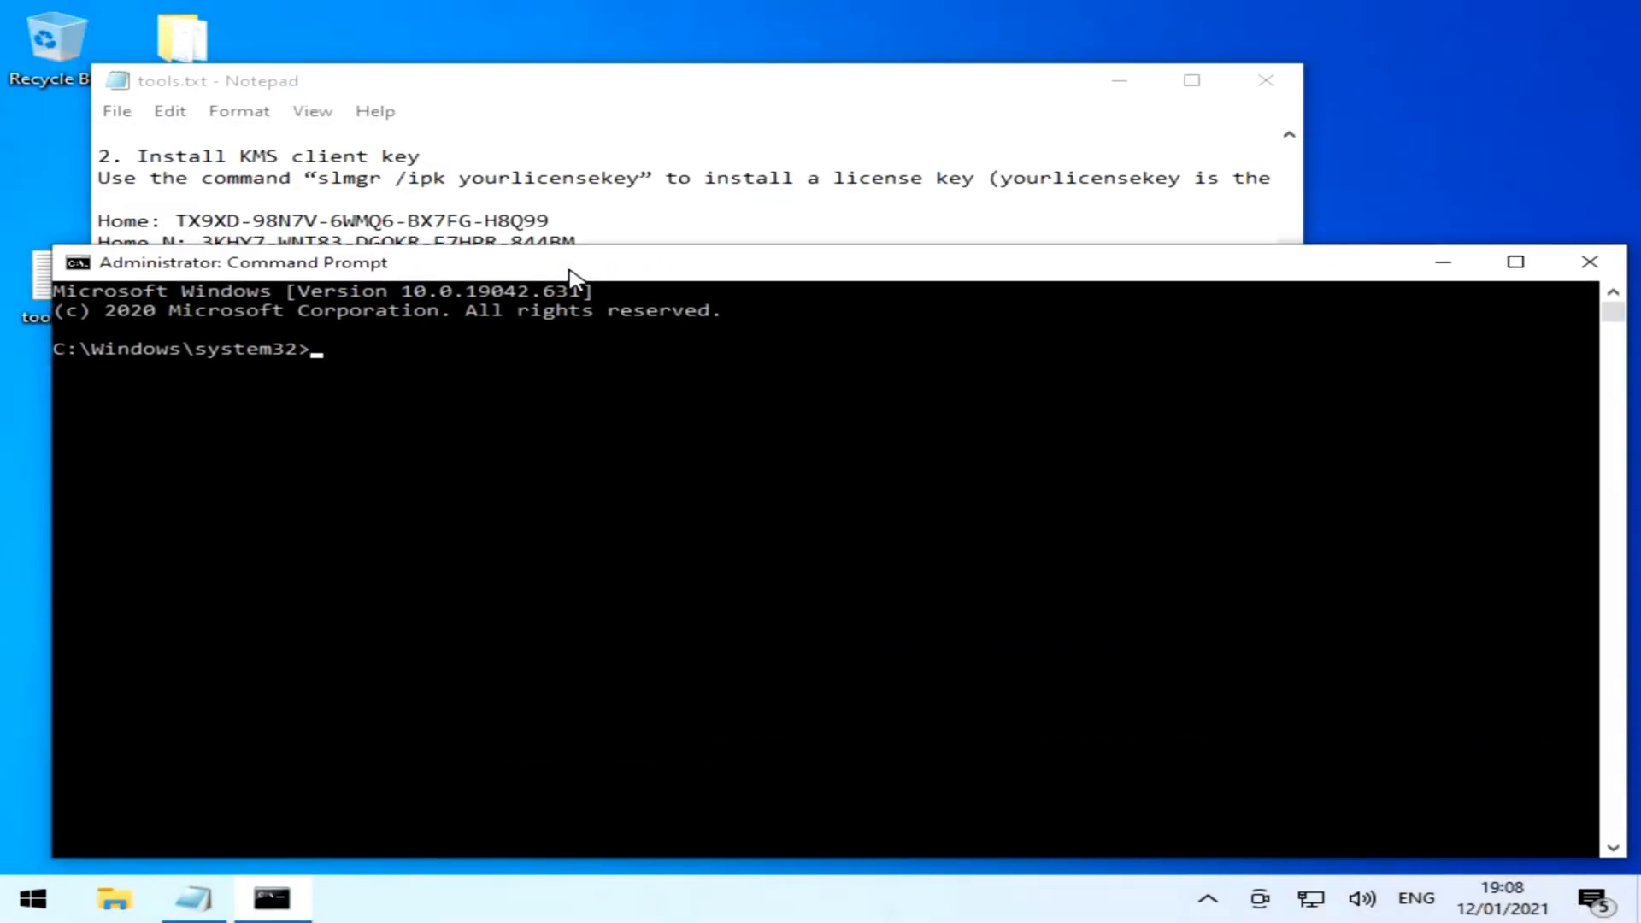
{"action": "type", "text": "slmgr /ipk"}
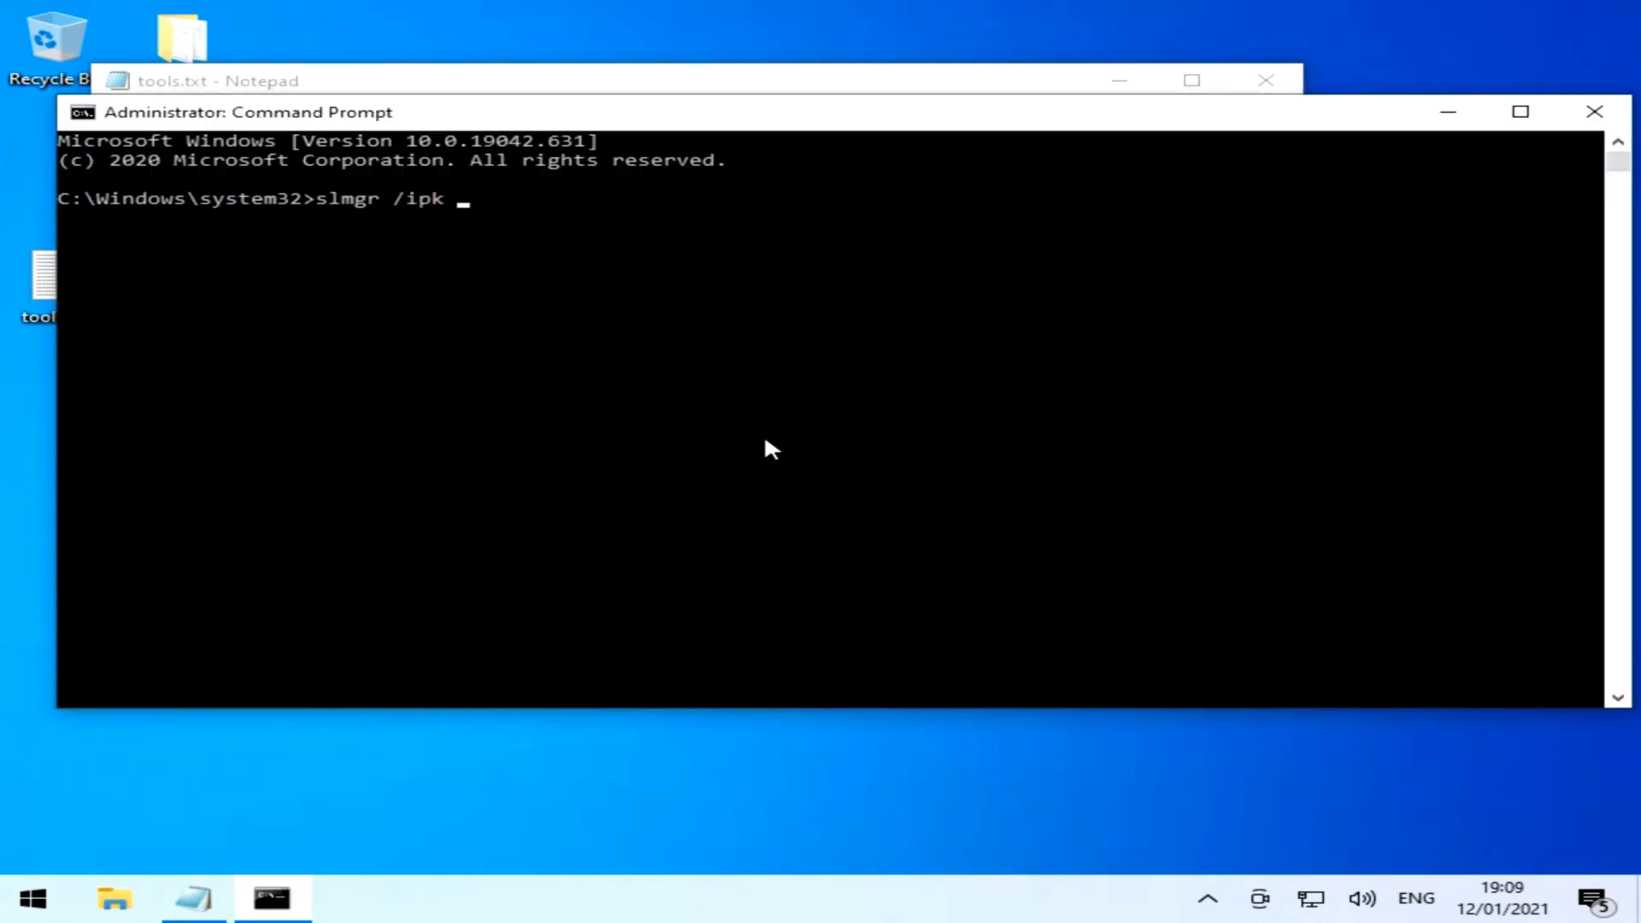
{"action": "type", "text": "TX9XD-98N7V-6WMQ6-BX7FG-H8Q99"}
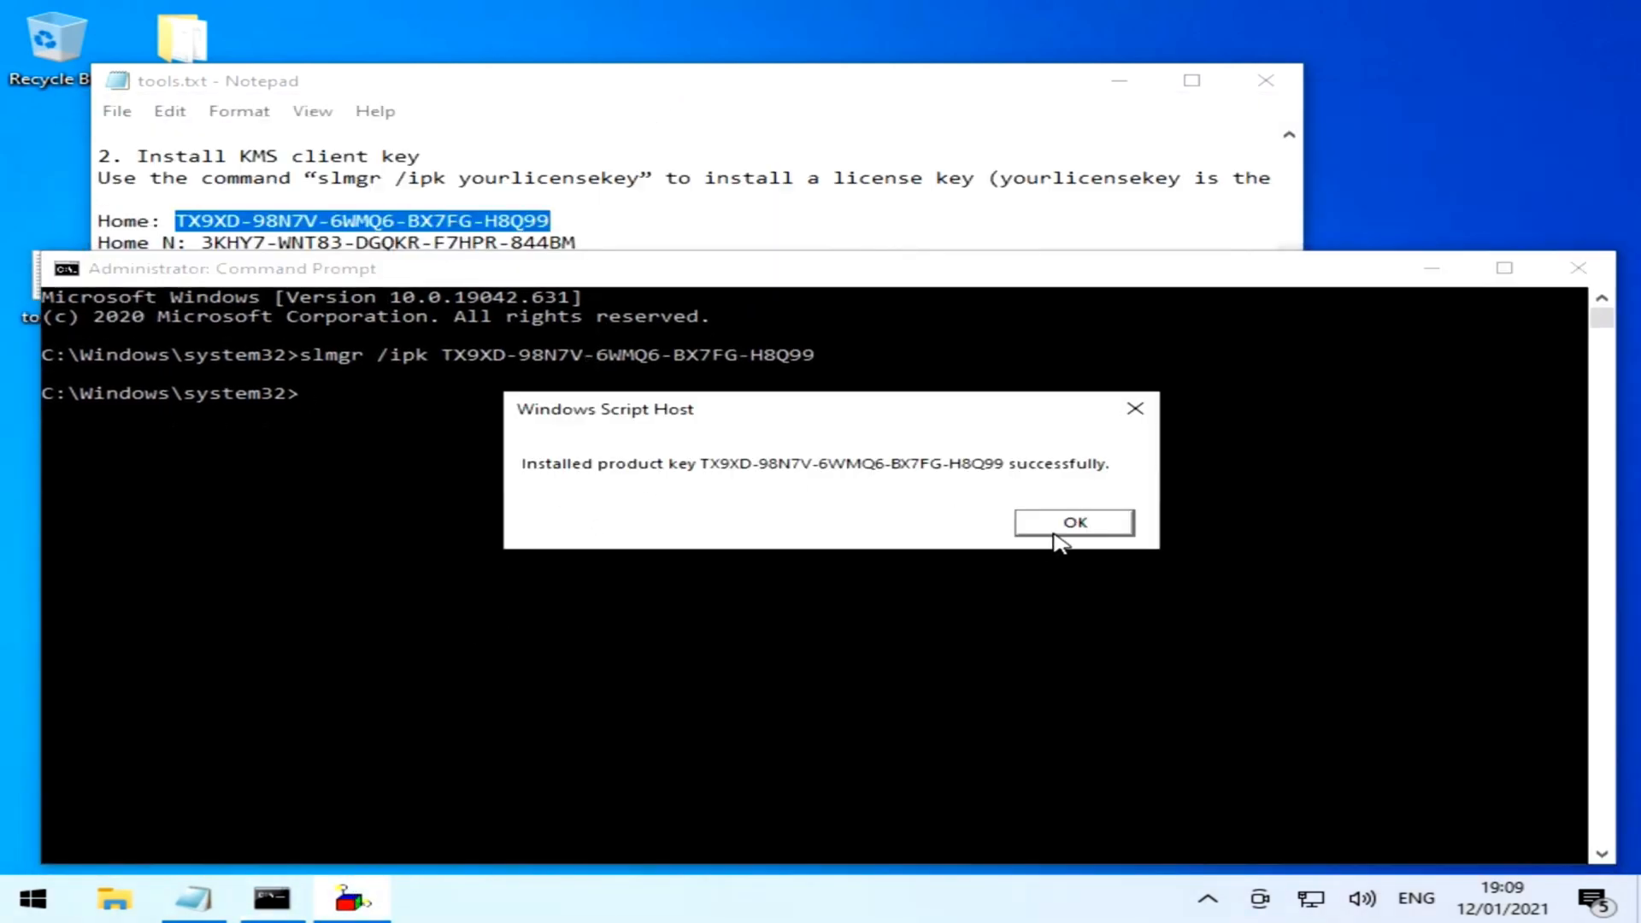
{"action": "left_click", "coordinate": [1074, 523]}
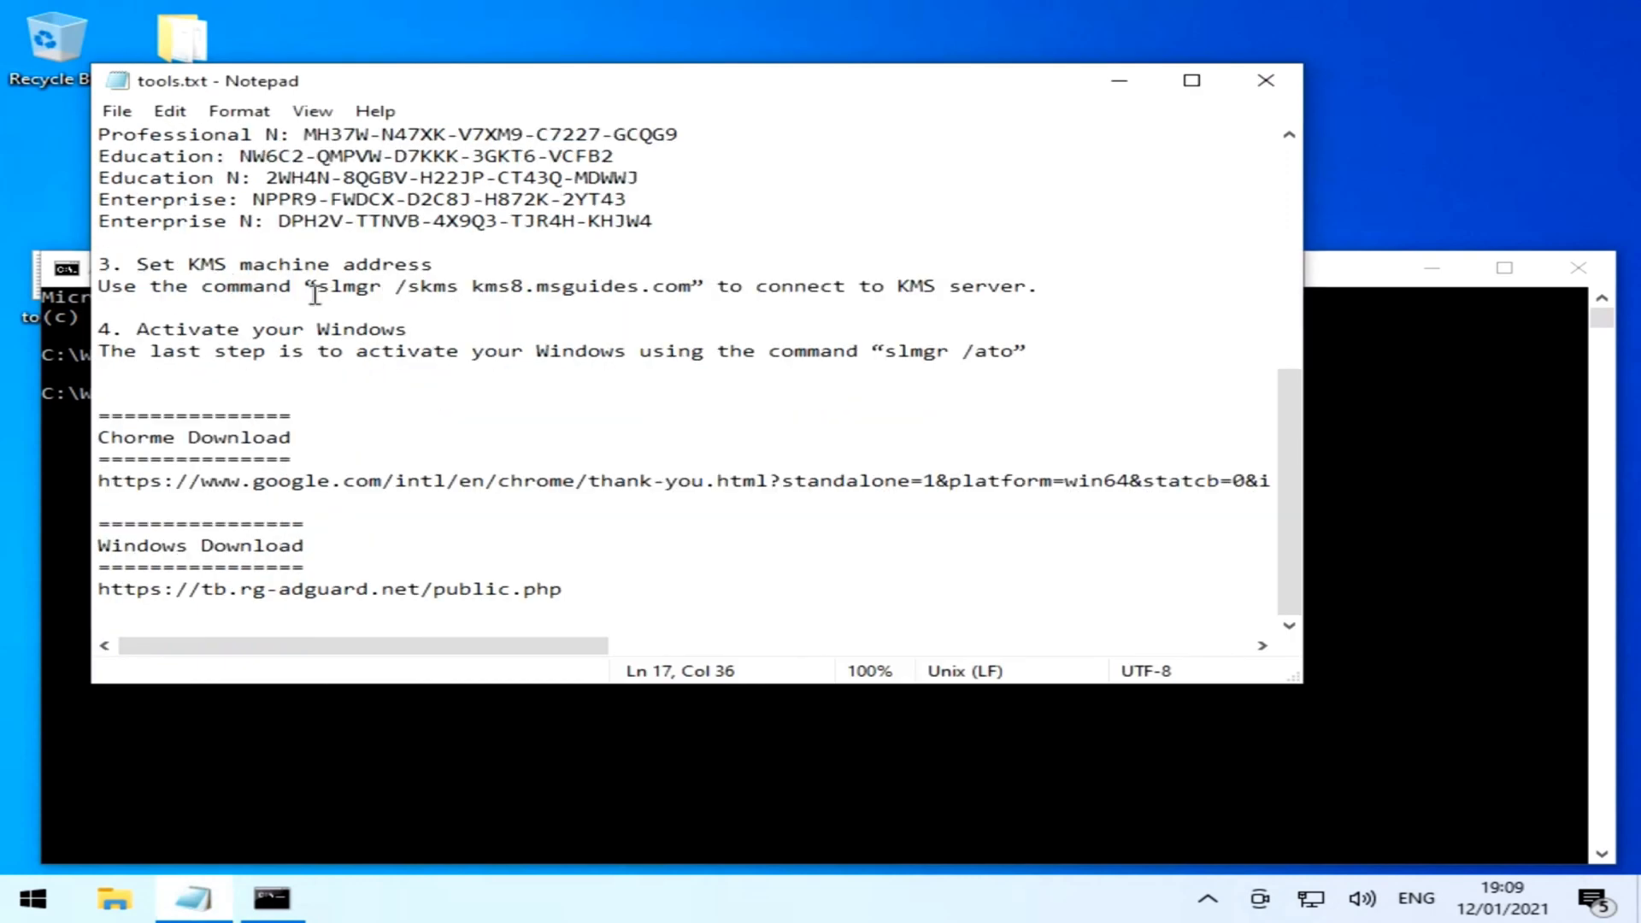
Set the KMS server kms8.msguides.com from the notes and activate Windows with slmgr /ato.
{"action": "left_click_drag", "start_coordinate": [319, 286], "coordinate": [692, 286]}
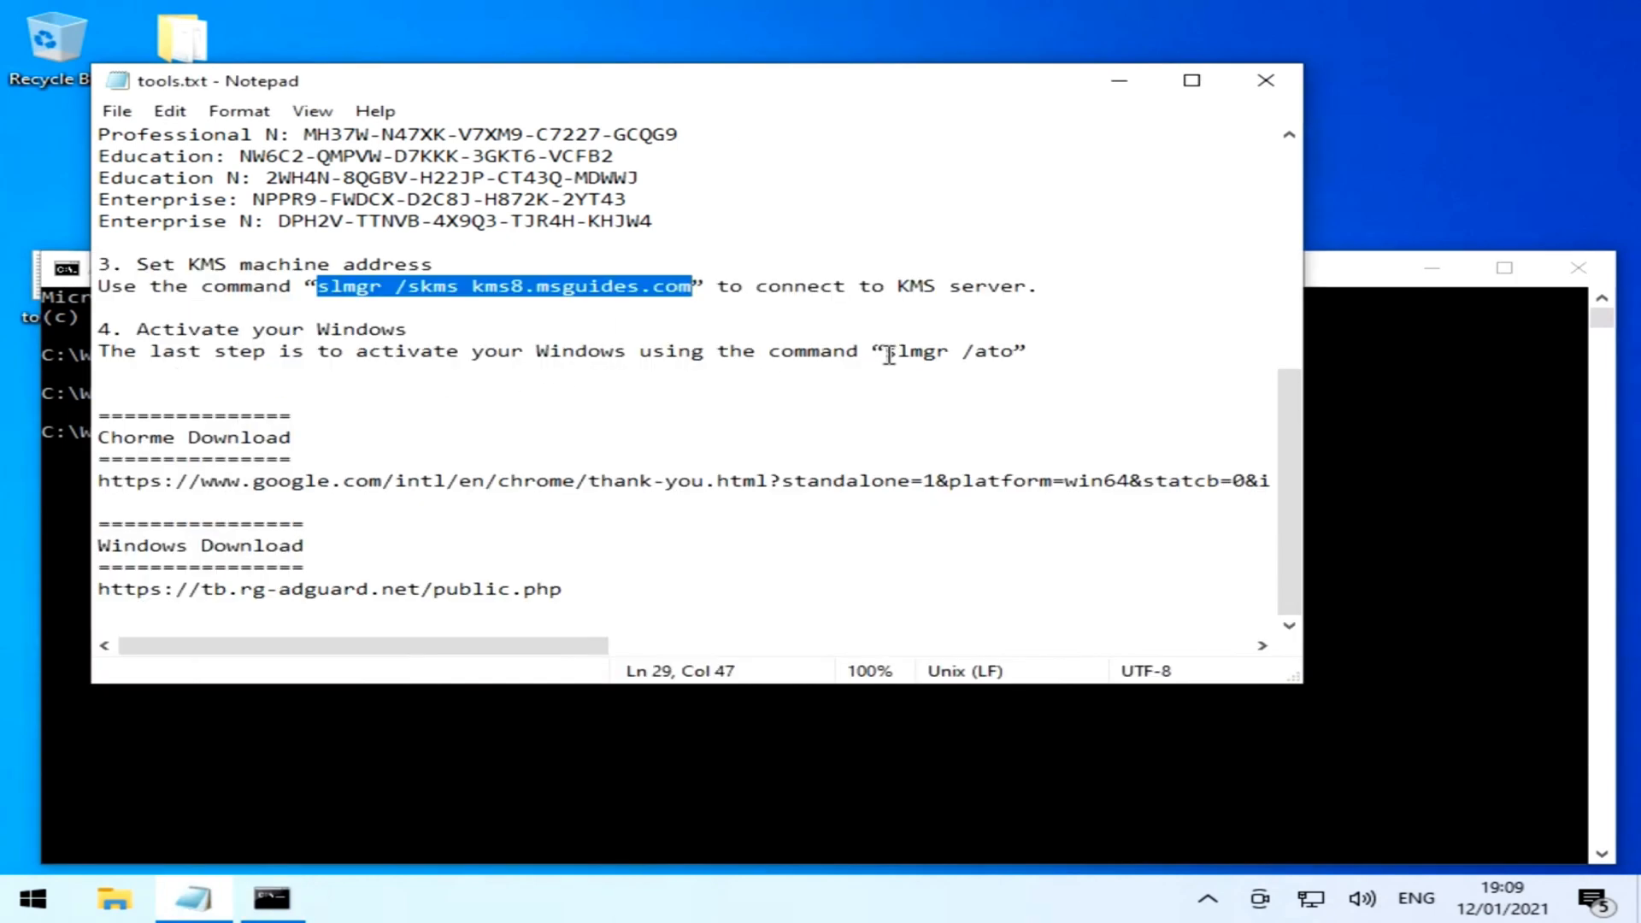
{"action": "double_click", "coordinate": [916, 352]}
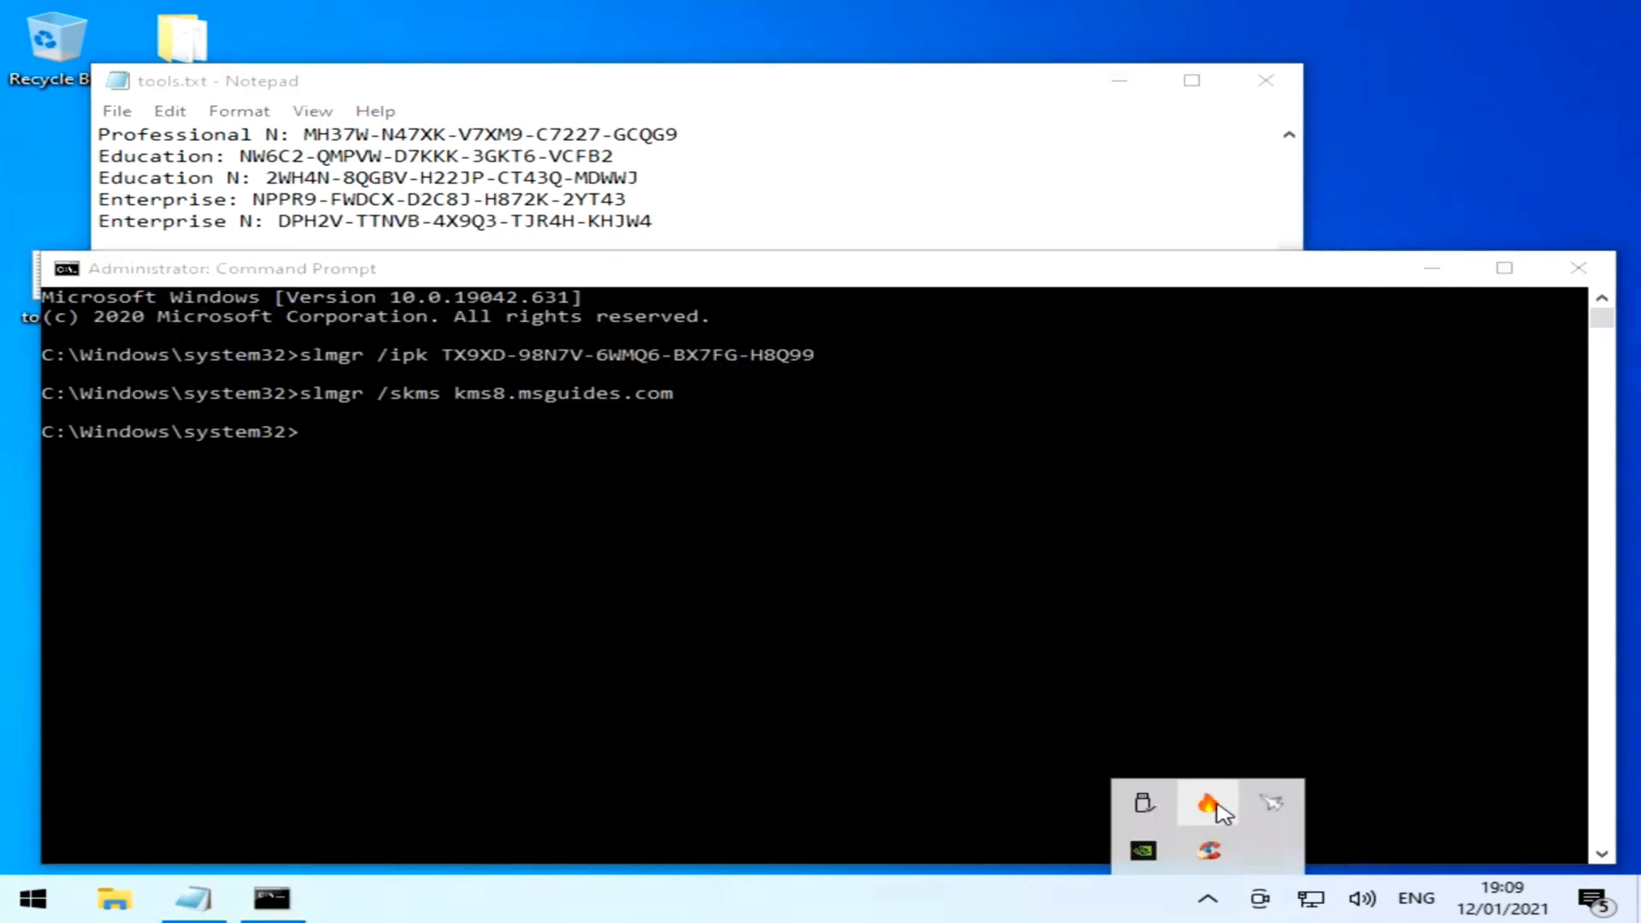
{"action": "left_click", "coordinate": [1207, 805]}
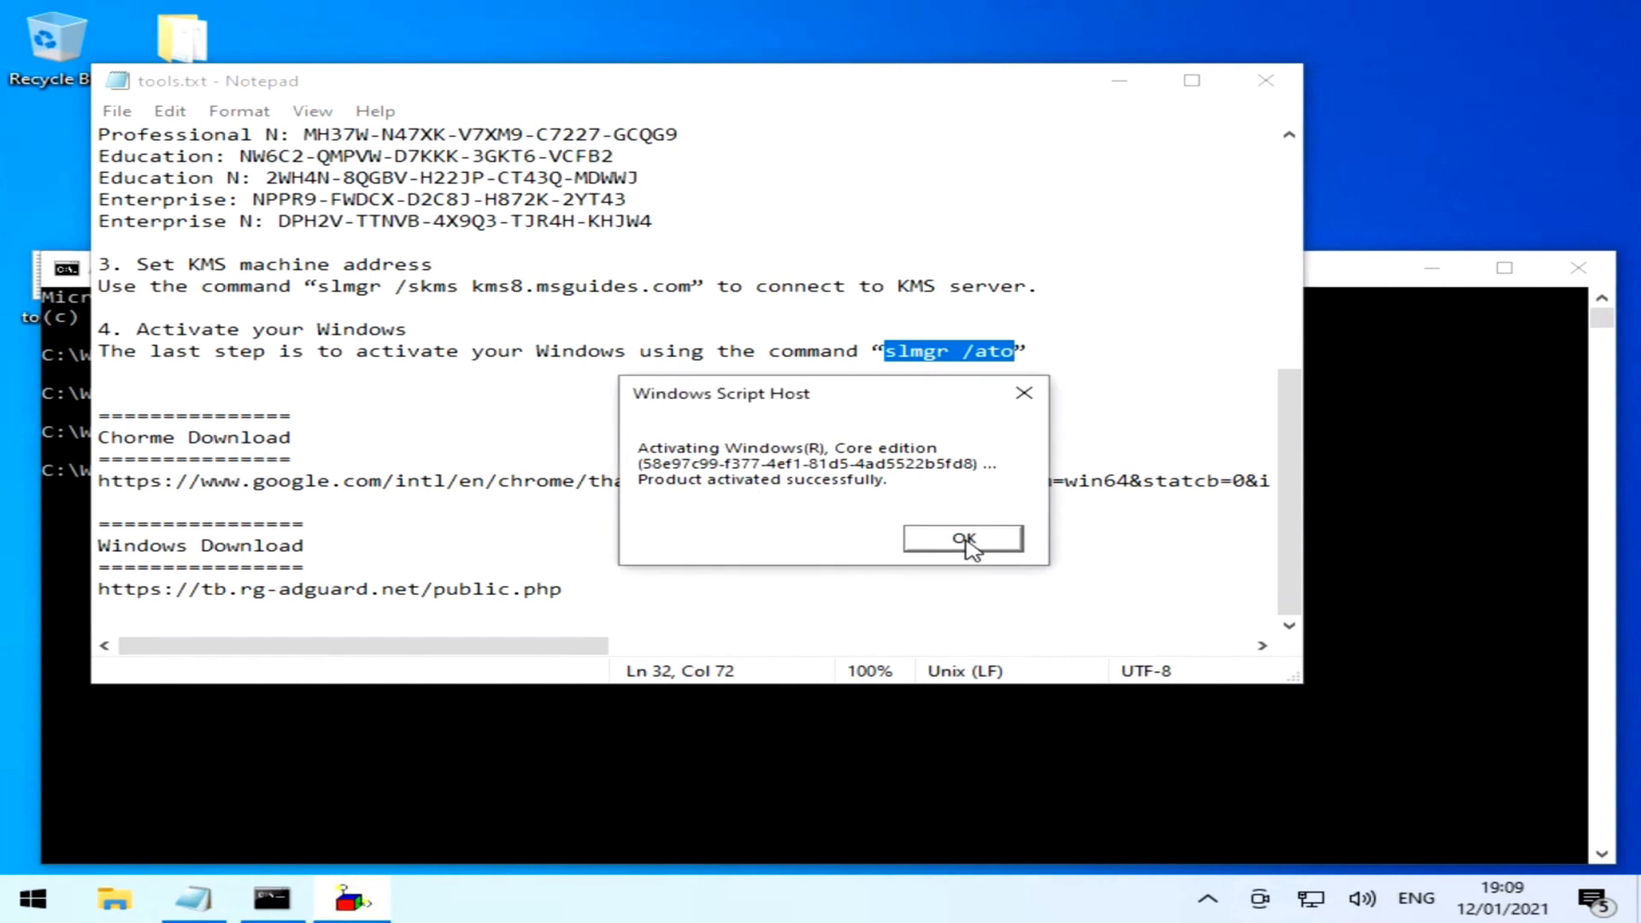
Dismiss the activation success message and launch Start.exe from the Aquilex folder.
{"action": "left_click", "coordinate": [963, 538]}
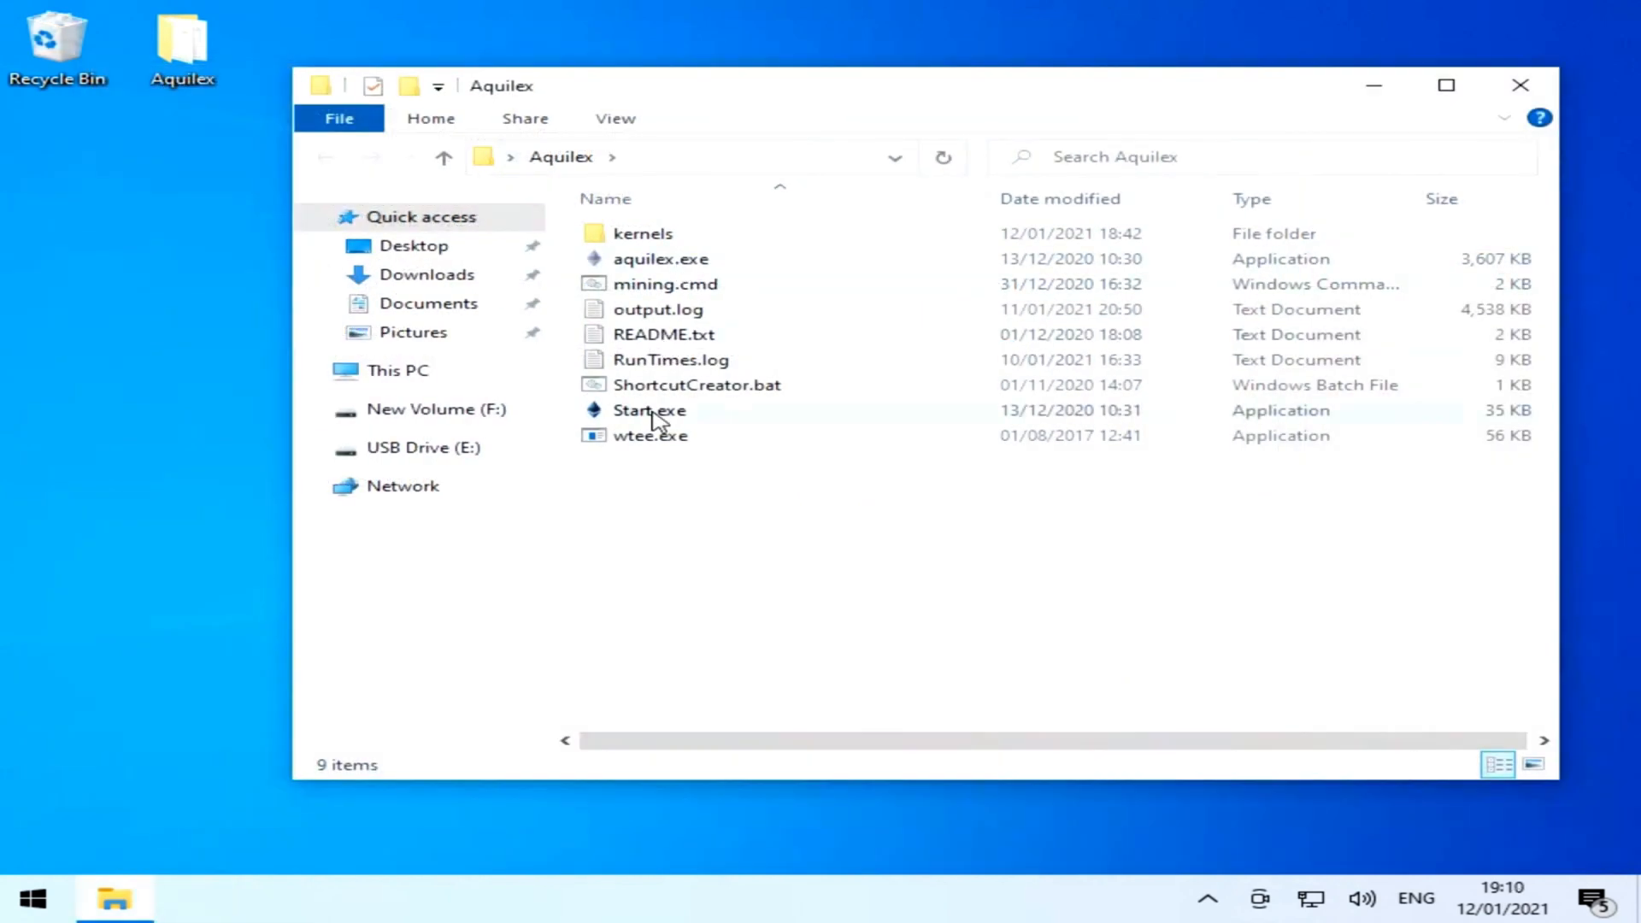
{"action": "double_click", "coordinate": [650, 410]}
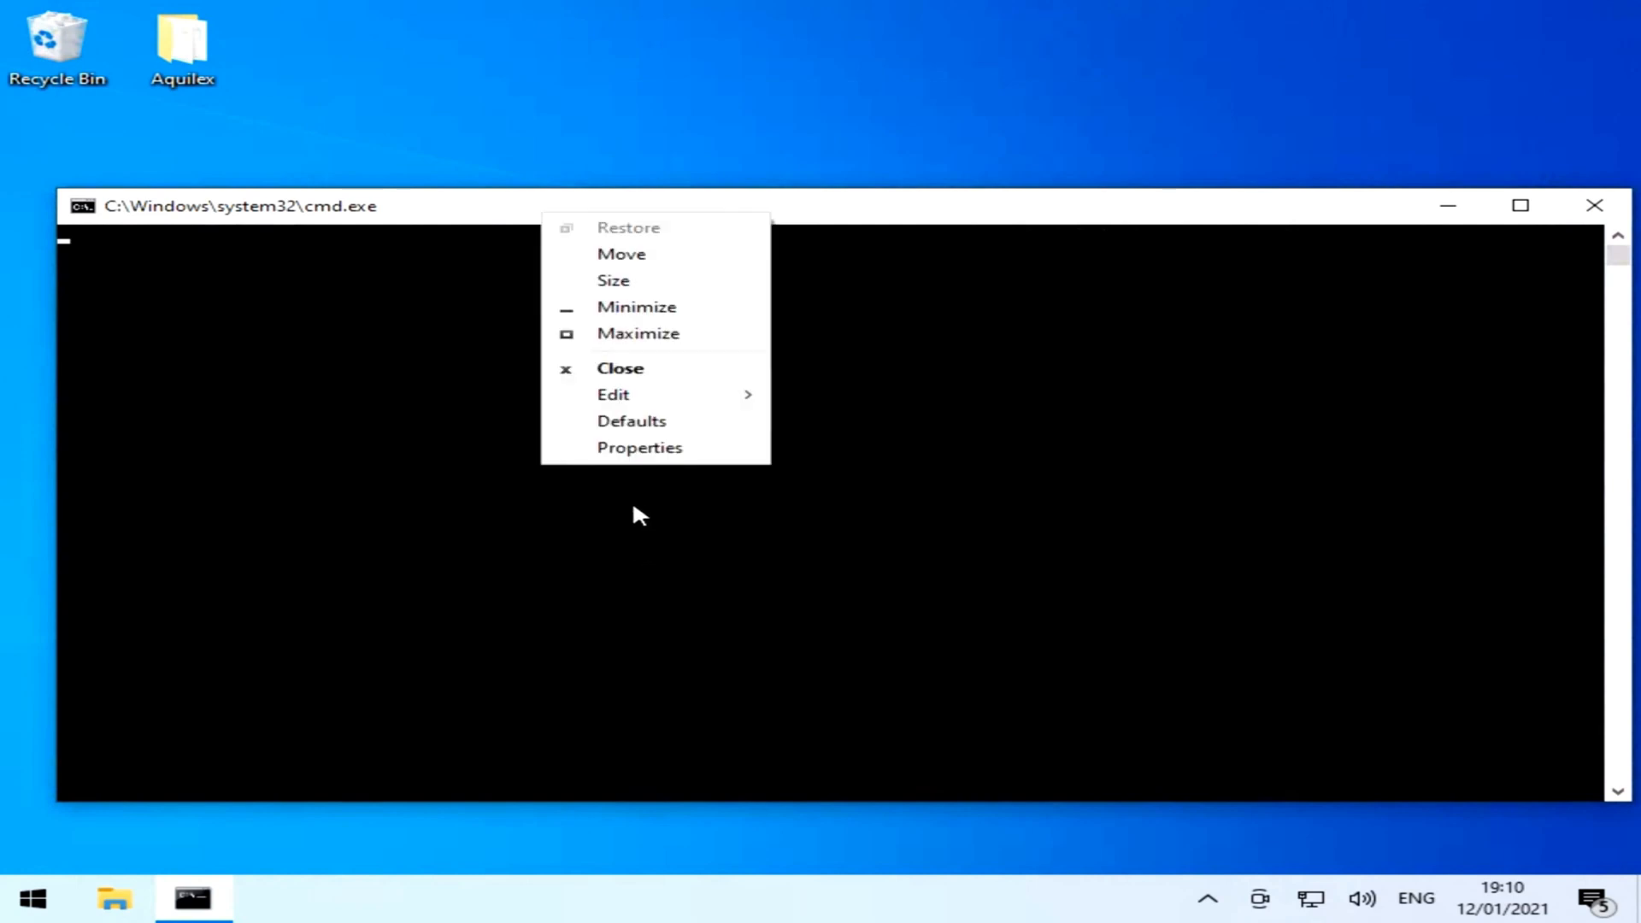
Set the console window layout to 127 columns by 43 rows without system positioning.
{"action": "left_click", "coordinate": [639, 448]}
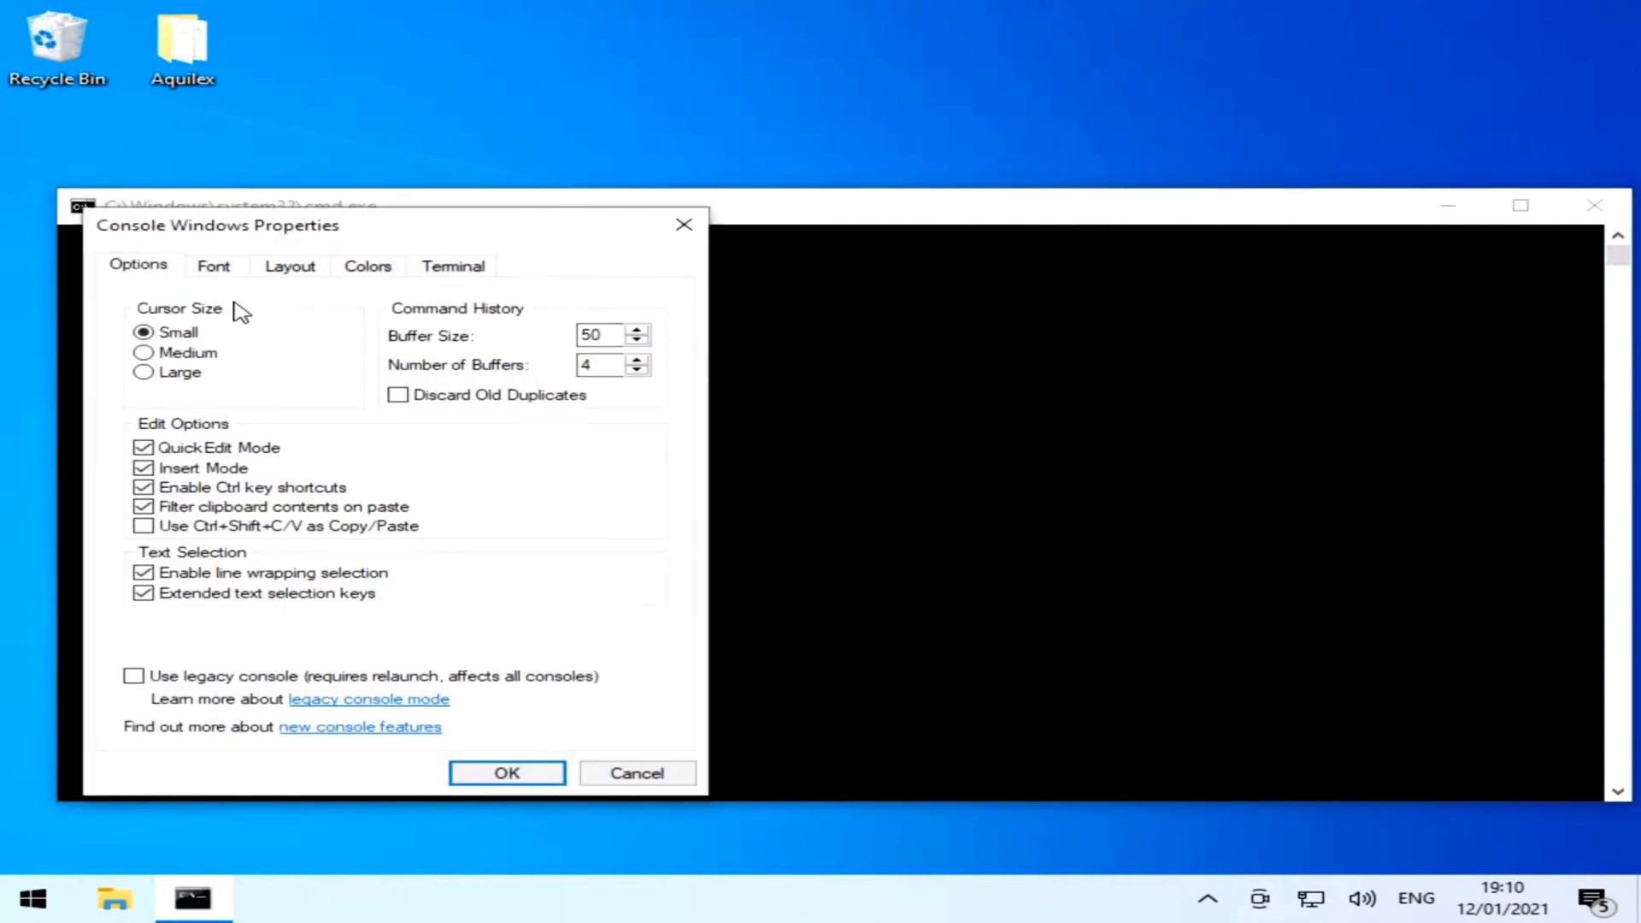
{"action": "left_click", "coordinate": [289, 265]}
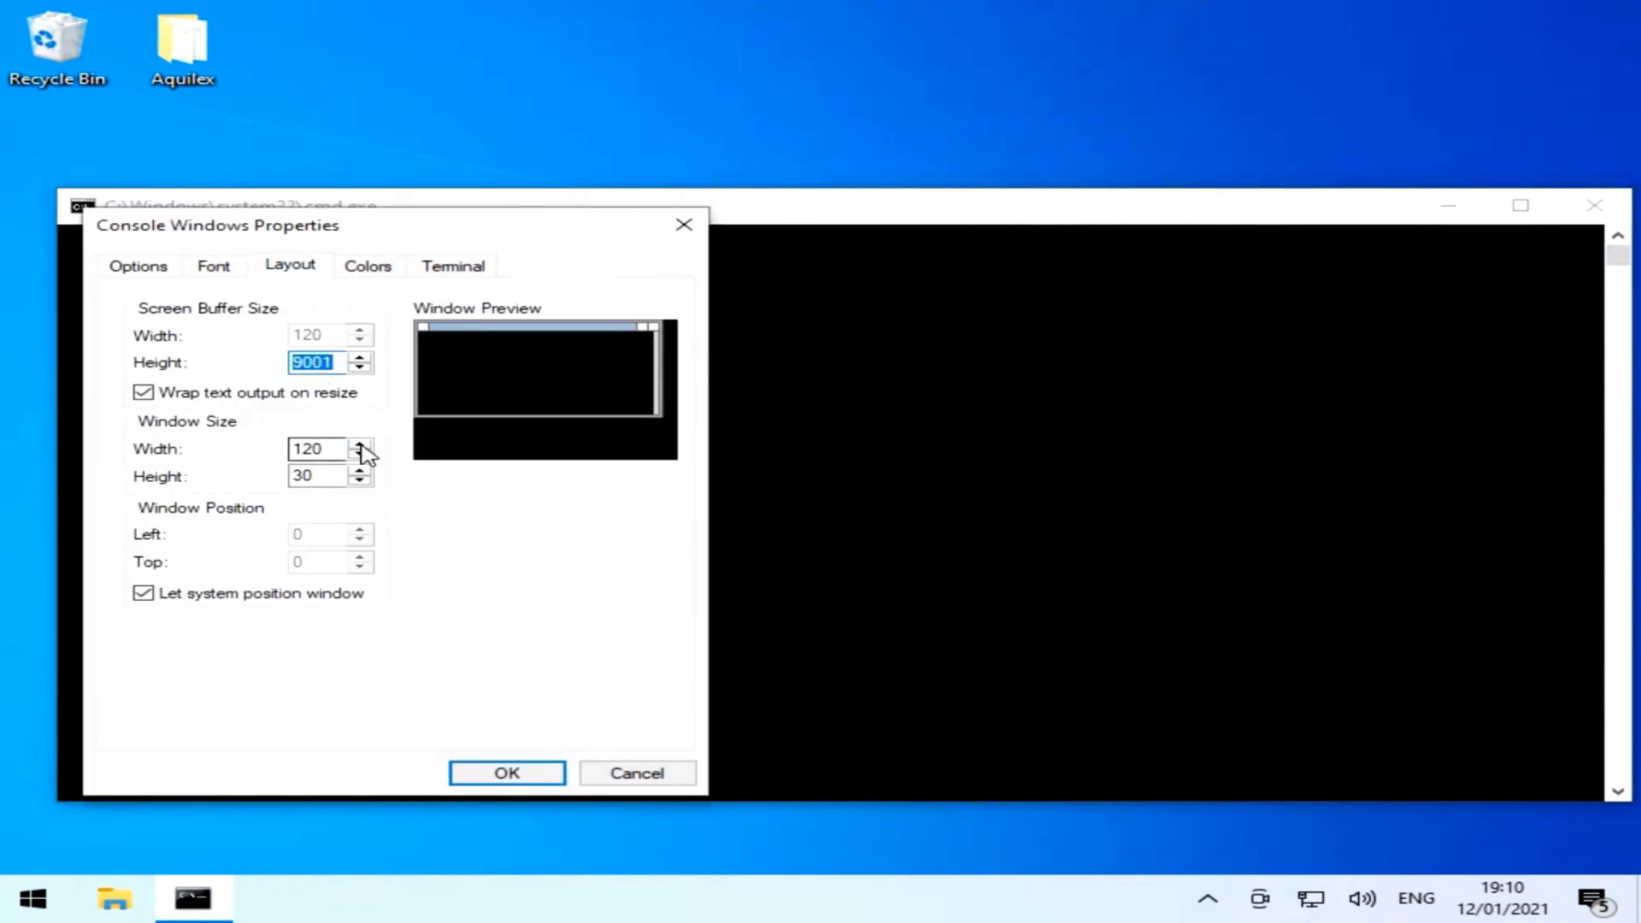
{"action": "left_click", "coordinate": [358, 442]}
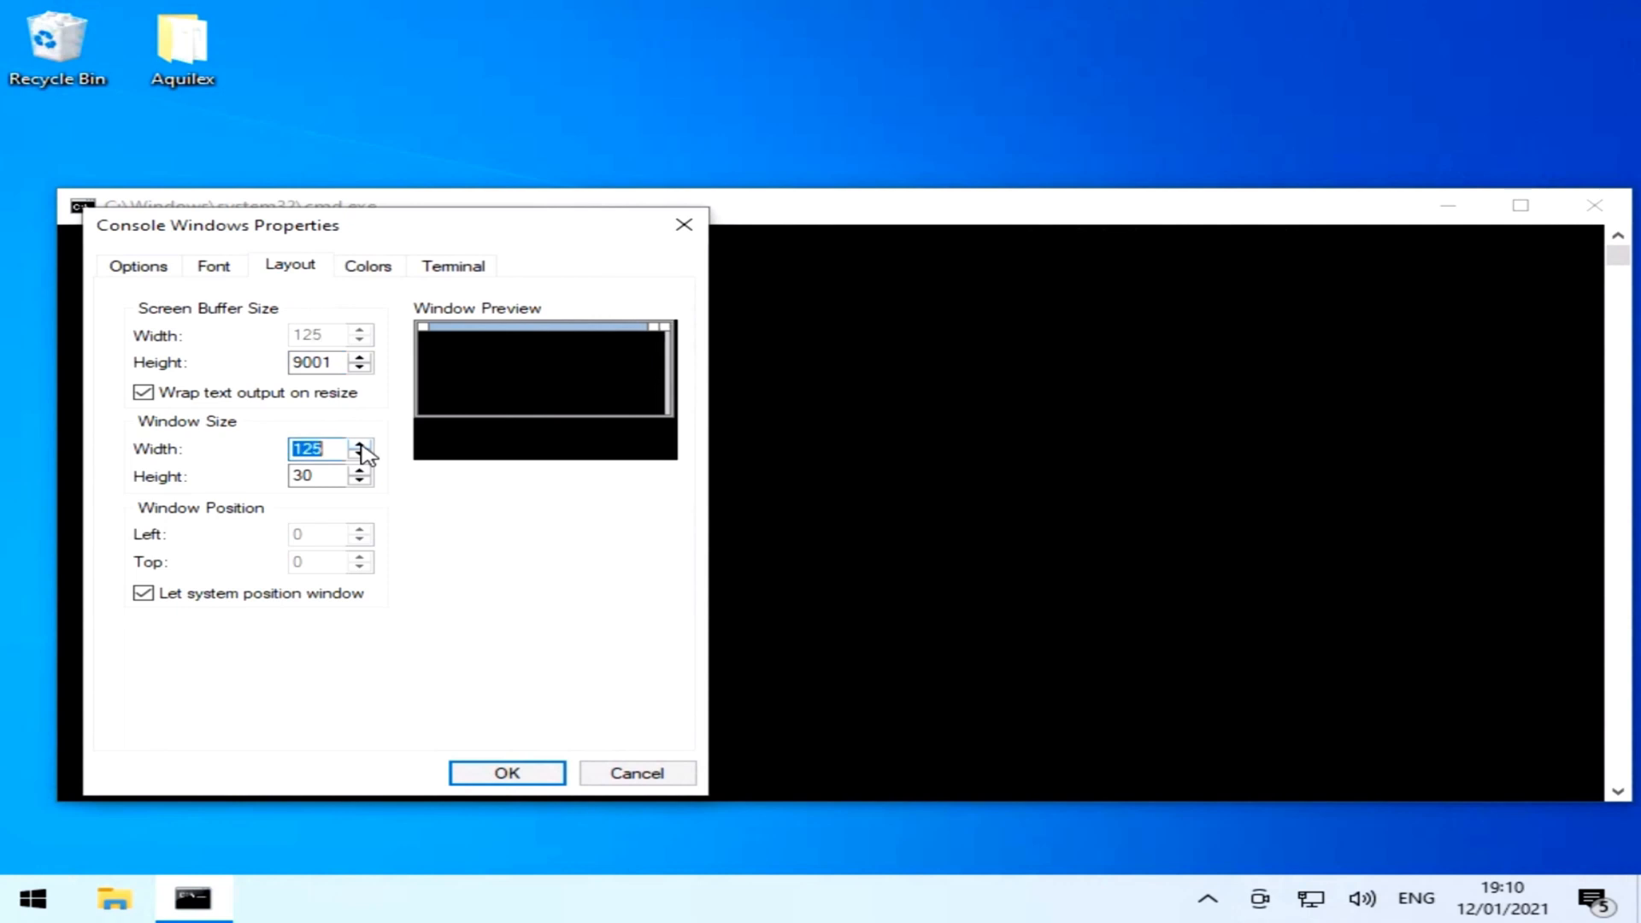
{"action": "left_click", "coordinate": [359, 441]}
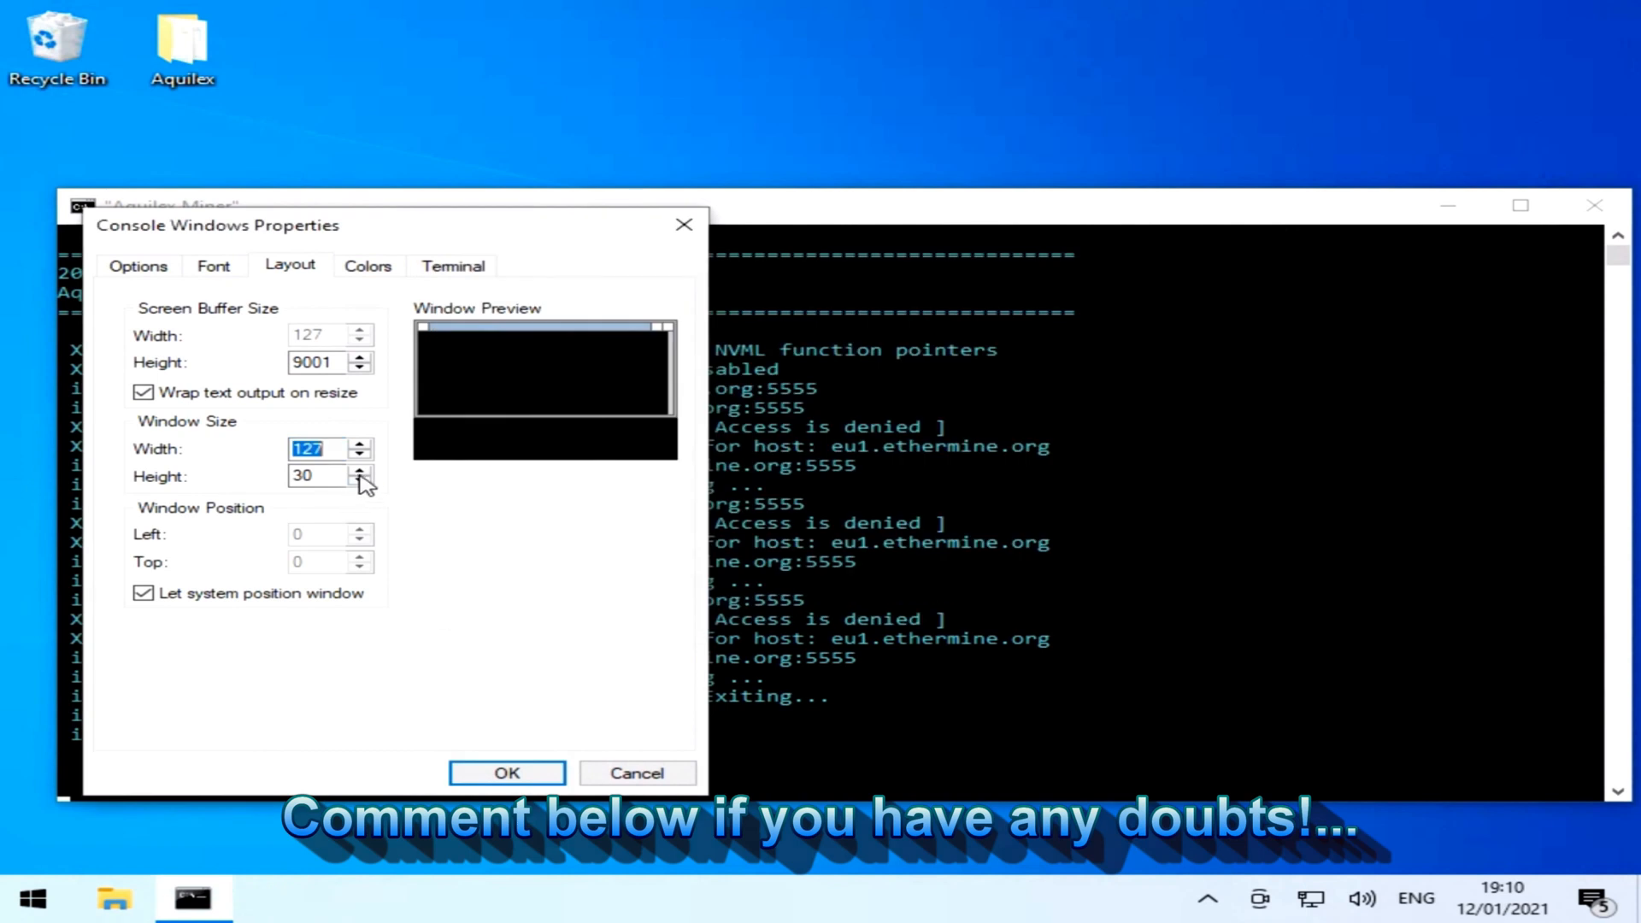
{"action": "left_click", "coordinate": [359, 469]}
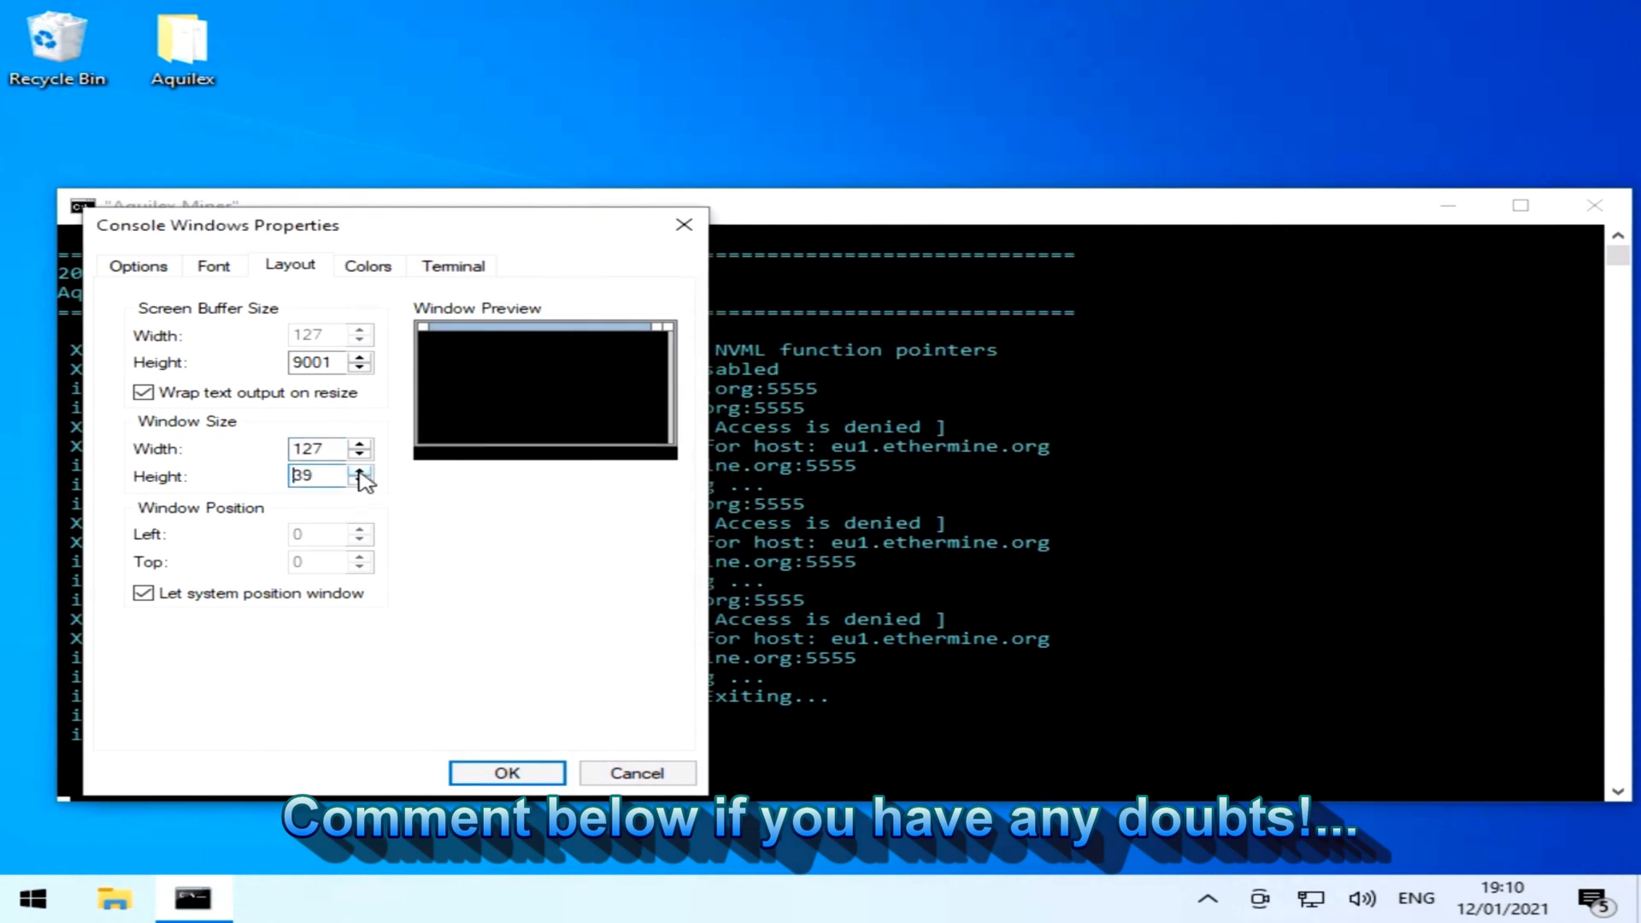
{"action": "left_click", "coordinate": [362, 468]}
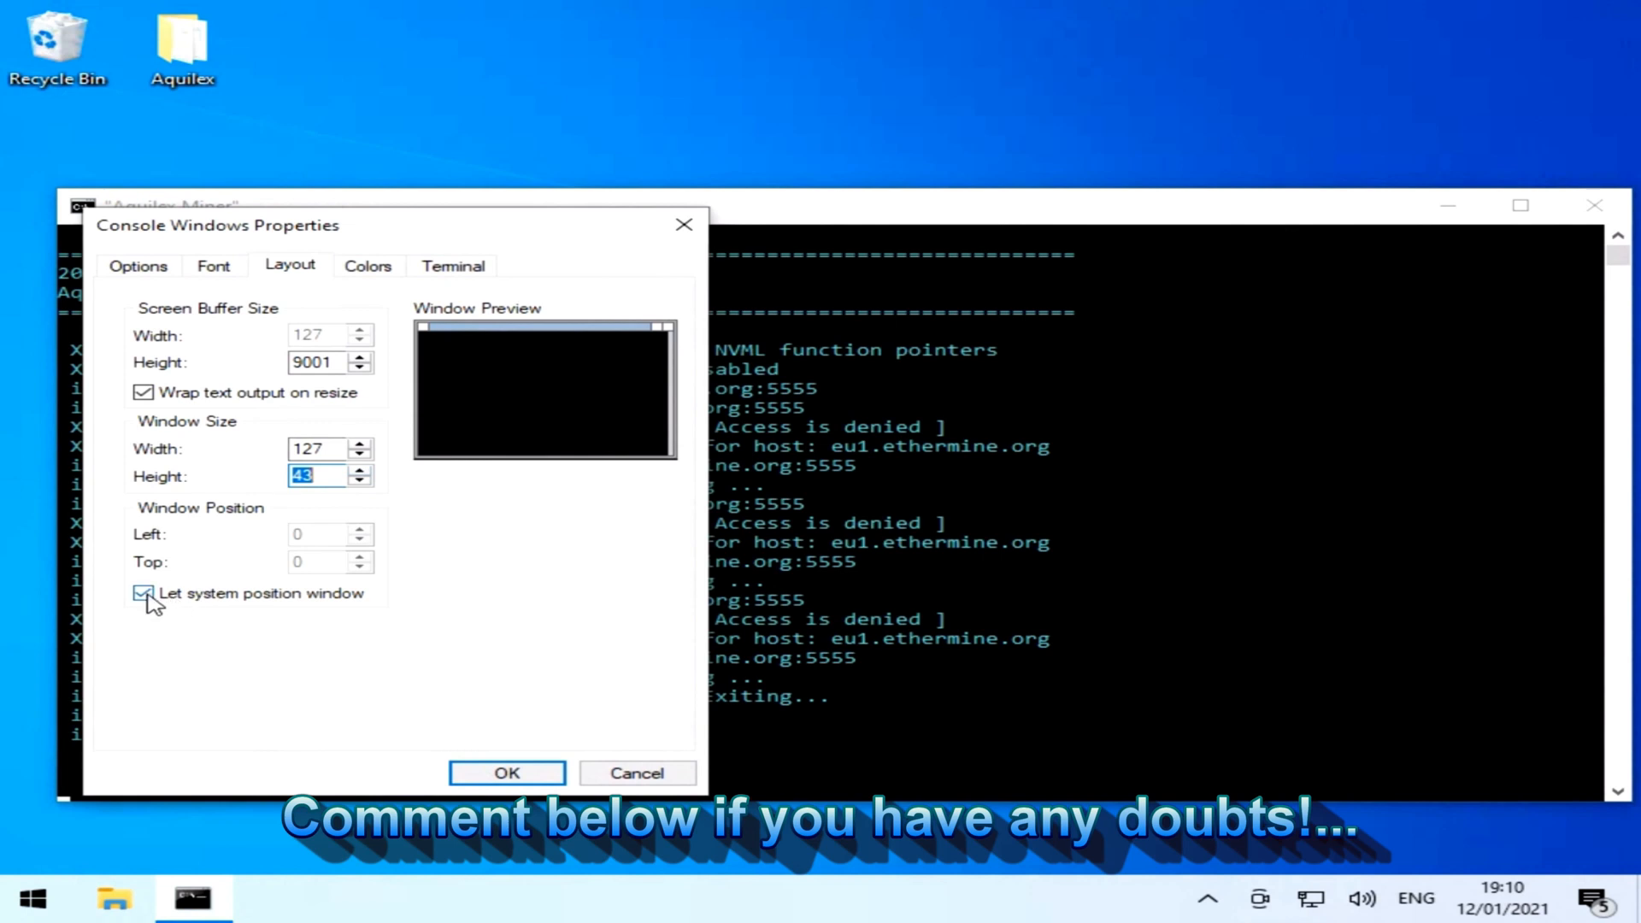
{"action": "left_click", "coordinate": [144, 593]}
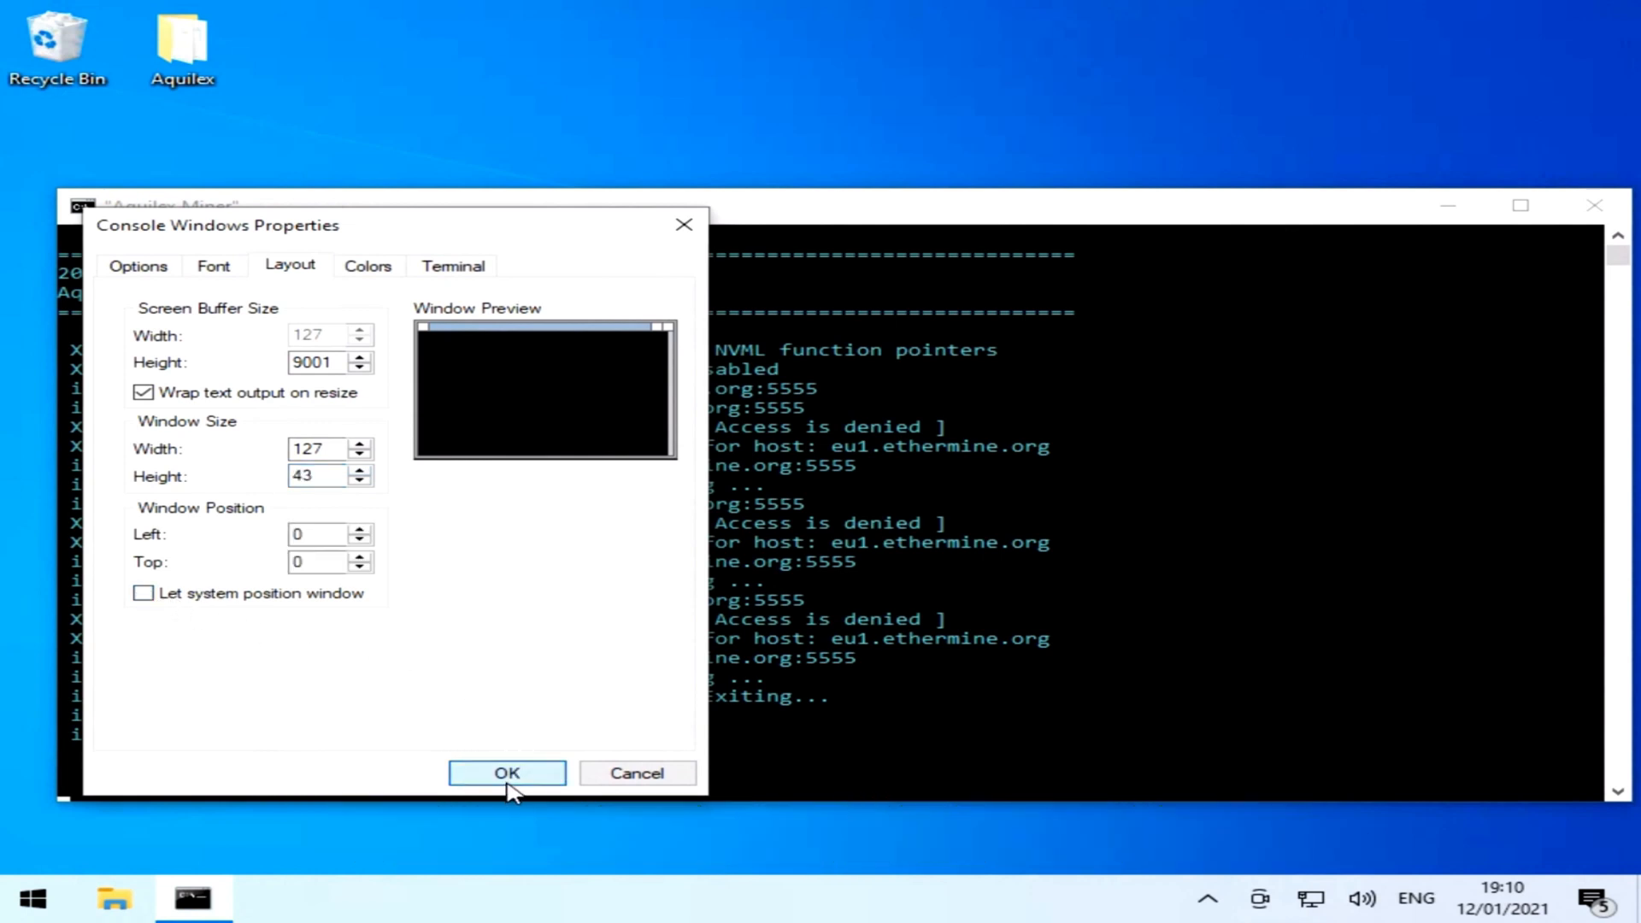
{"action": "left_click", "coordinate": [506, 772]}
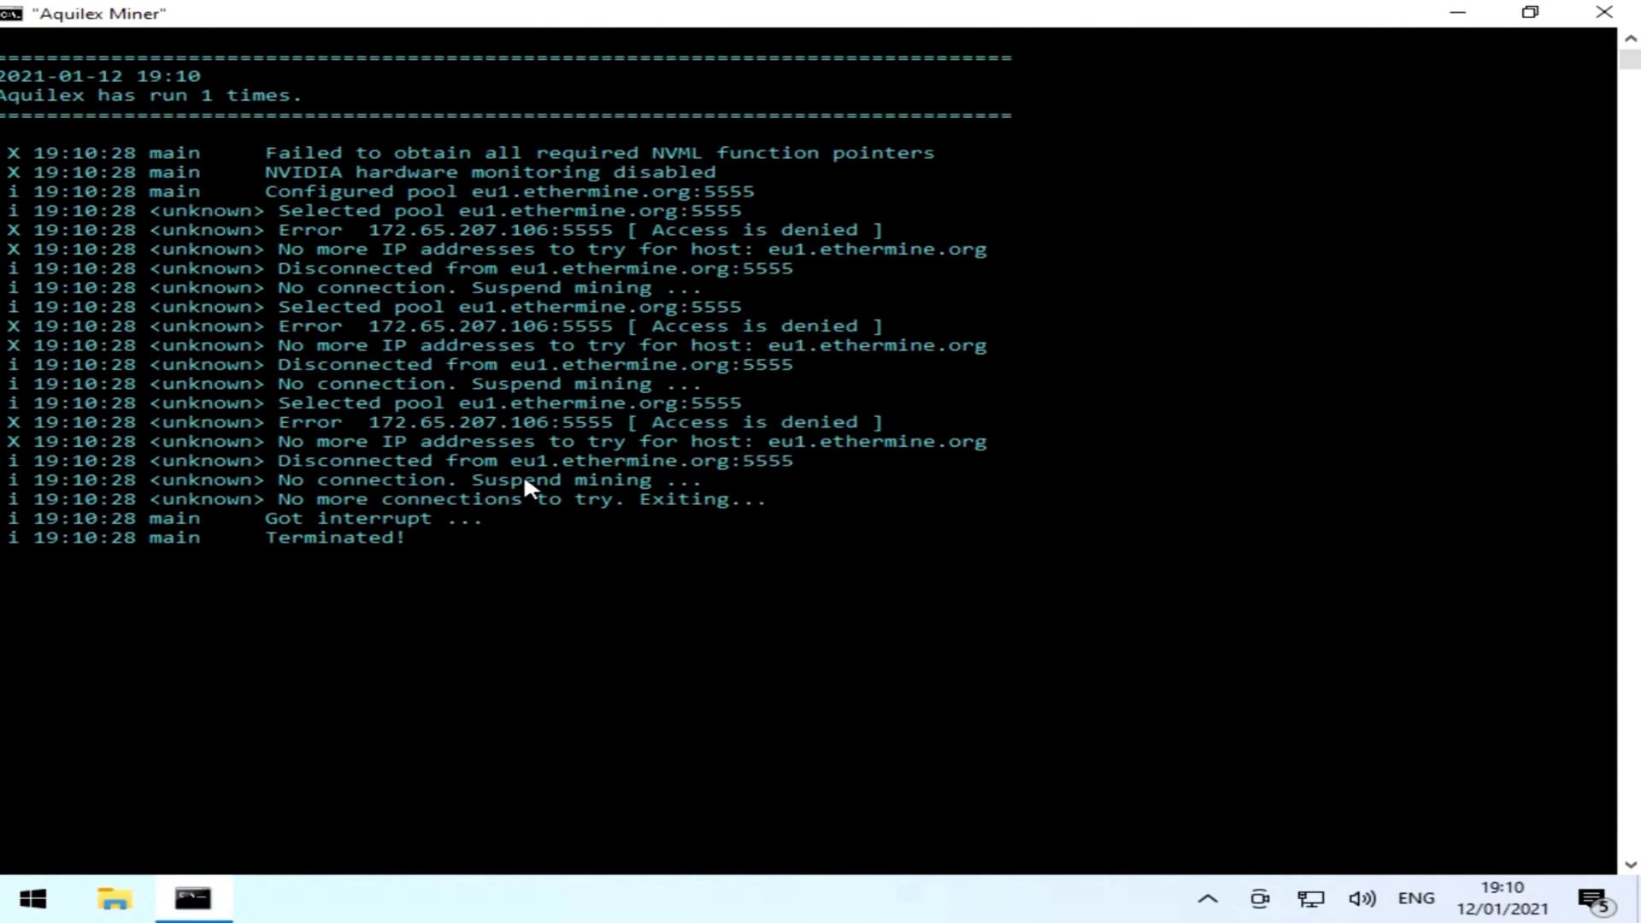
Minimize the miner console and reopen the Aquilex desktop folder.
{"action": "left_click", "coordinate": [1599, 12]}
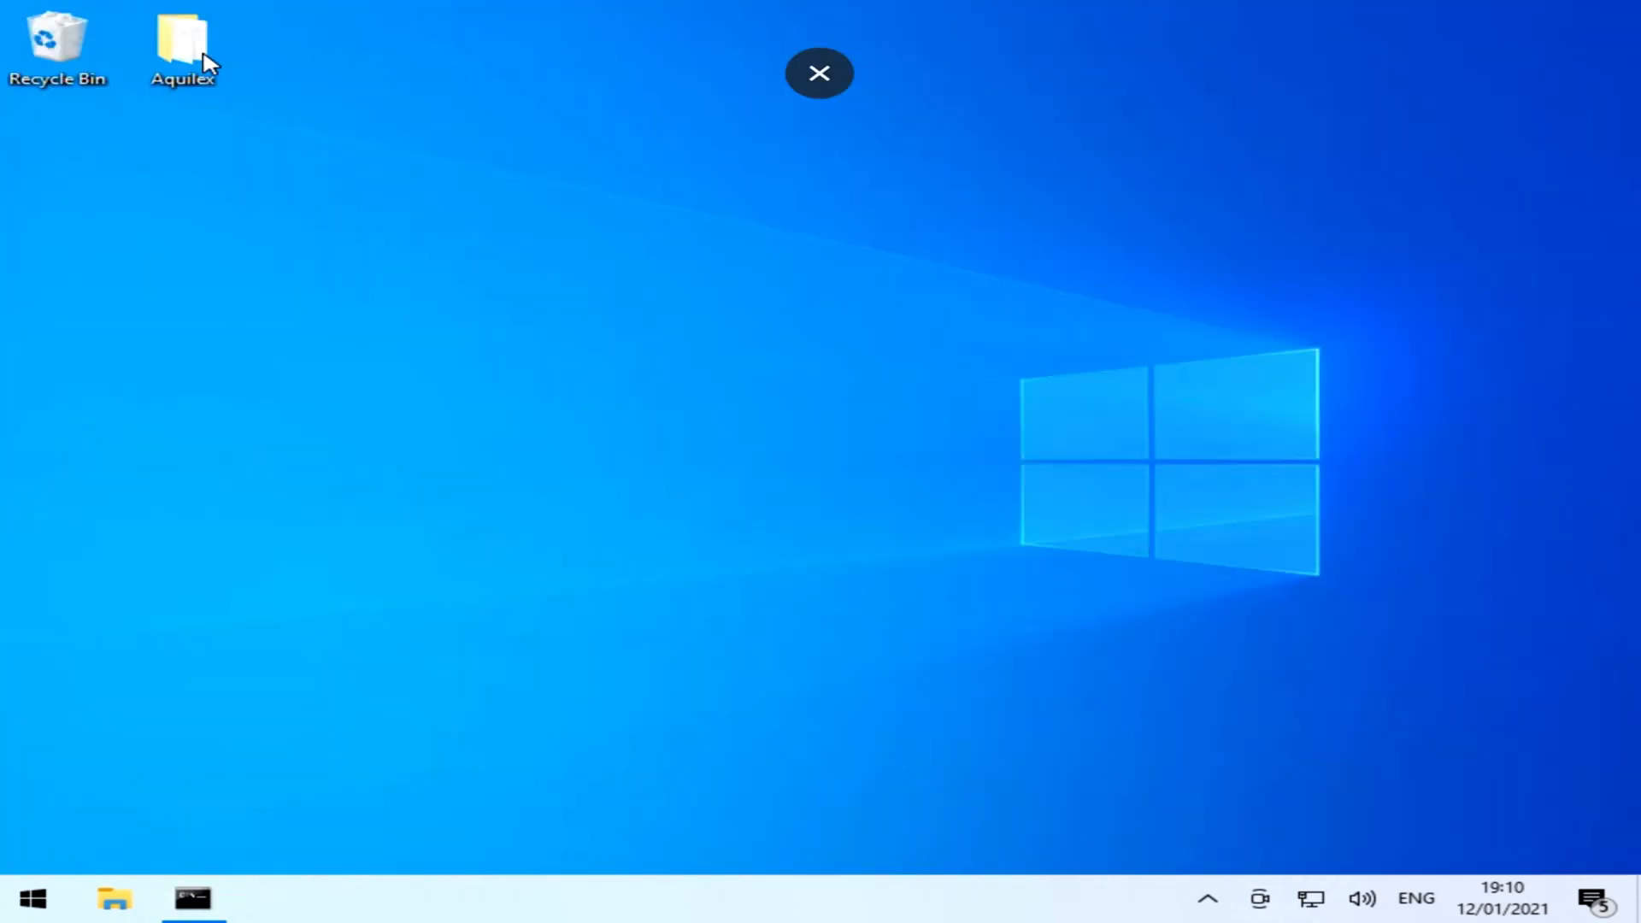
{"action": "double_click", "coordinate": [181, 37]}
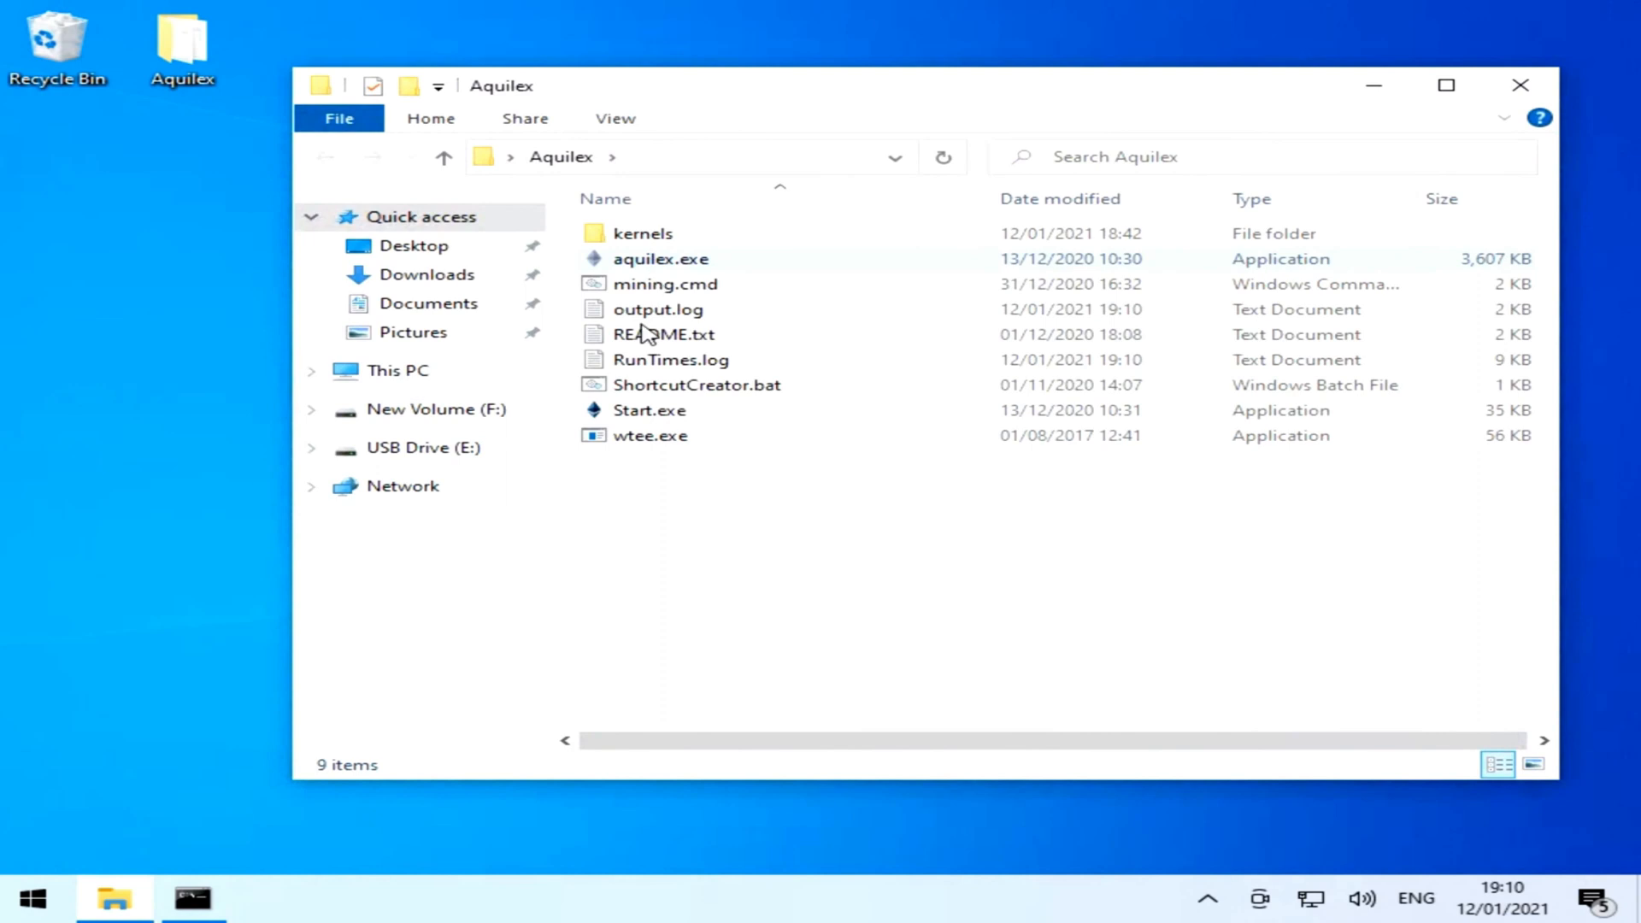